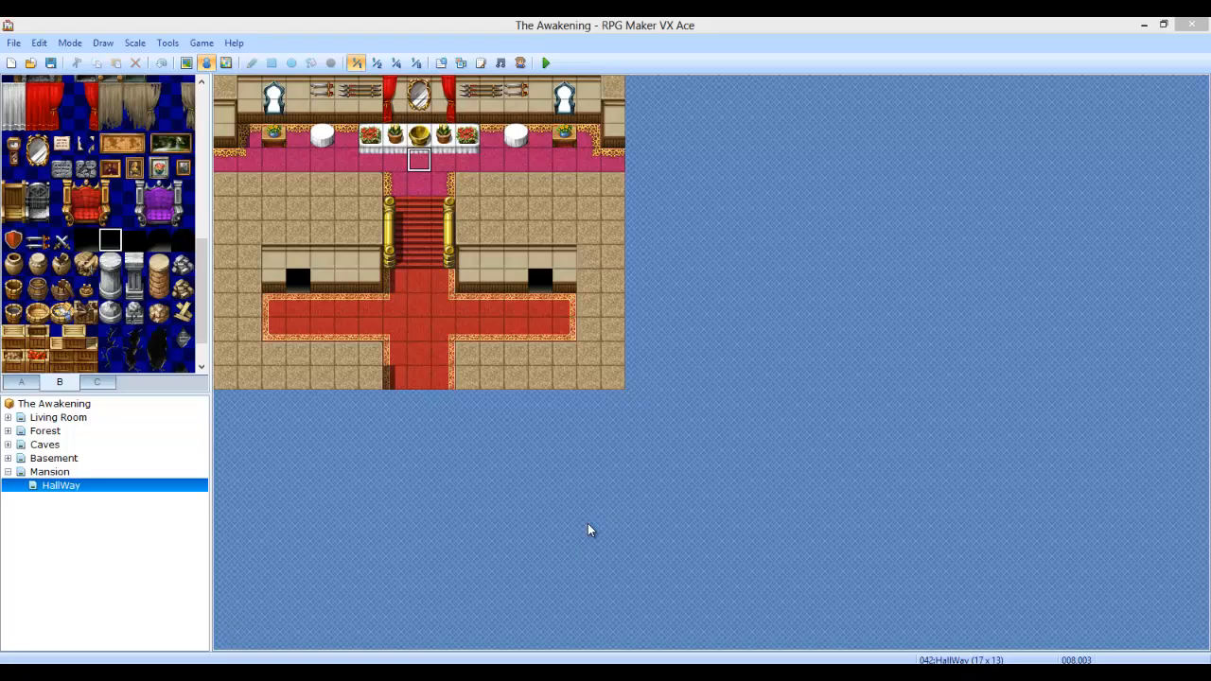
{"action": "mouse_move", "coordinate": [440, 199]}
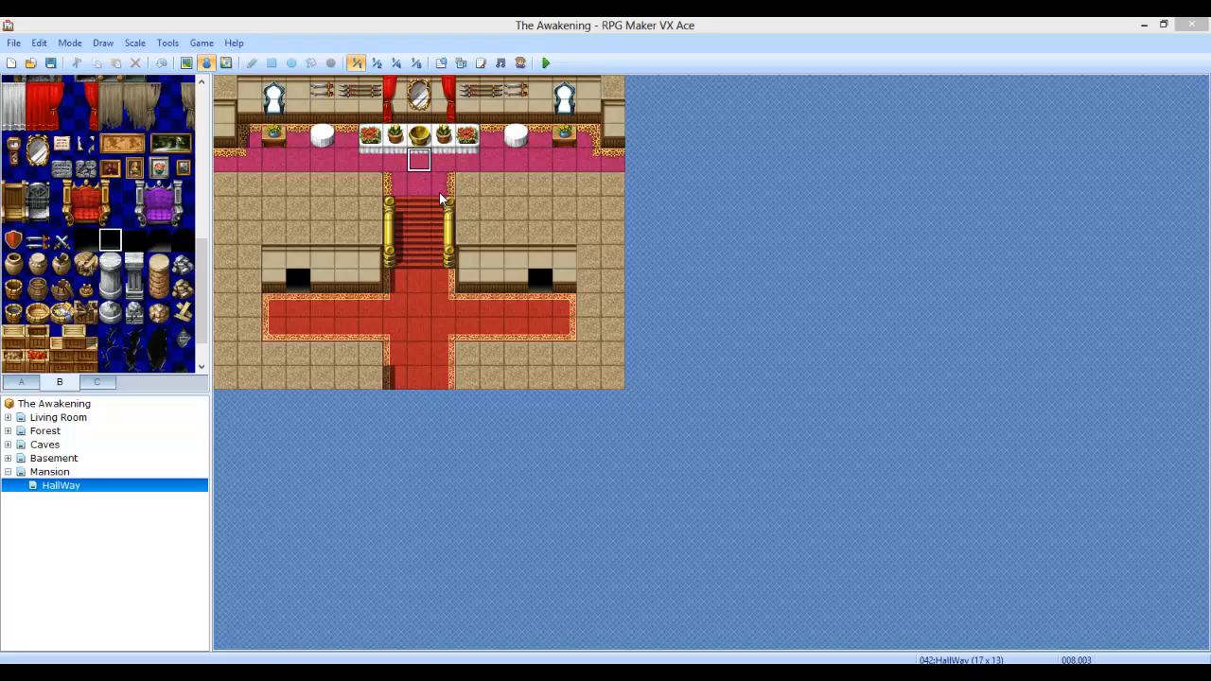
{"action": "mouse_move", "coordinate": [464, 194]}
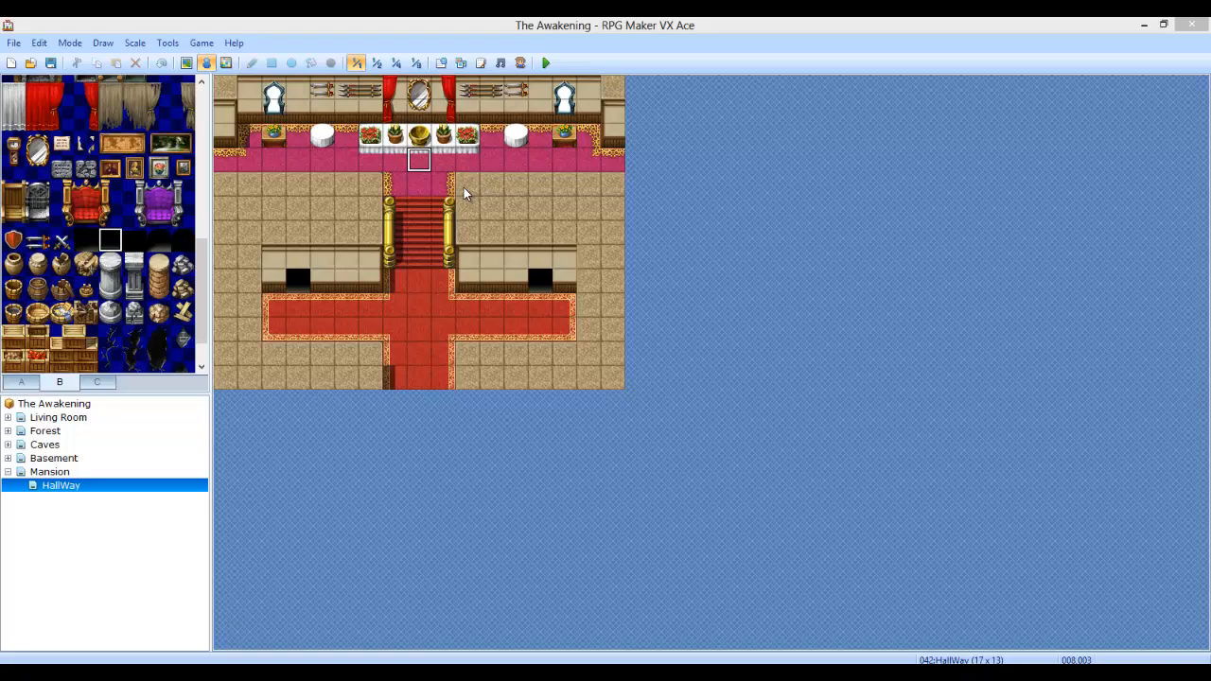
{"action": "mouse_move", "coordinate": [1014, 230]}
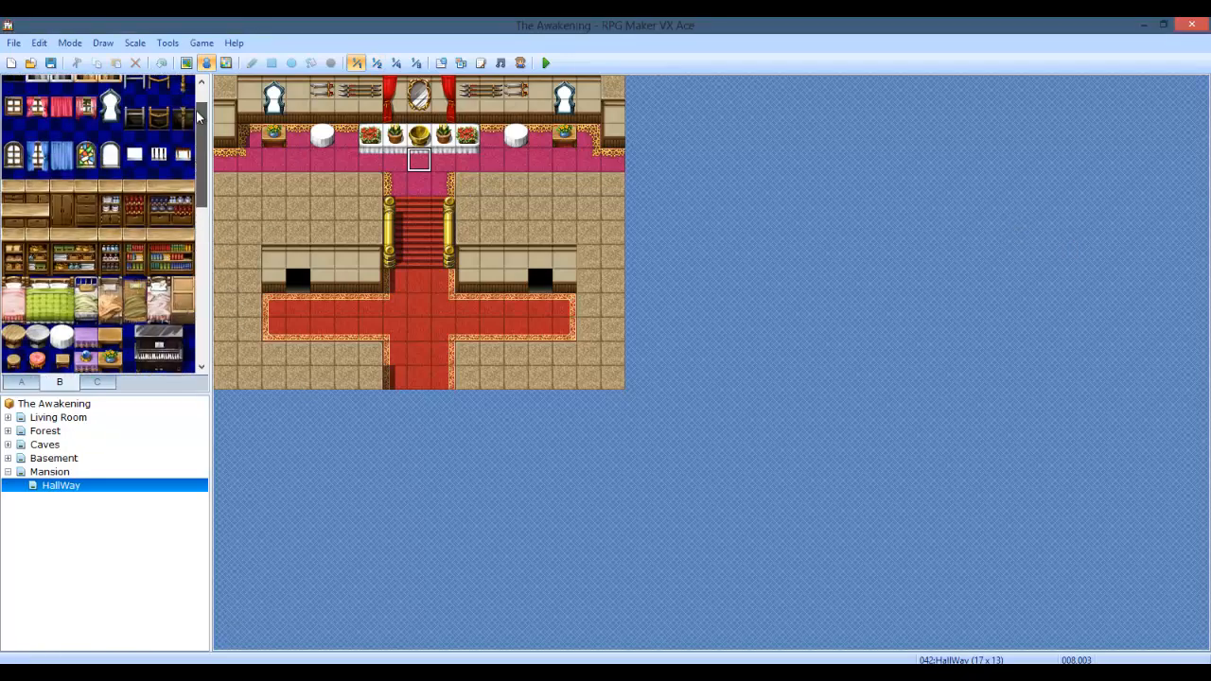
Step: Flip between tileset tabs A and B, then open the Mansion map's pool hall
{"action": "left_click", "coordinate": [21, 382]}
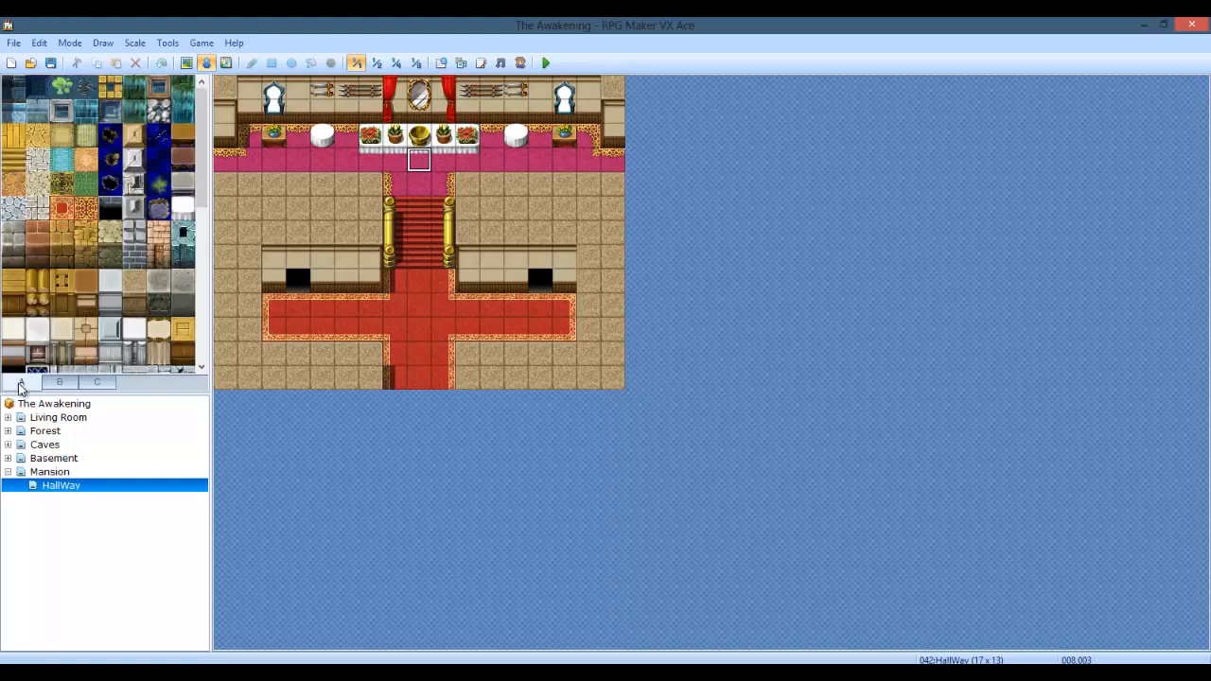
{"action": "mouse_move", "coordinate": [346, 279]}
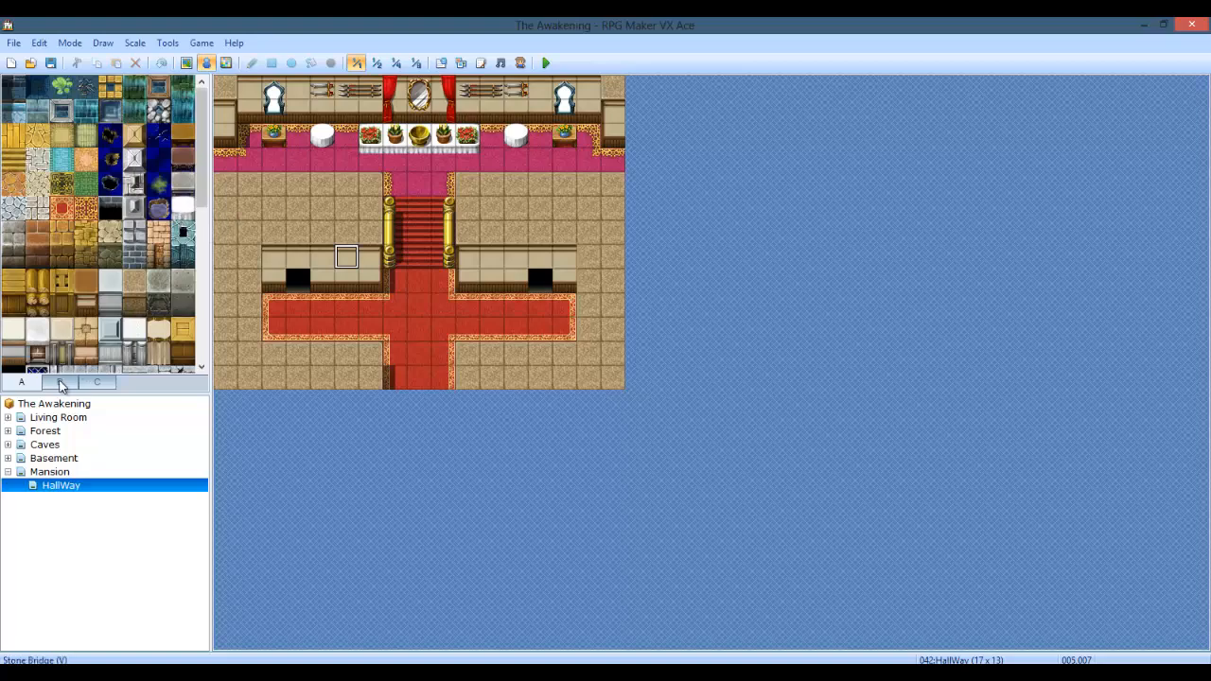
{"action": "left_click", "coordinate": [59, 381]}
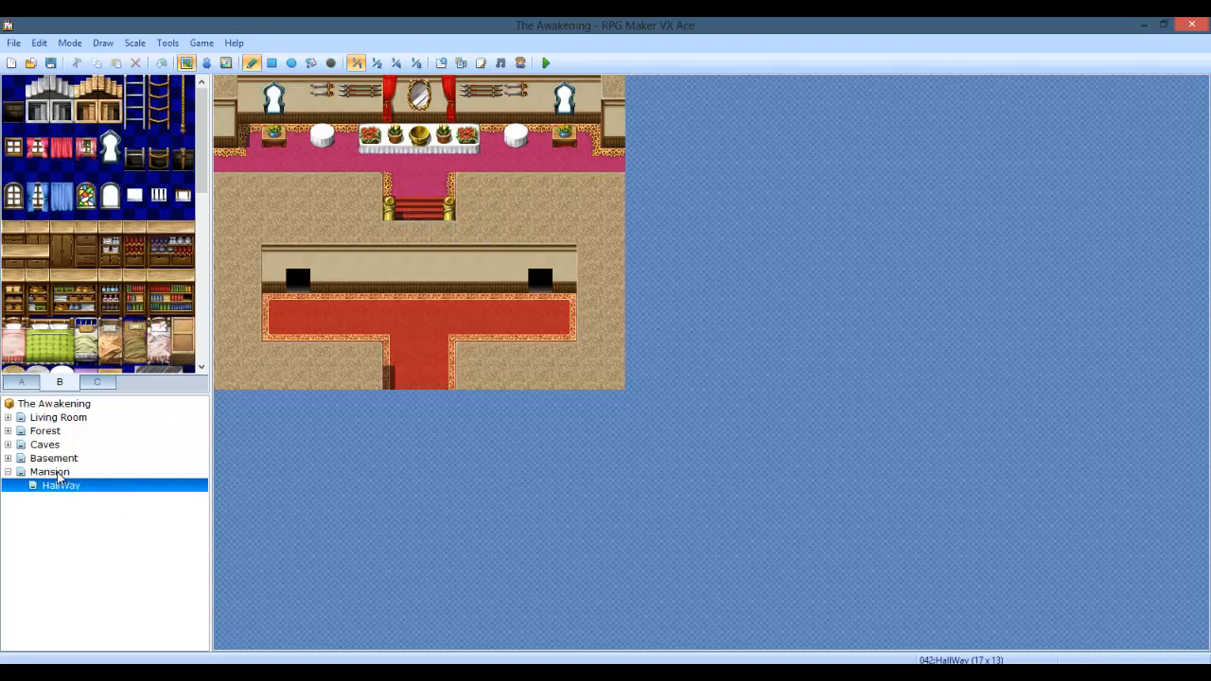
{"action": "left_click", "coordinate": [50, 471]}
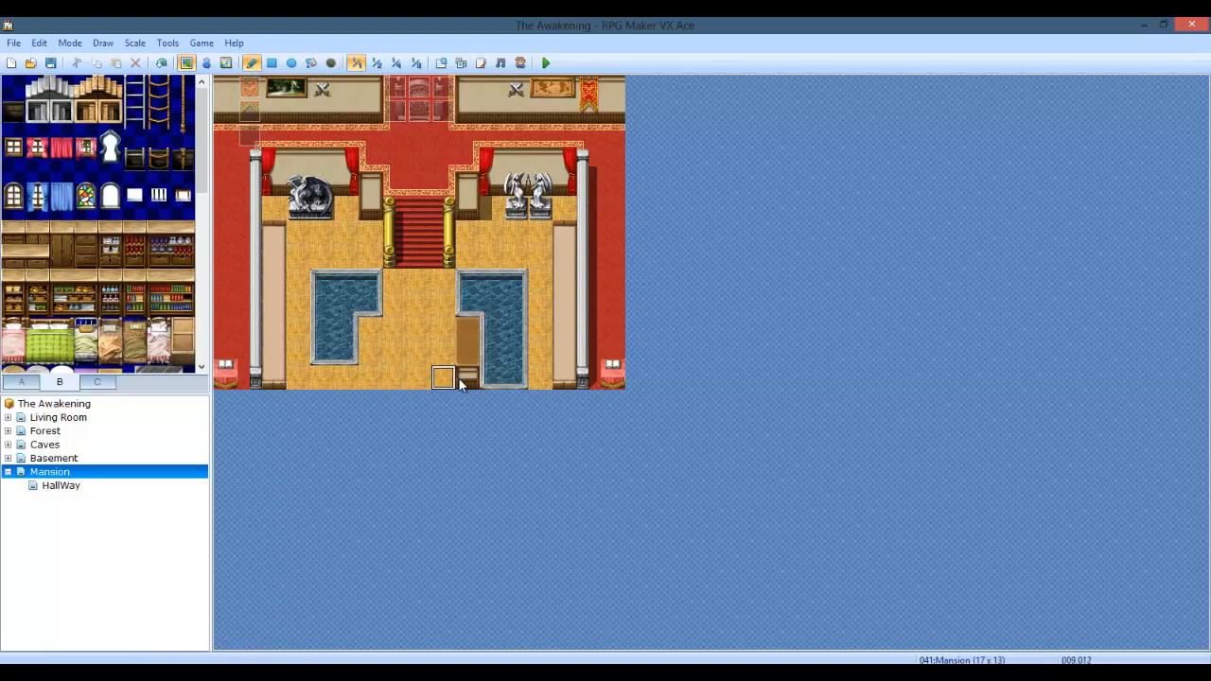
{"action": "left_click", "coordinate": [463, 374]}
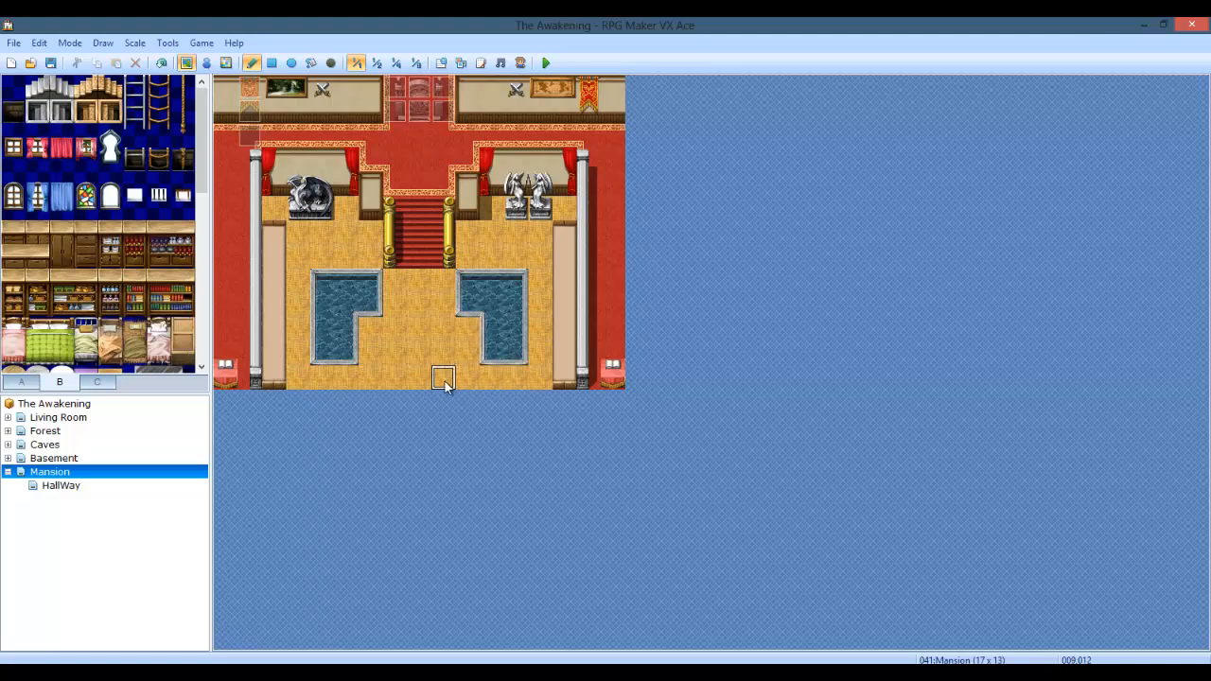
{"action": "mouse_move", "coordinate": [394, 304]}
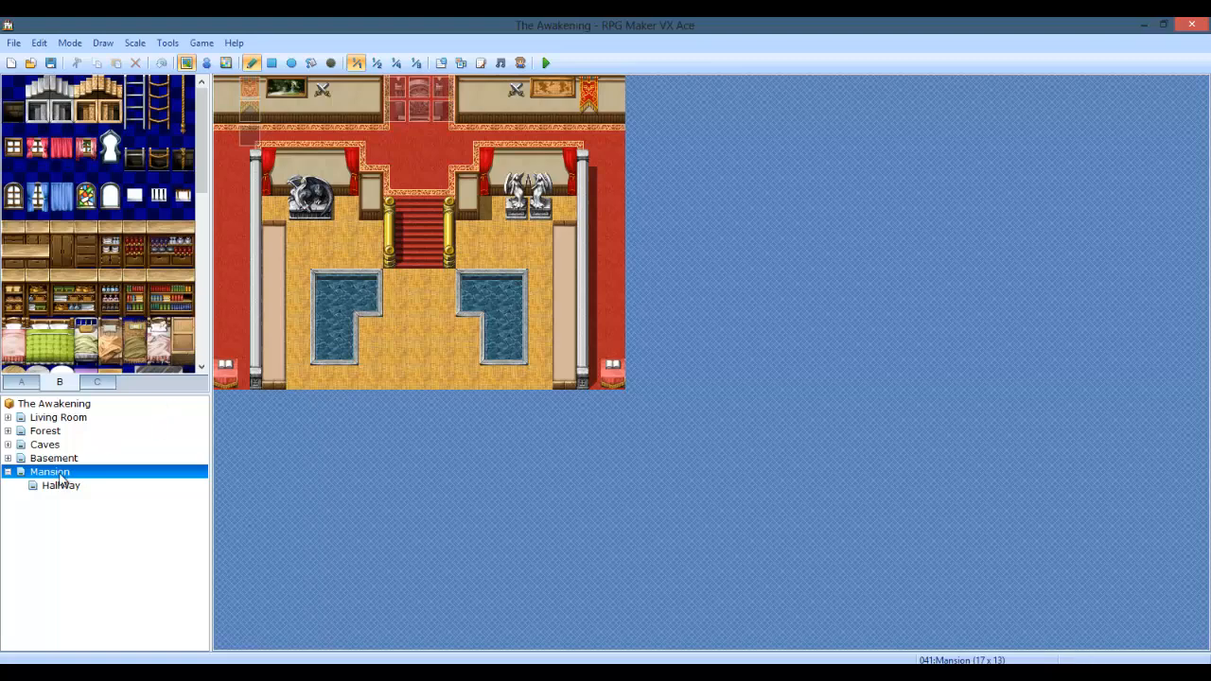
Step: Browse HallWay, Basement and Vibse83, ending on BasementM3 with events shown
{"action": "left_click", "coordinate": [60, 486]}
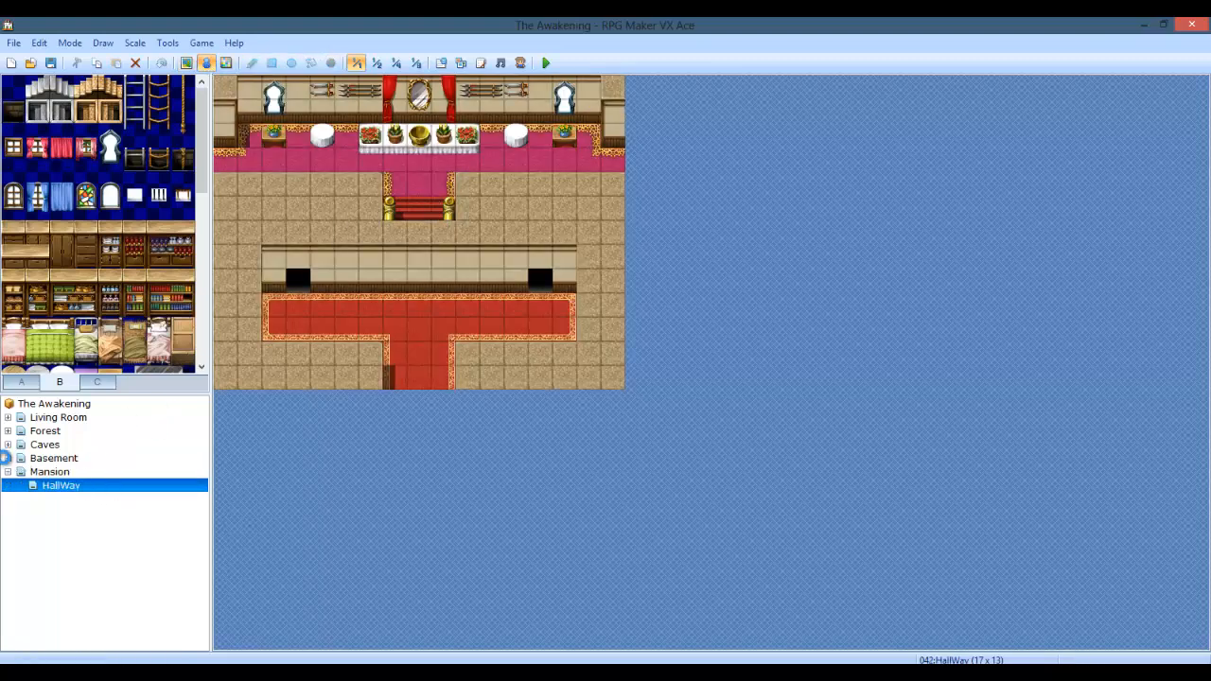
{"action": "left_click", "coordinate": [53, 431]}
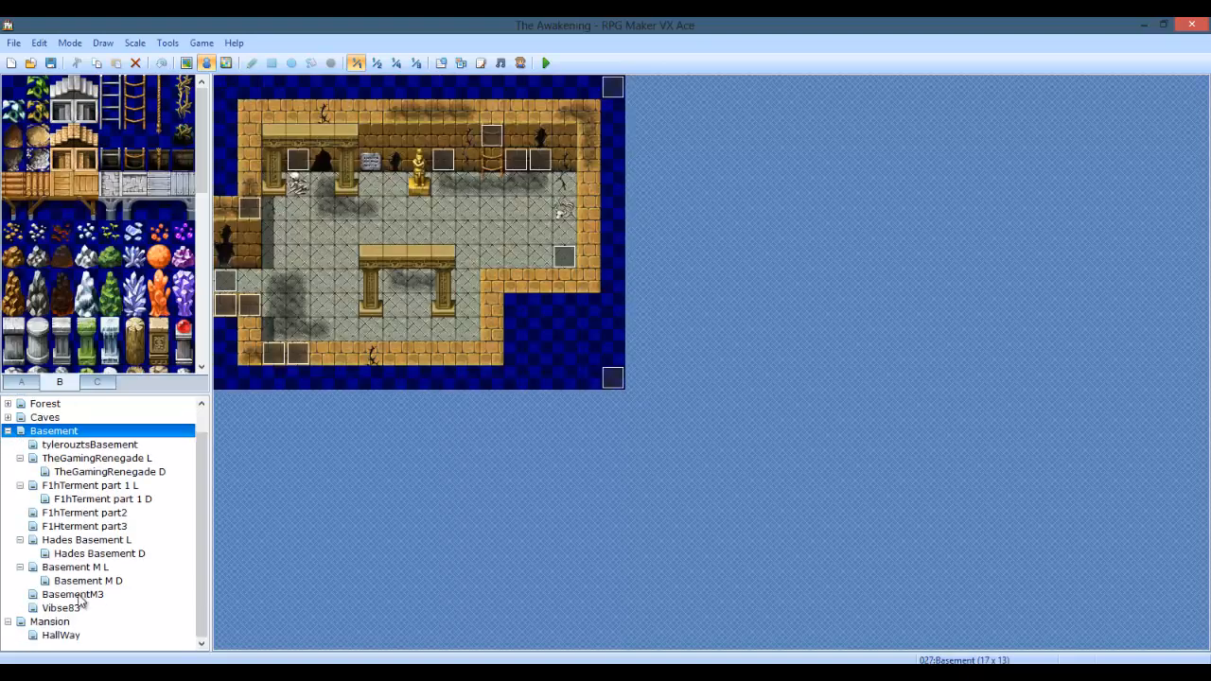
{"action": "left_click", "coordinate": [60, 635]}
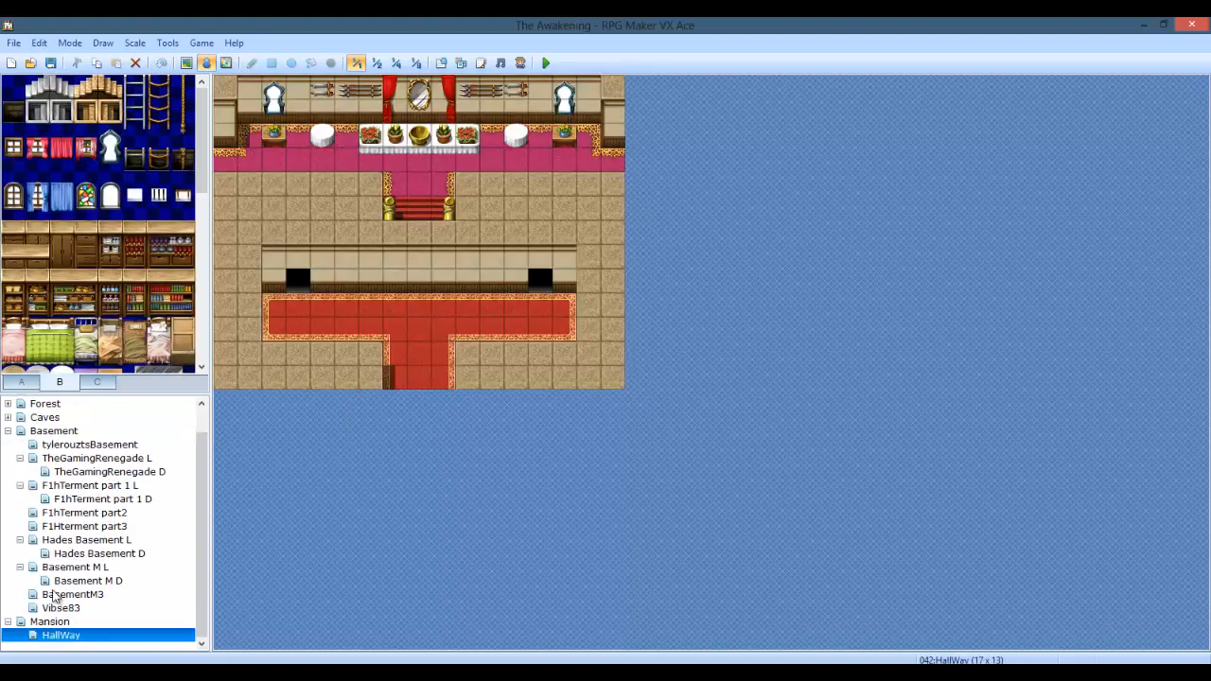
{"action": "left_click", "coordinate": [61, 608]}
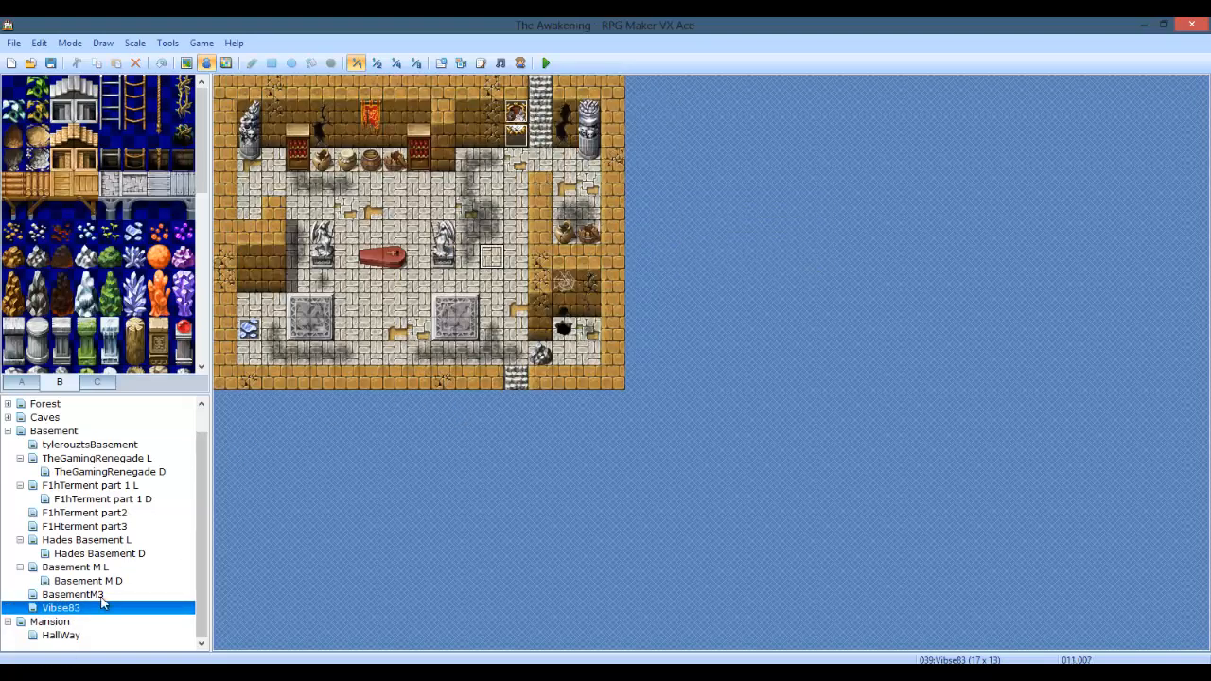
{"action": "left_click", "coordinate": [73, 594]}
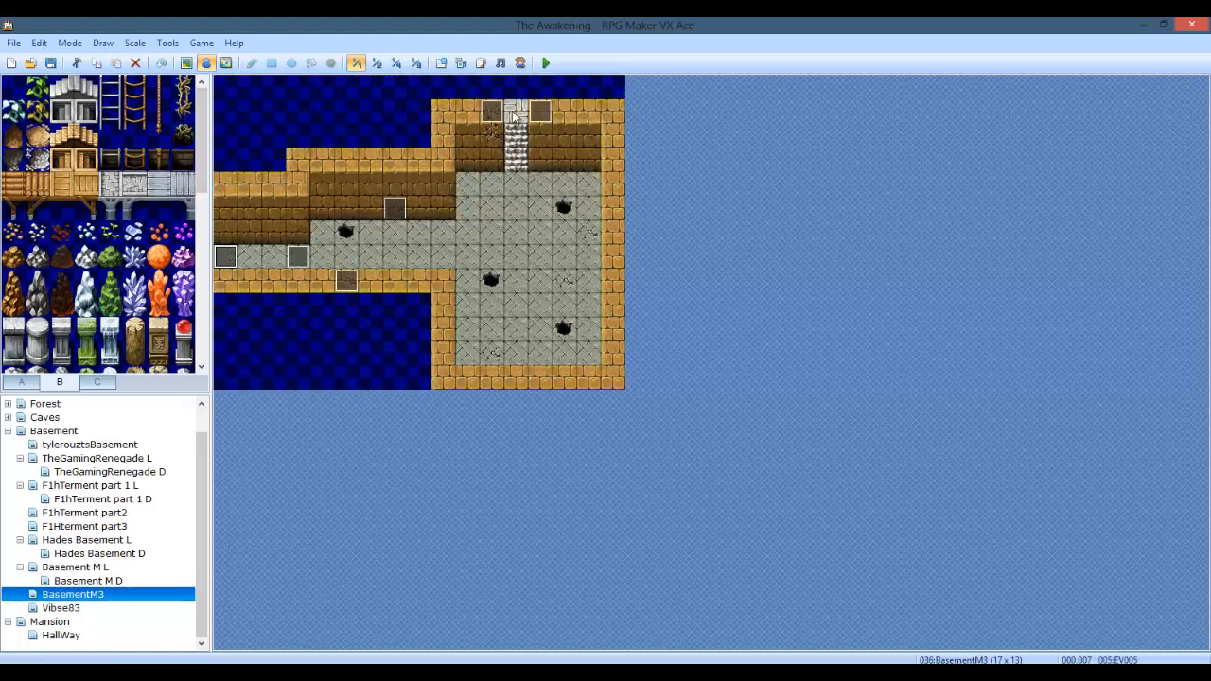
Step: Inspect BasementM3's stair event EV007 and its destination maps, then select Vibse83
{"action": "double_click", "coordinate": [516, 113]}
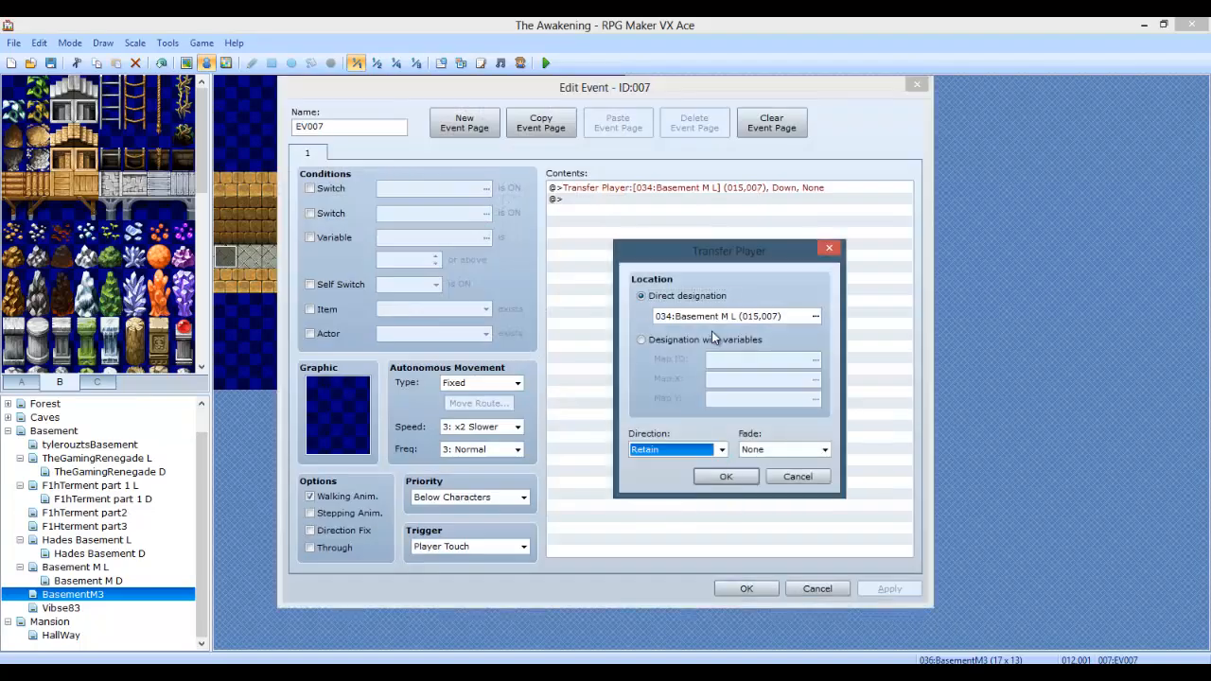
{"action": "left_click", "coordinate": [814, 316]}
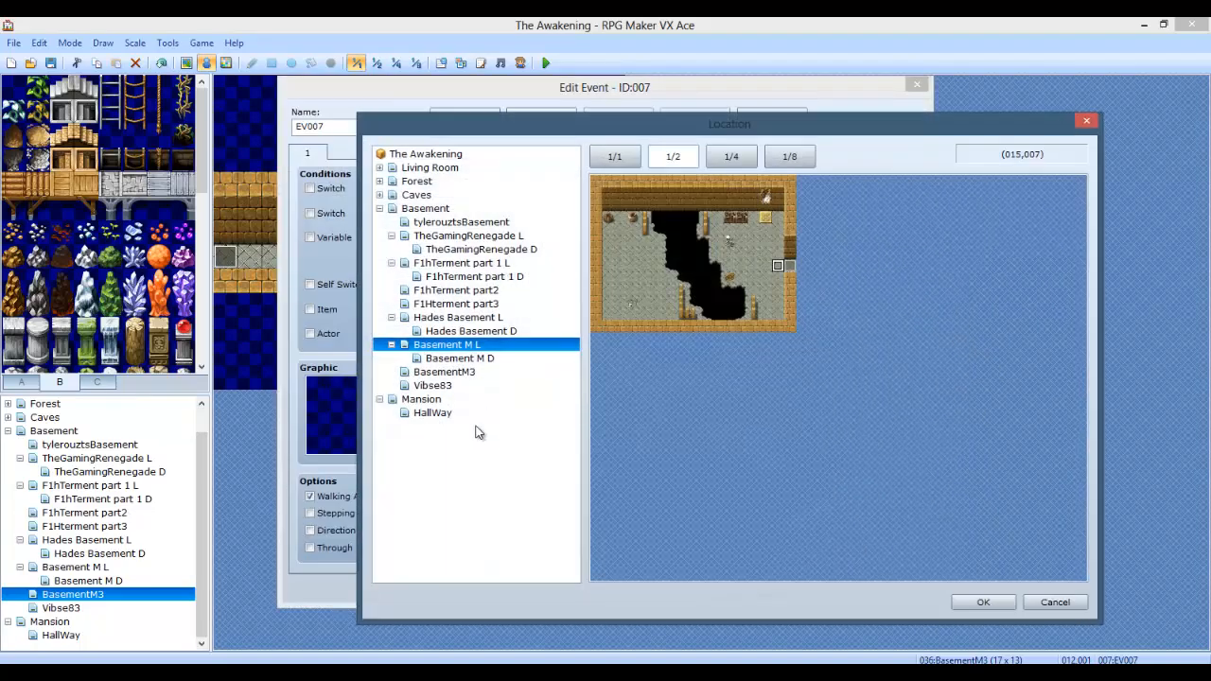
{"action": "left_click", "coordinate": [445, 371]}
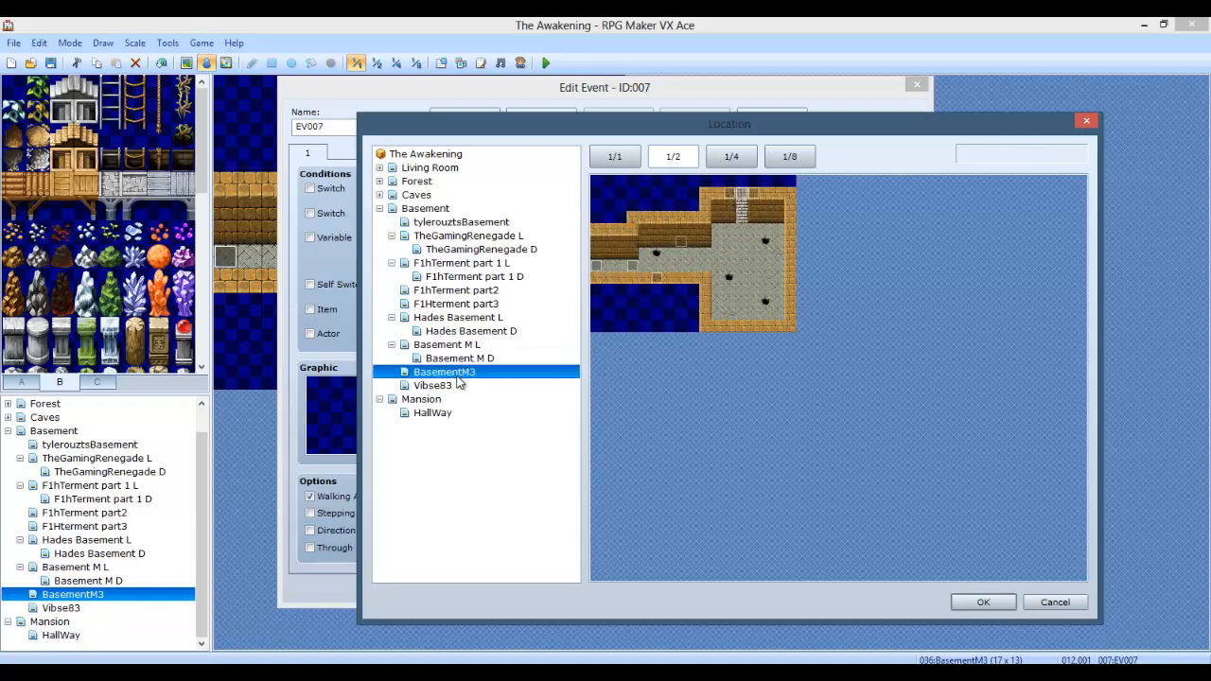
{"action": "left_click", "coordinate": [433, 385]}
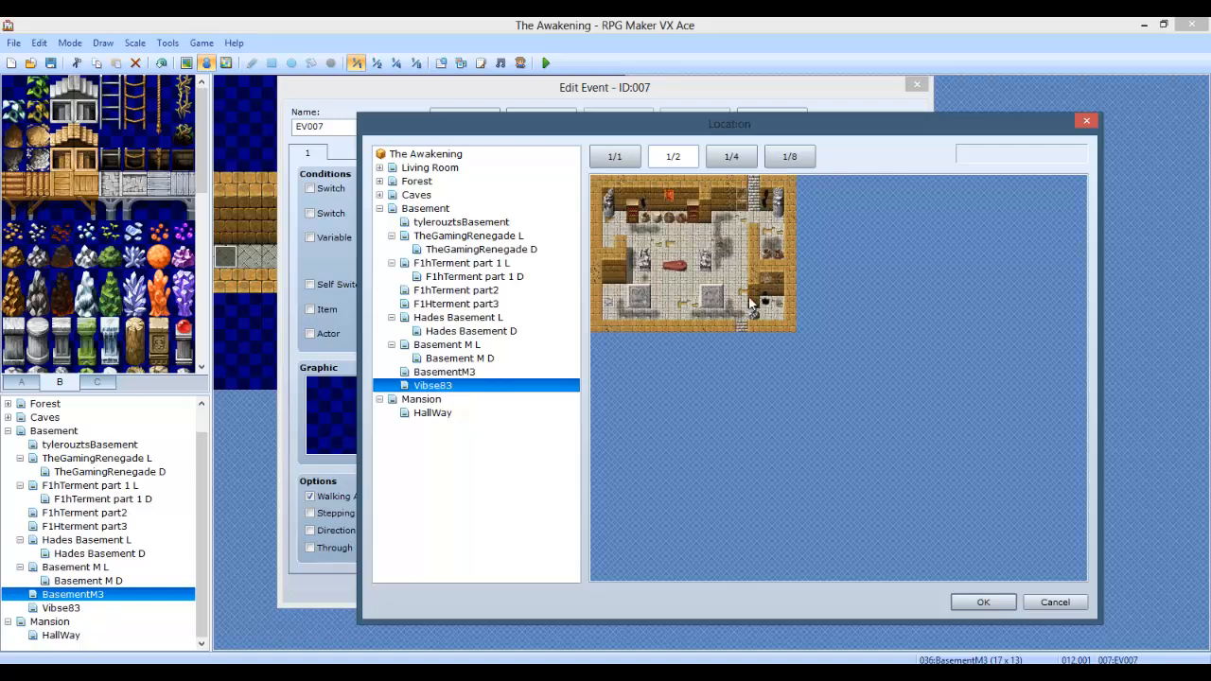
{"action": "left_click", "coordinate": [982, 602]}
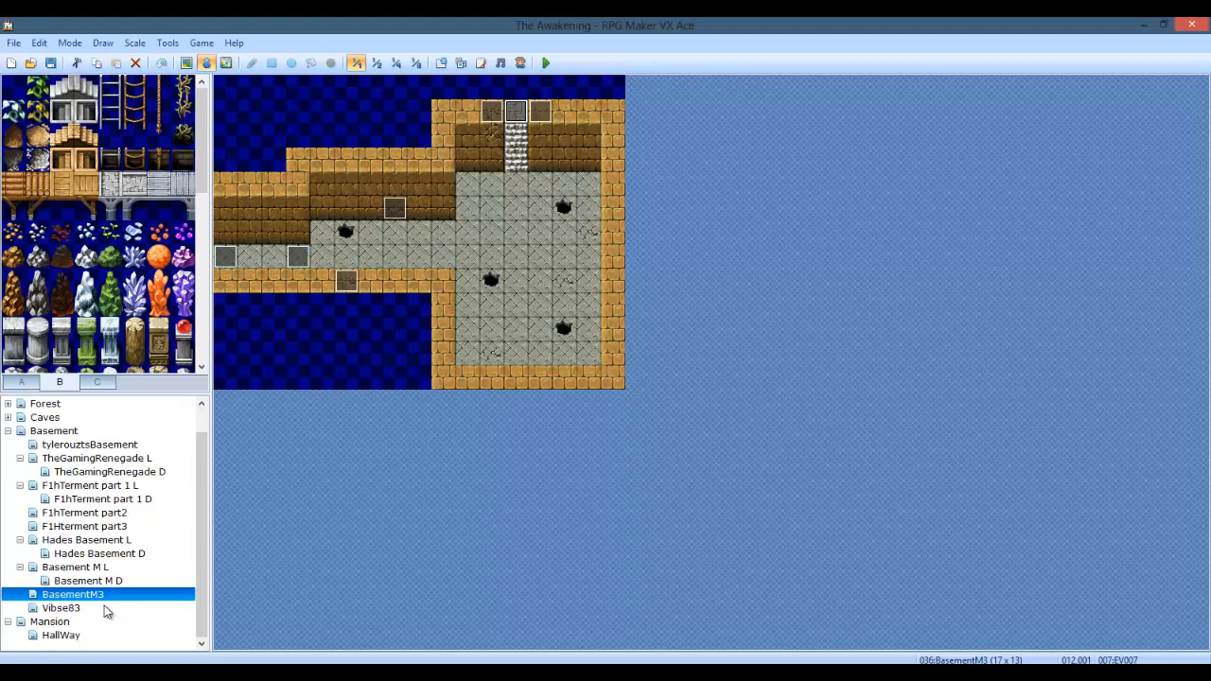
{"action": "left_click", "coordinate": [61, 607]}
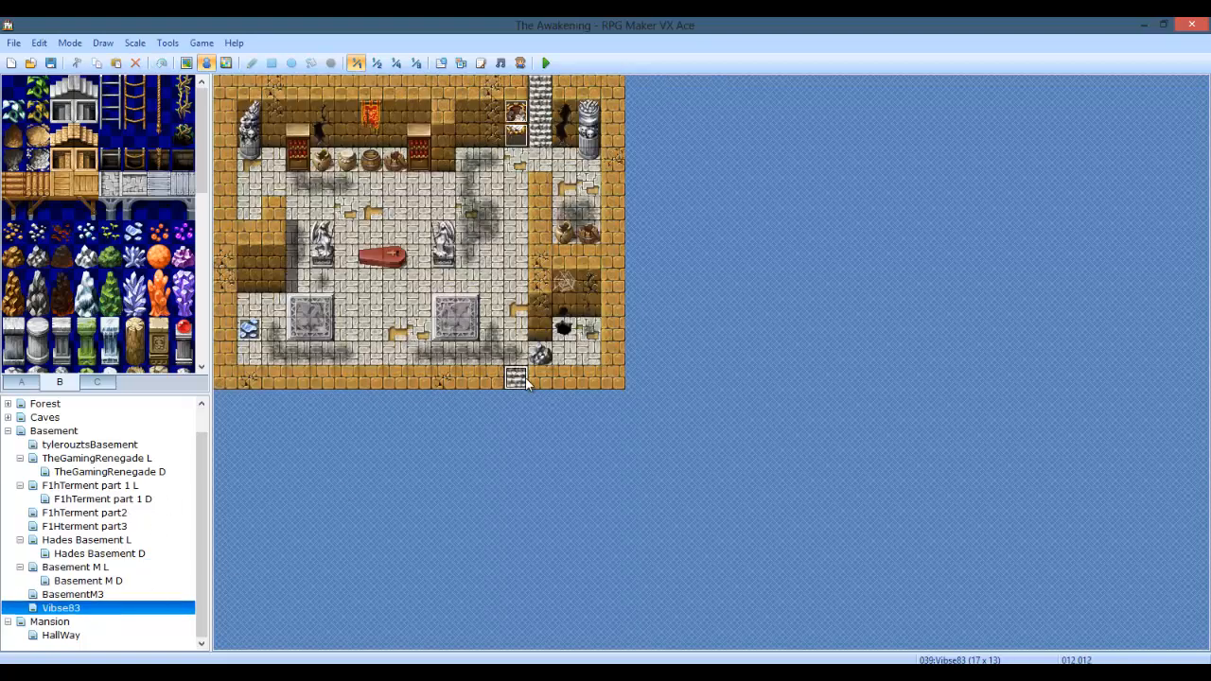
Step: Point Vibse83's bottom staircase transfer at BasementM3 (012,002), keeping facing direction
{"action": "double_click", "coordinate": [516, 379]}
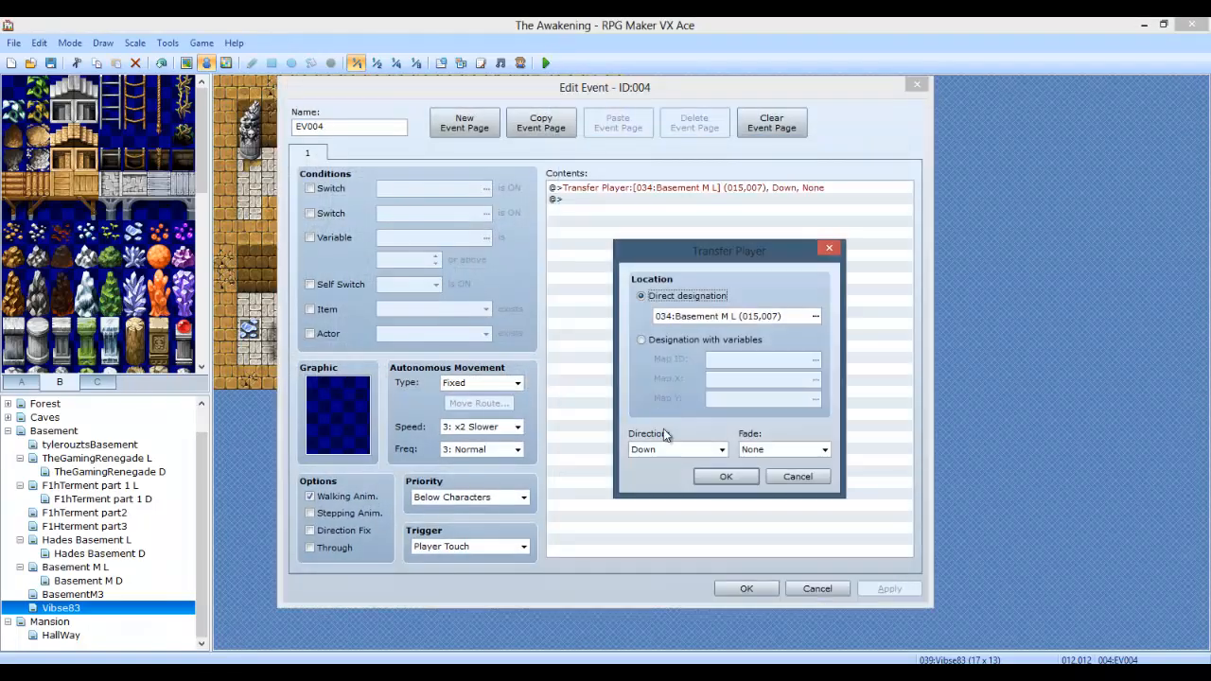
{"action": "left_click", "coordinate": [677, 449]}
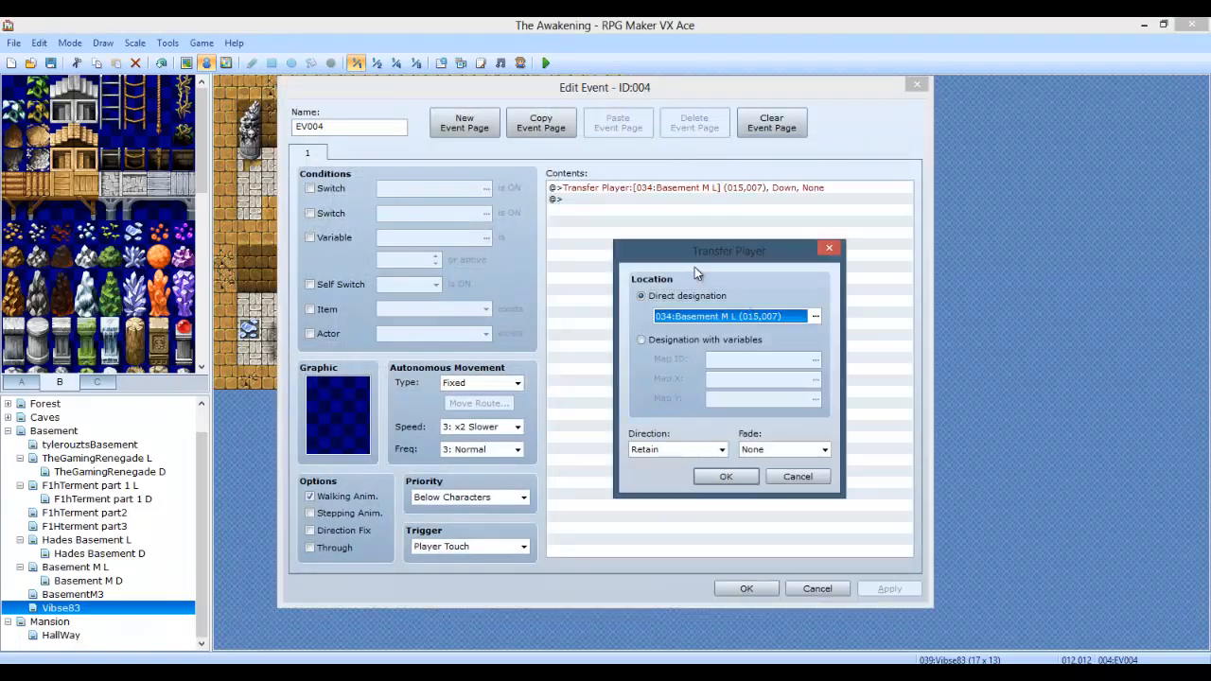
{"action": "left_click", "coordinate": [815, 316]}
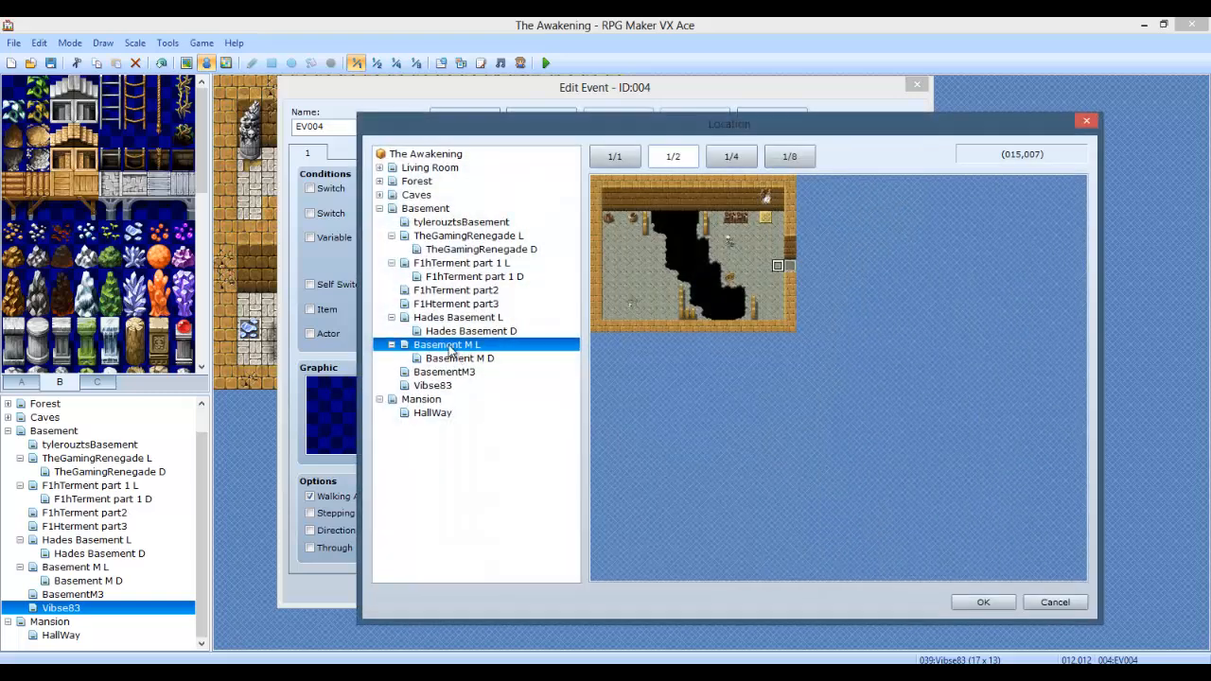
{"action": "left_click", "coordinate": [460, 358]}
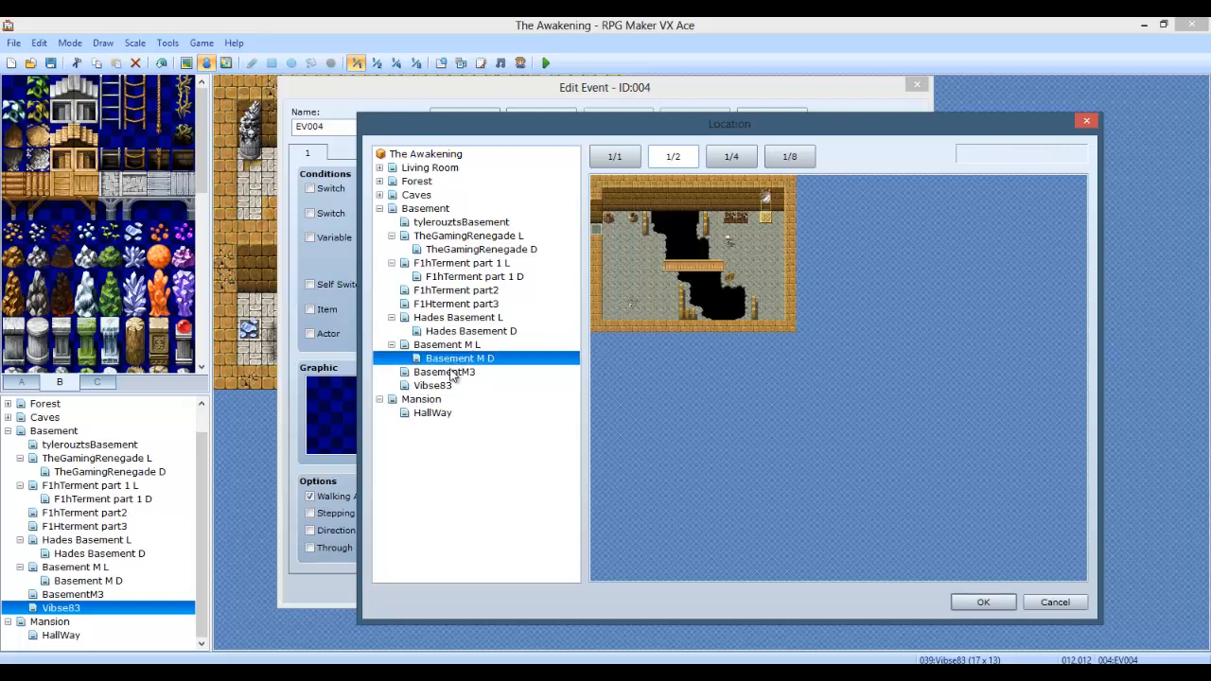
{"action": "left_click", "coordinate": [445, 372]}
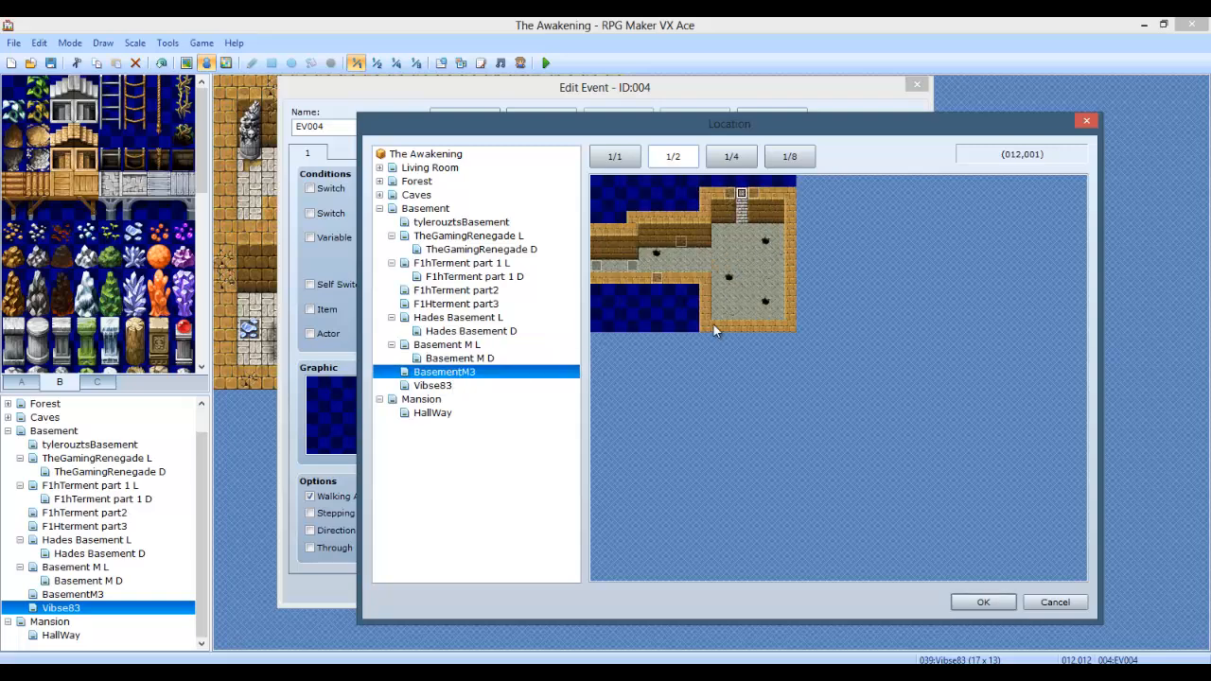
{"action": "mouse_move", "coordinate": [747, 241]}
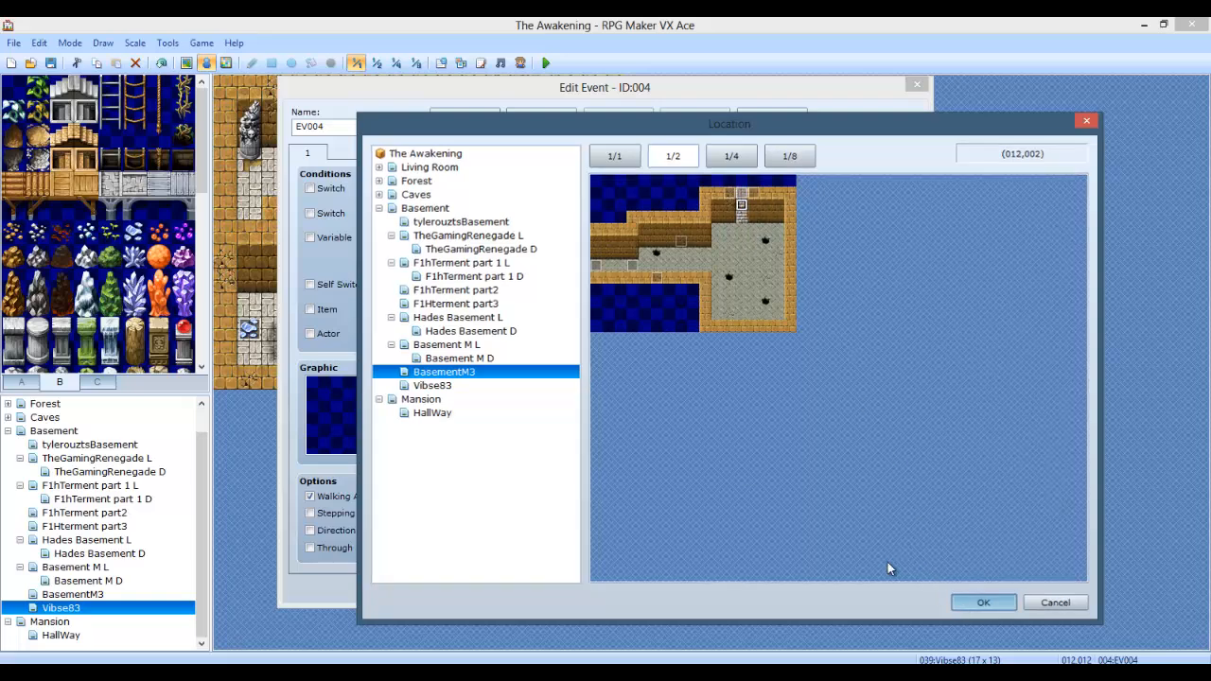
{"action": "left_click", "coordinate": [983, 603]}
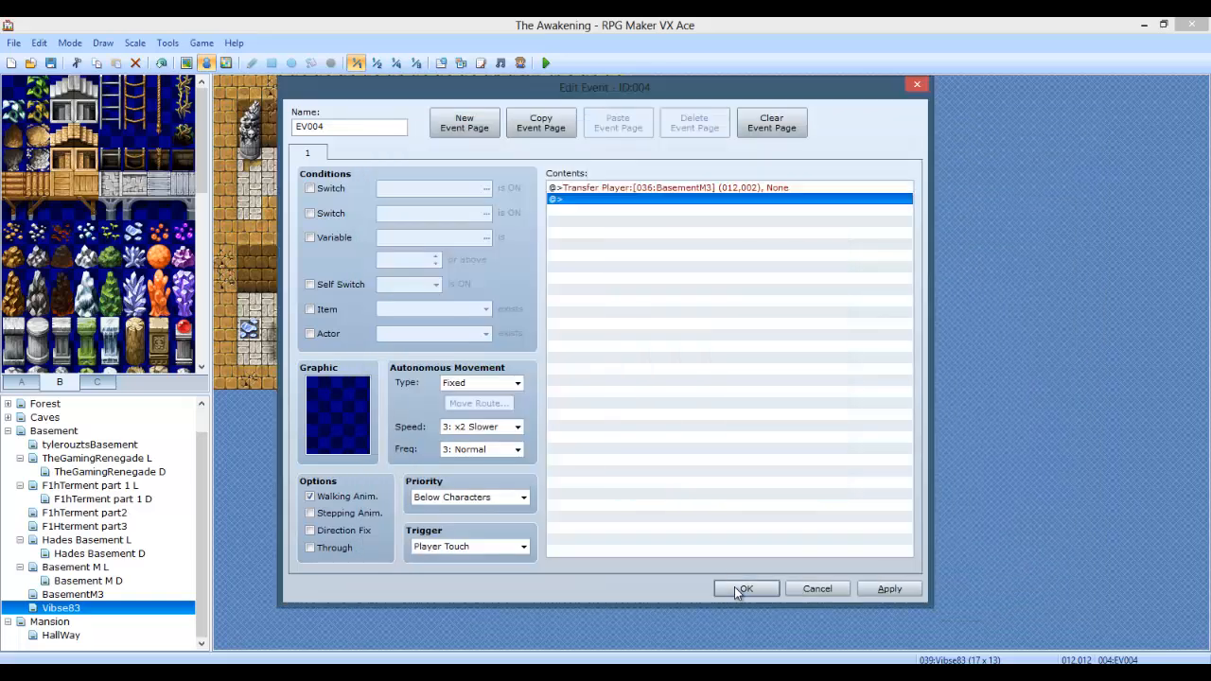
{"action": "mouse_move", "coordinate": [747, 588]}
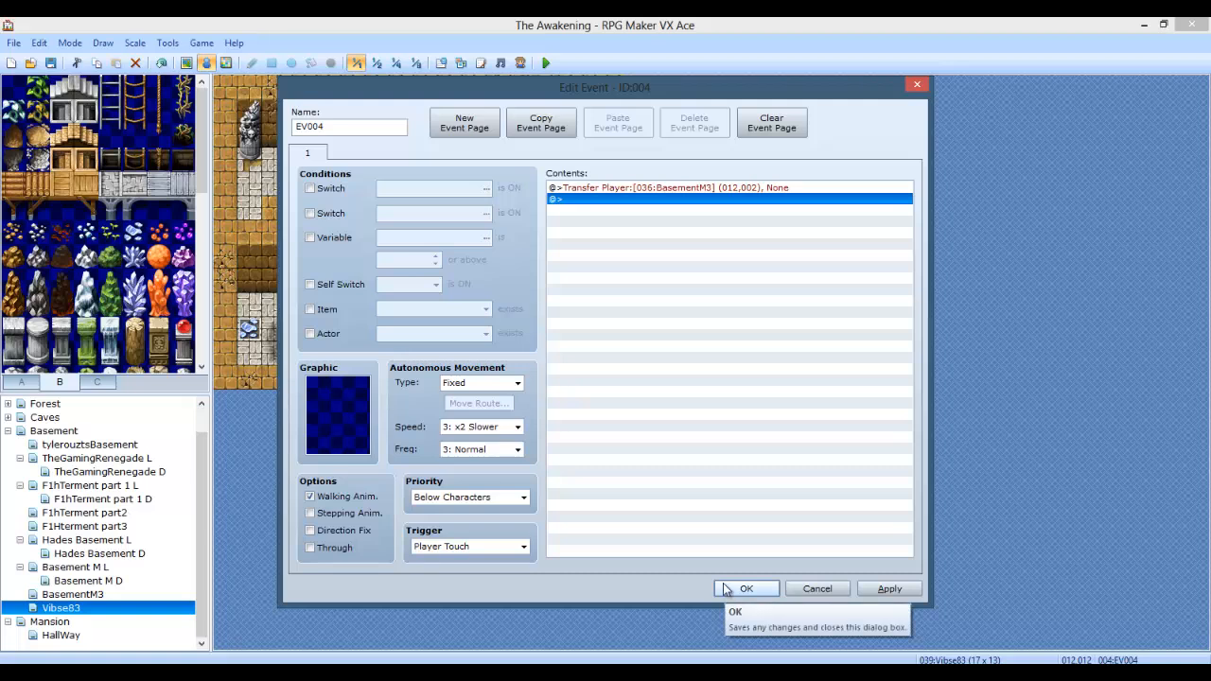
{"action": "mouse_move", "coordinate": [719, 551]}
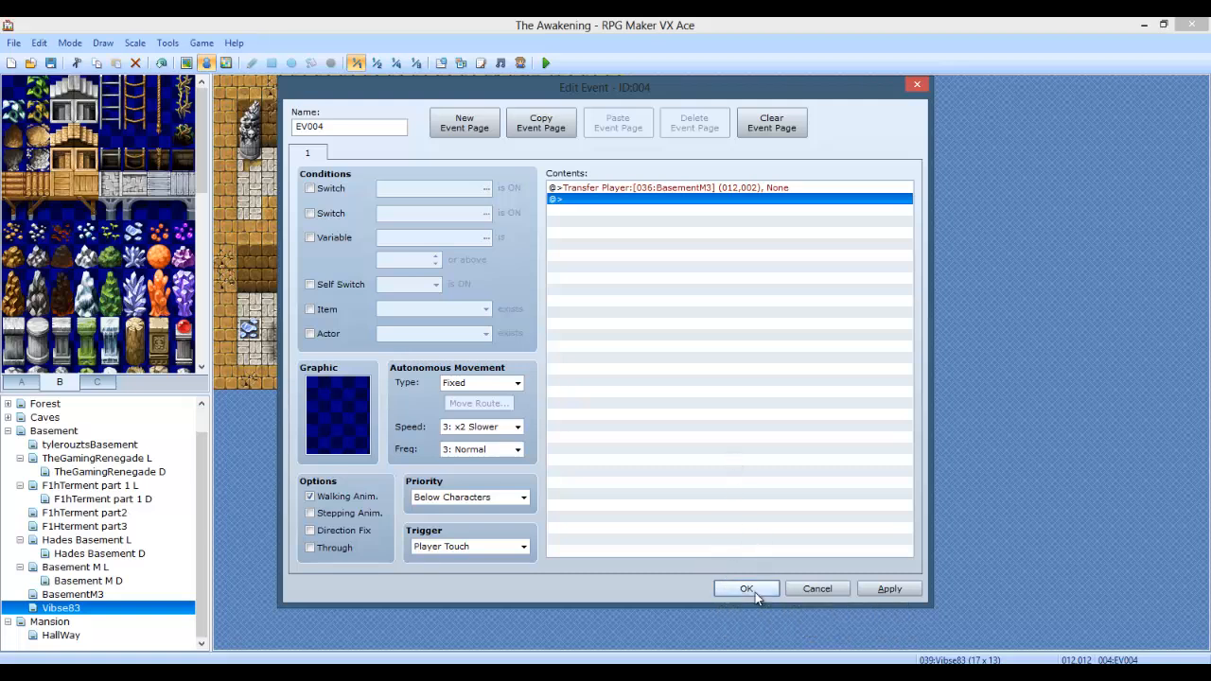
{"action": "left_click", "coordinate": [747, 588]}
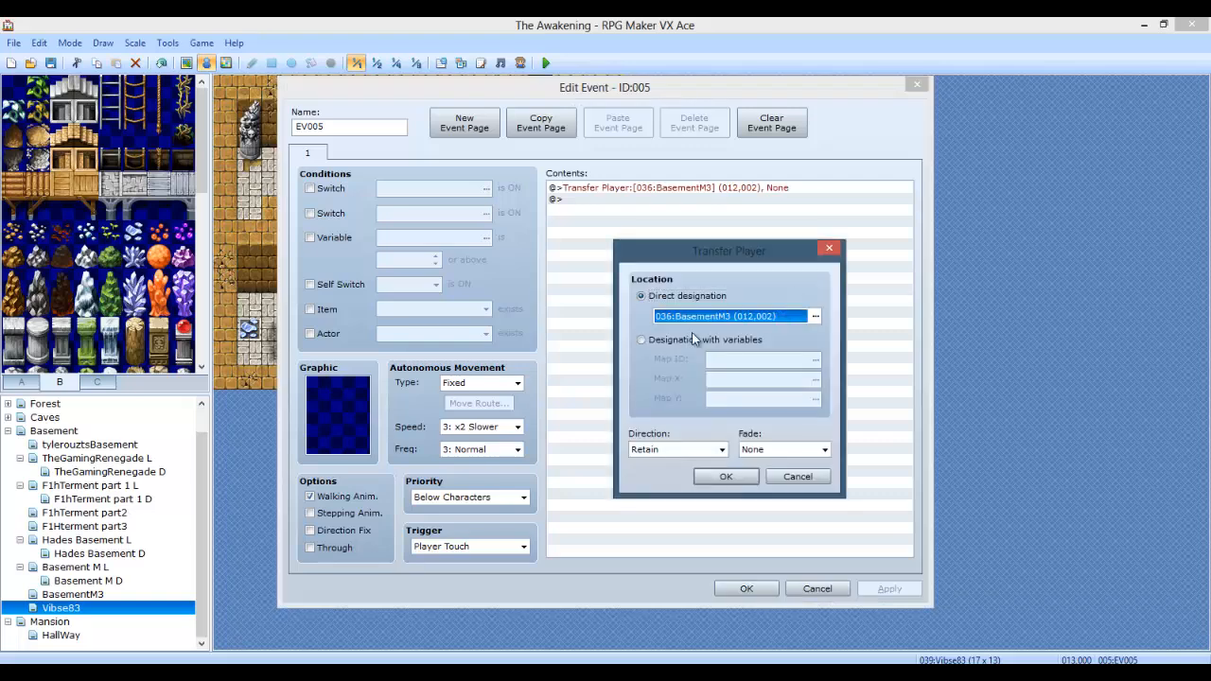
Step: Set the other exit's transfer destination to the Mansion HallWay map
{"action": "left_click", "coordinate": [815, 316]}
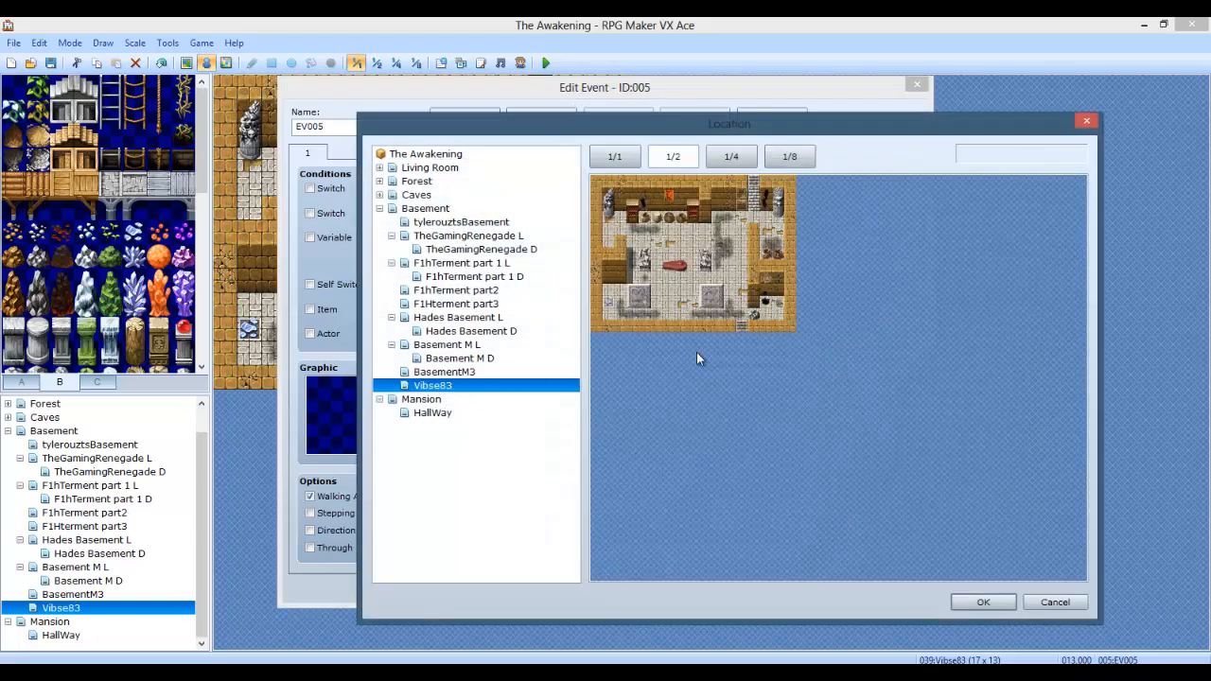
{"action": "left_click", "coordinate": [421, 399]}
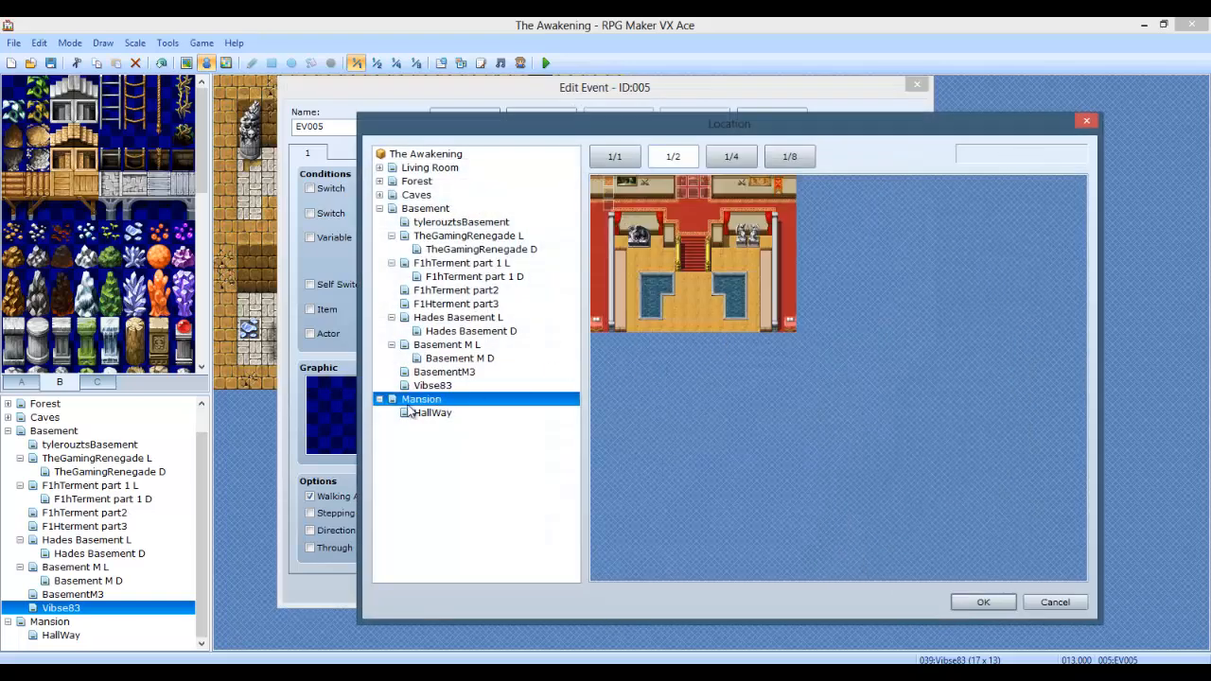
{"action": "left_click", "coordinate": [432, 413]}
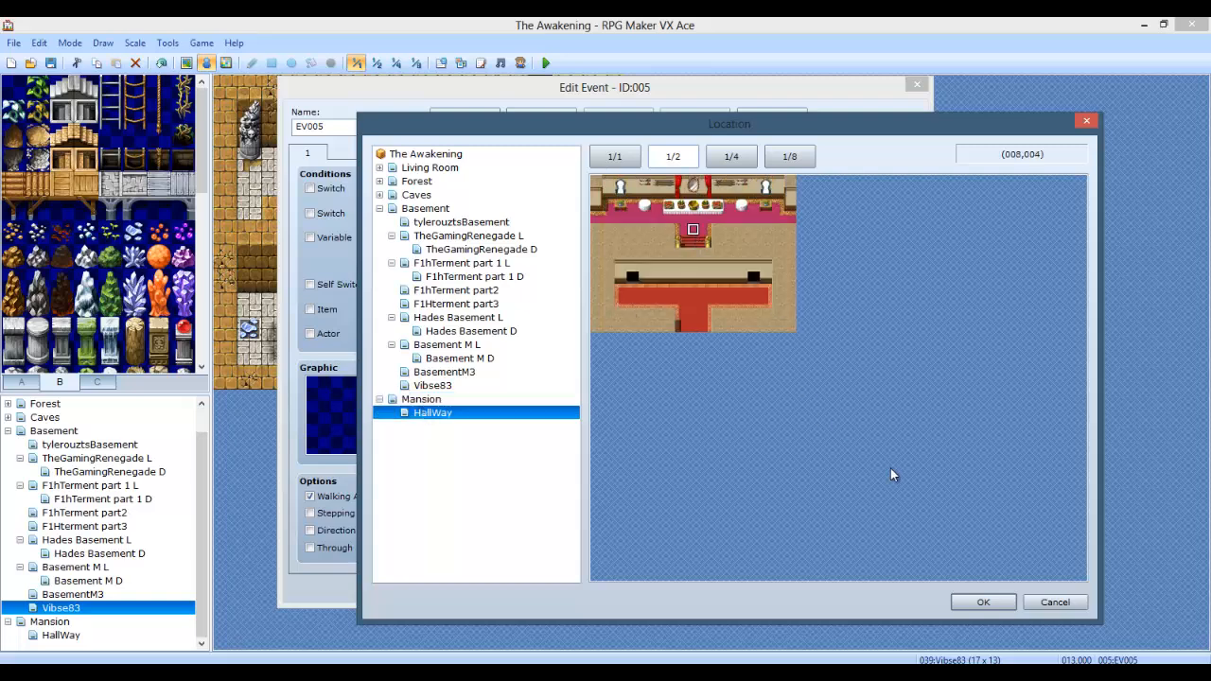
{"action": "left_click", "coordinate": [984, 602]}
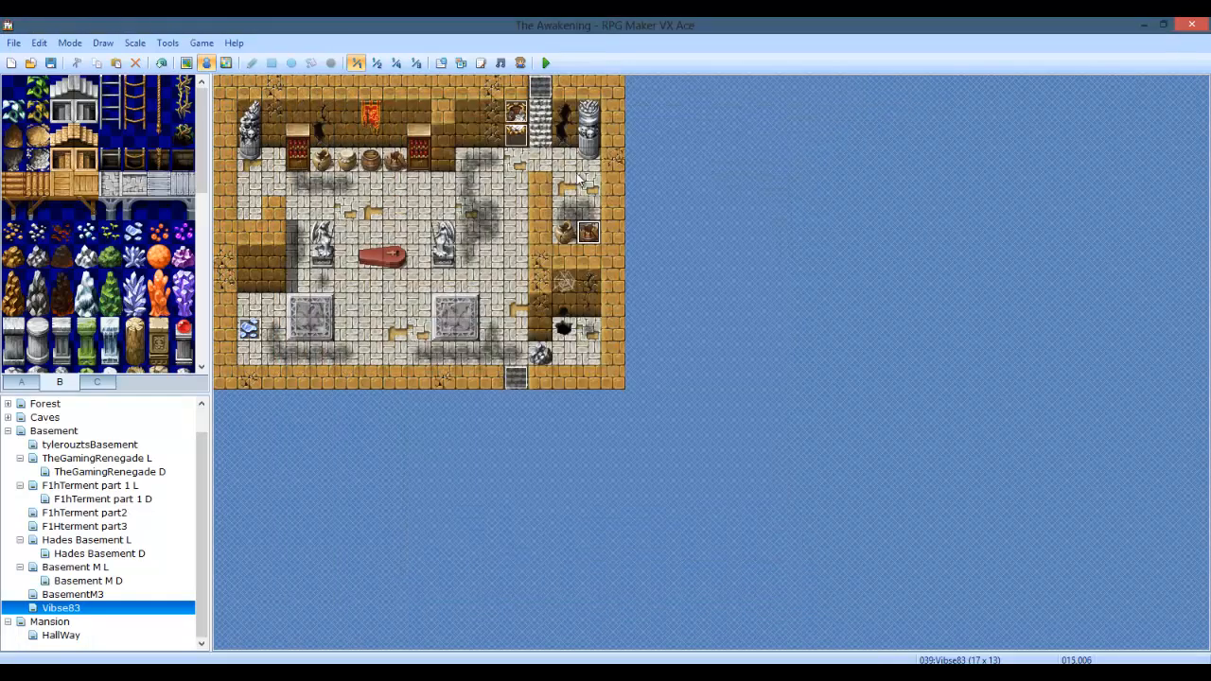
Step: Point HallWay's EV001 transfer event at Vibse83 (013,001)
{"action": "left_click", "coordinate": [49, 622]}
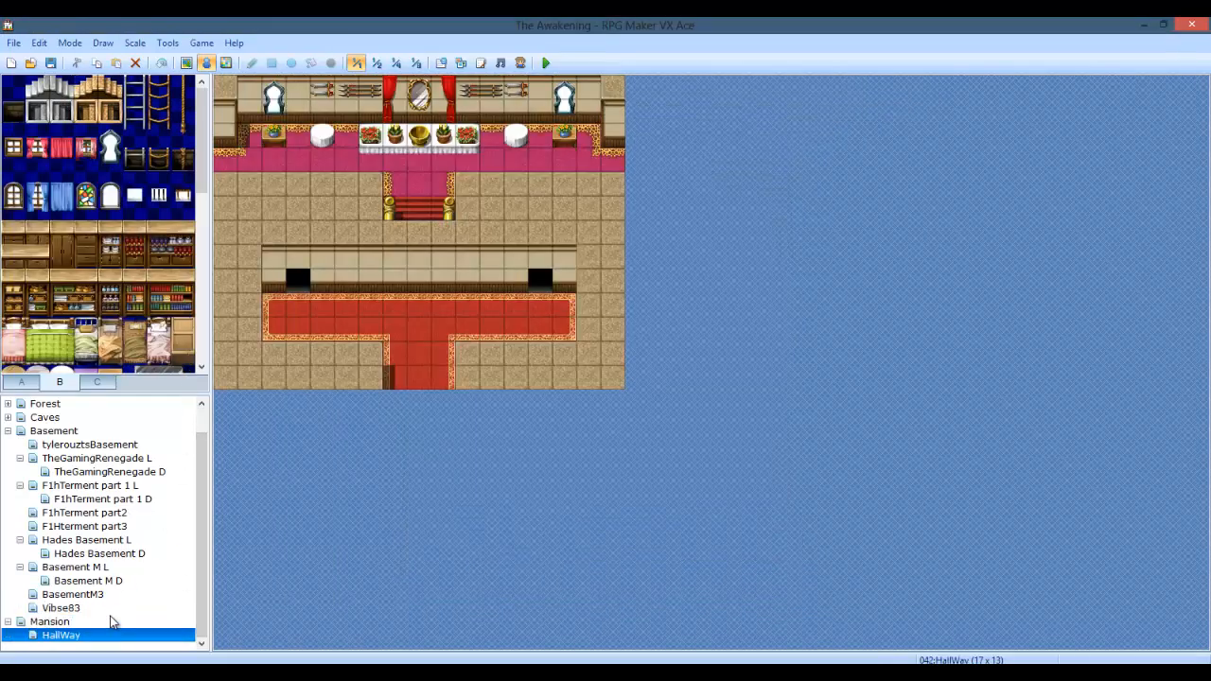
{"action": "left_click", "coordinate": [49, 622]}
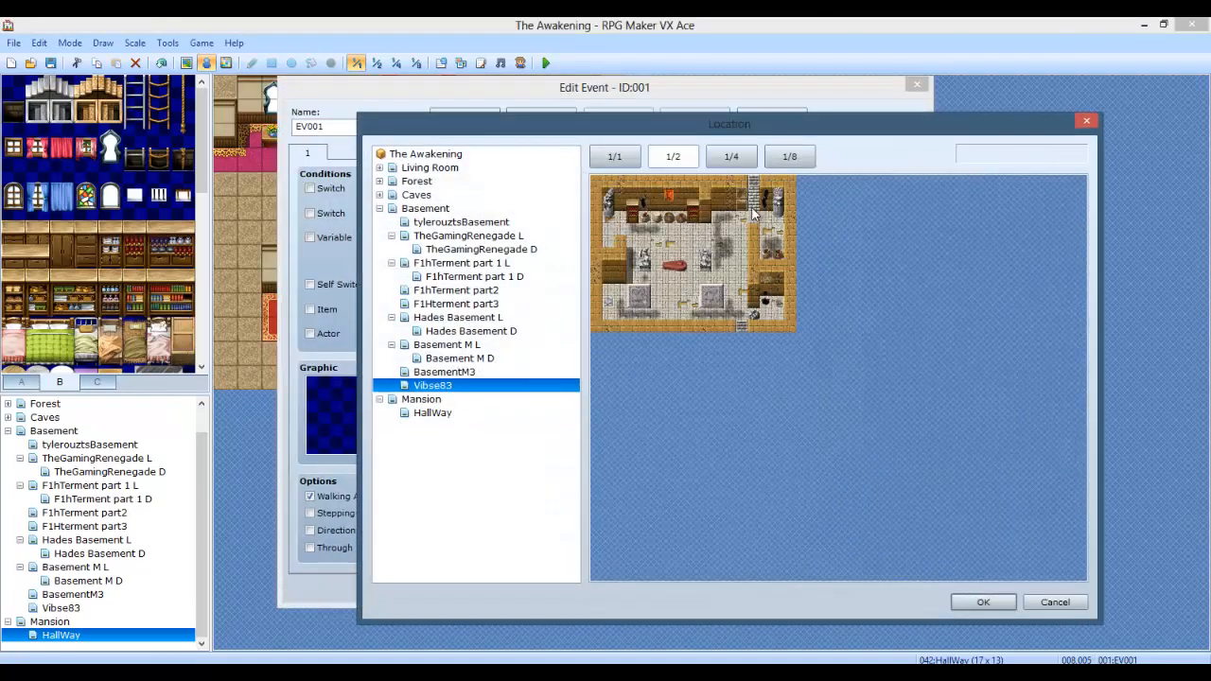
{"action": "left_click", "coordinate": [983, 602]}
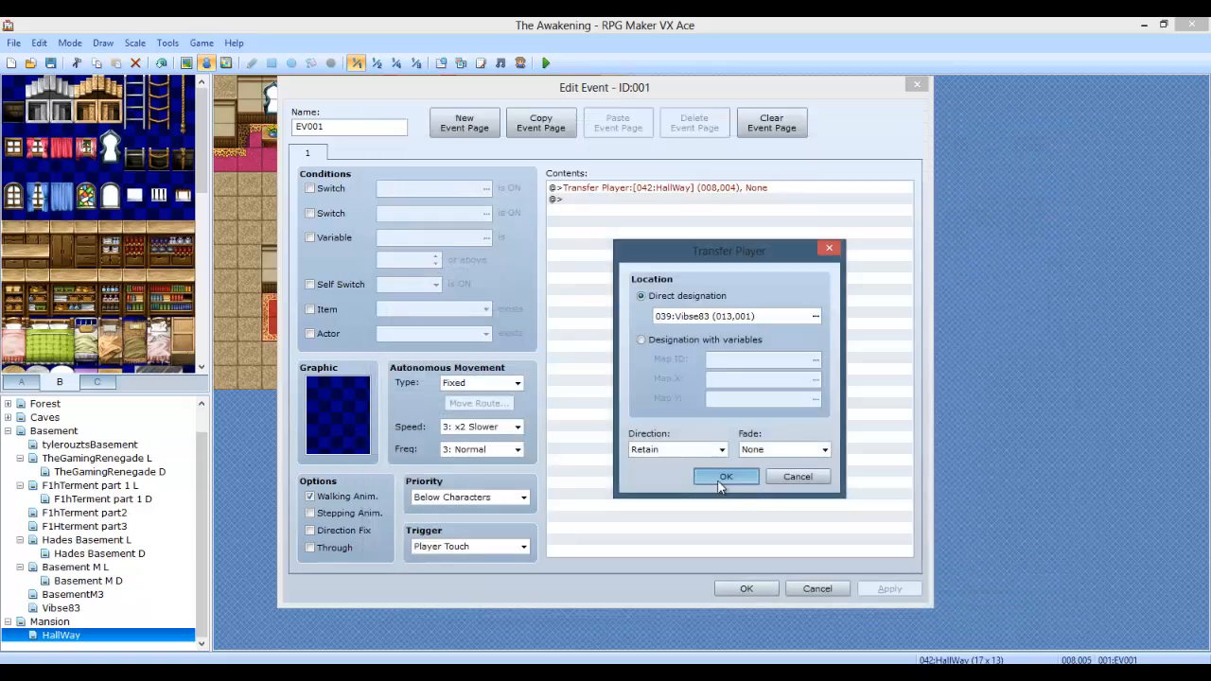
{"action": "left_click", "coordinate": [725, 476]}
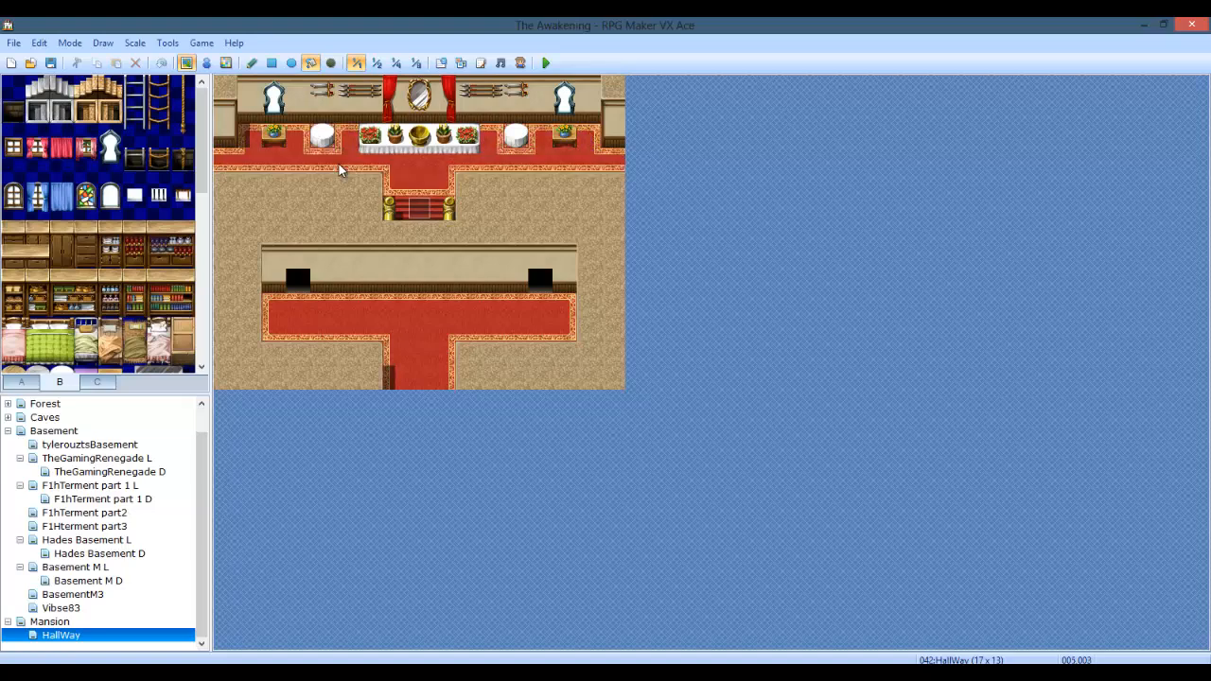
{"action": "left_click", "coordinate": [345, 158]}
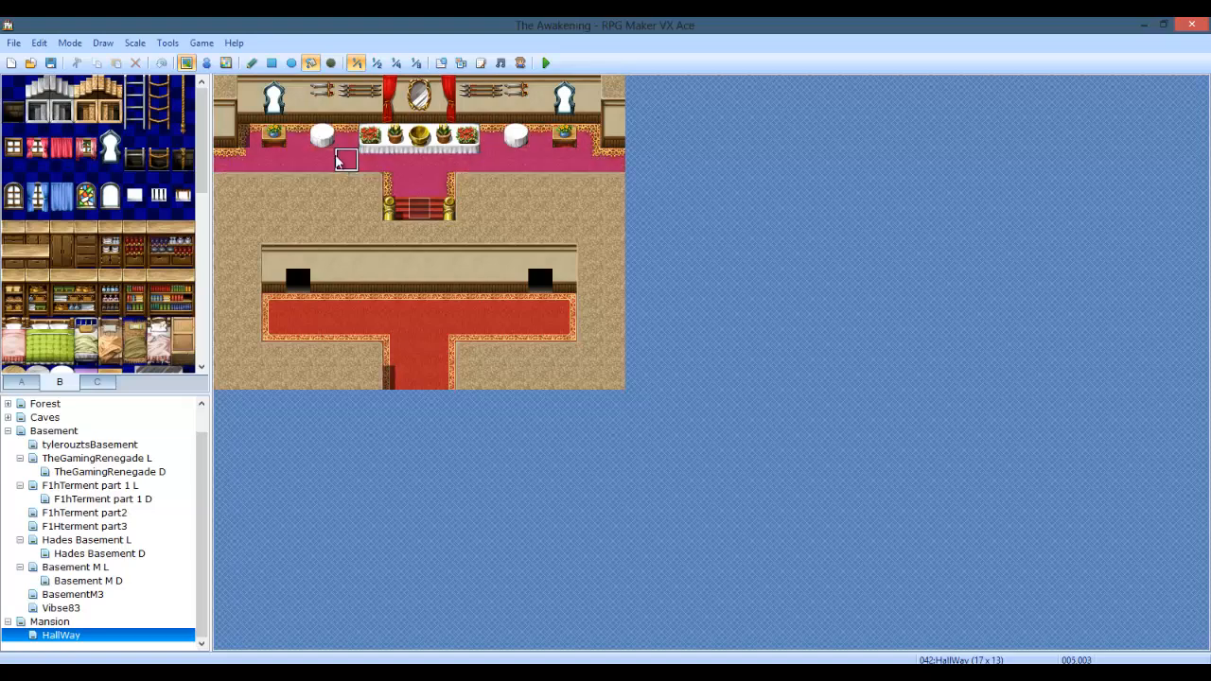
{"action": "left_click", "coordinate": [252, 64]}
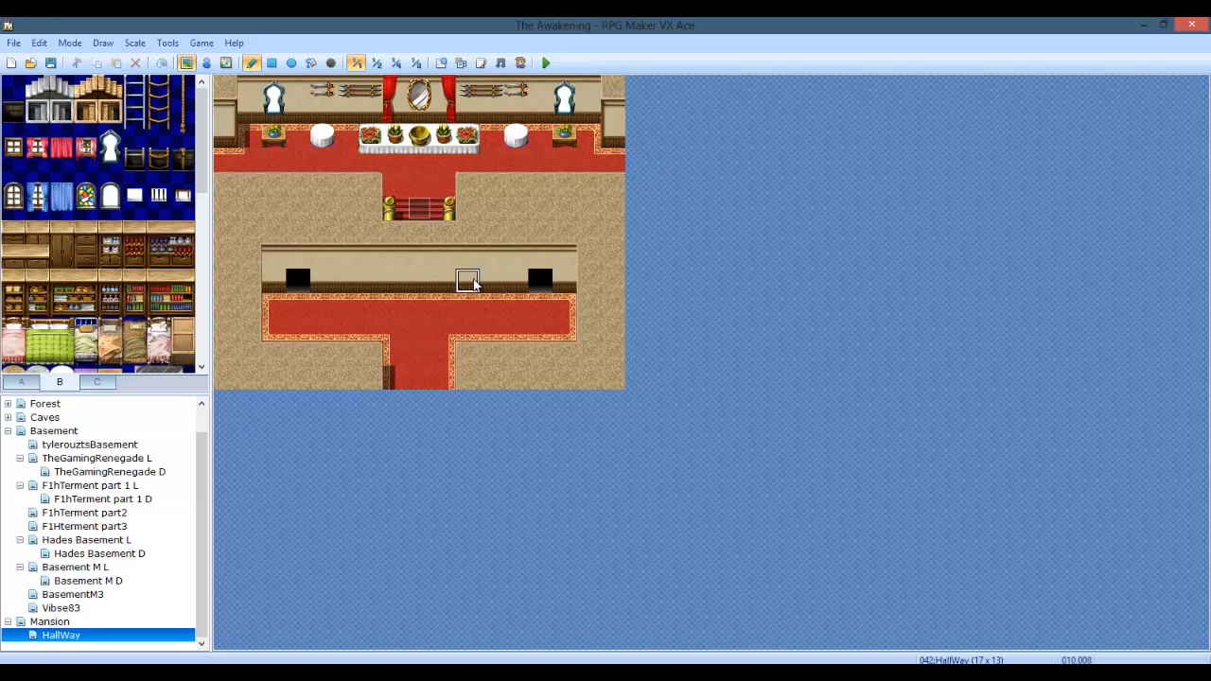
{"action": "mouse_move", "coordinate": [501, 62]}
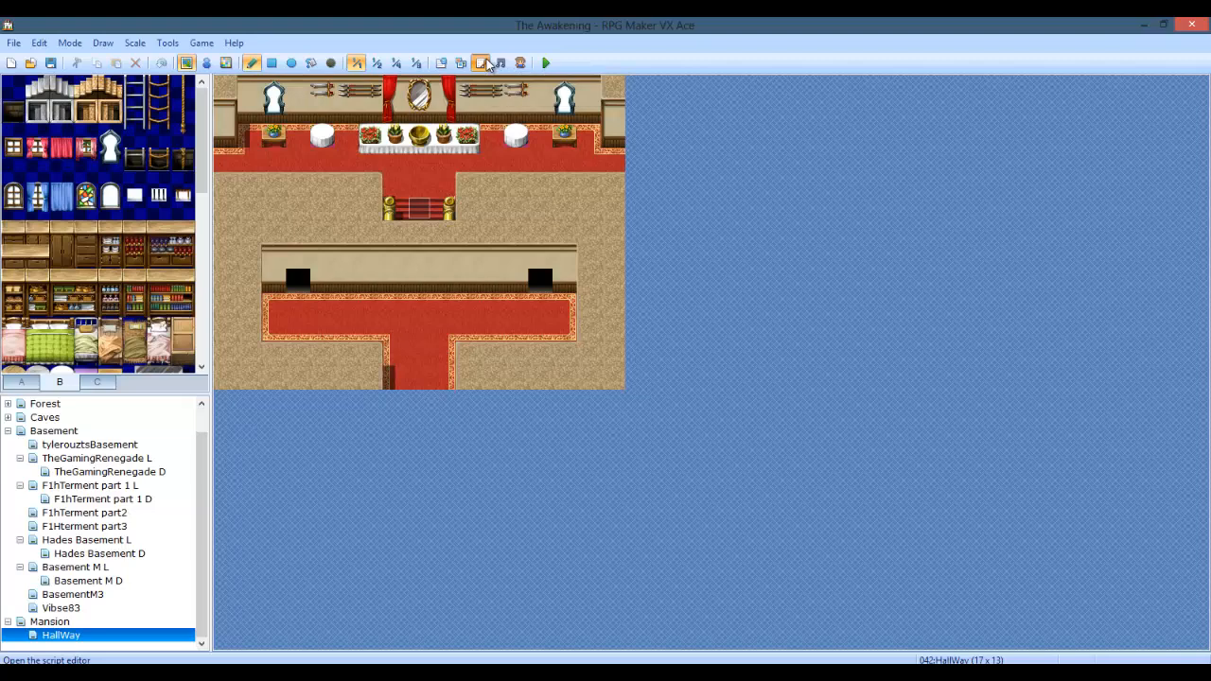
{"action": "left_click", "coordinate": [481, 63]}
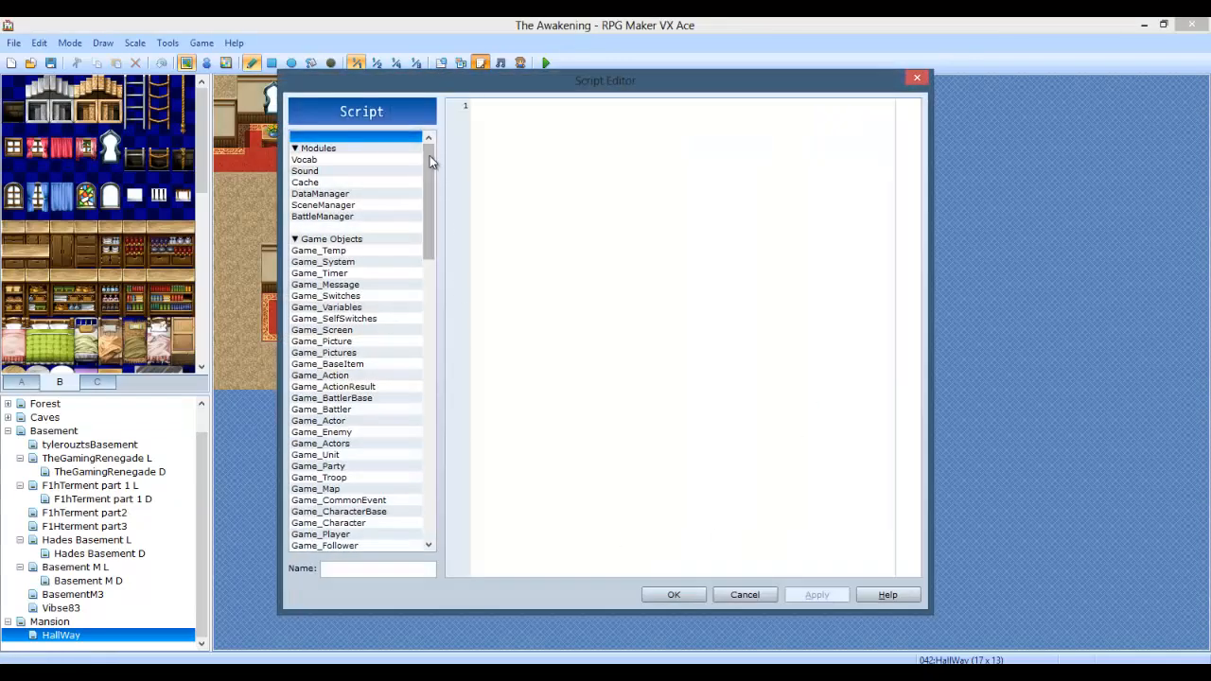
{"action": "scroll", "scroll_direction": "down", "scroll_amount": 3}
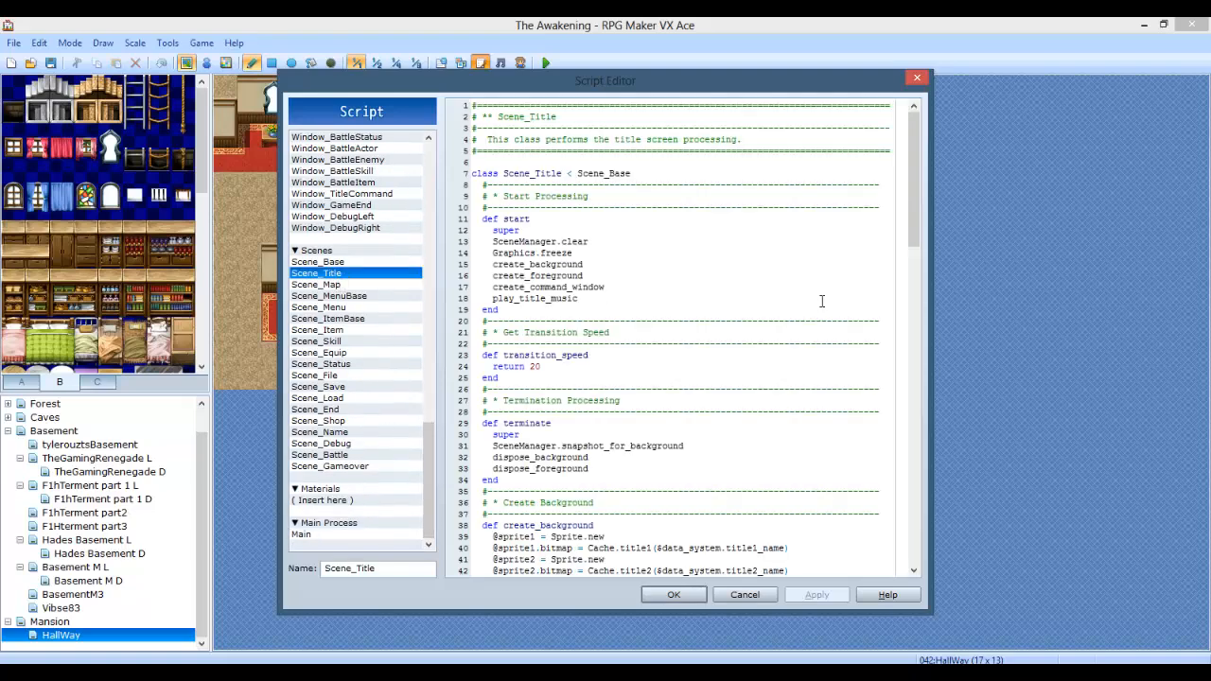
{"action": "scroll", "scroll_direction": "down", "scroll_amount": 3}
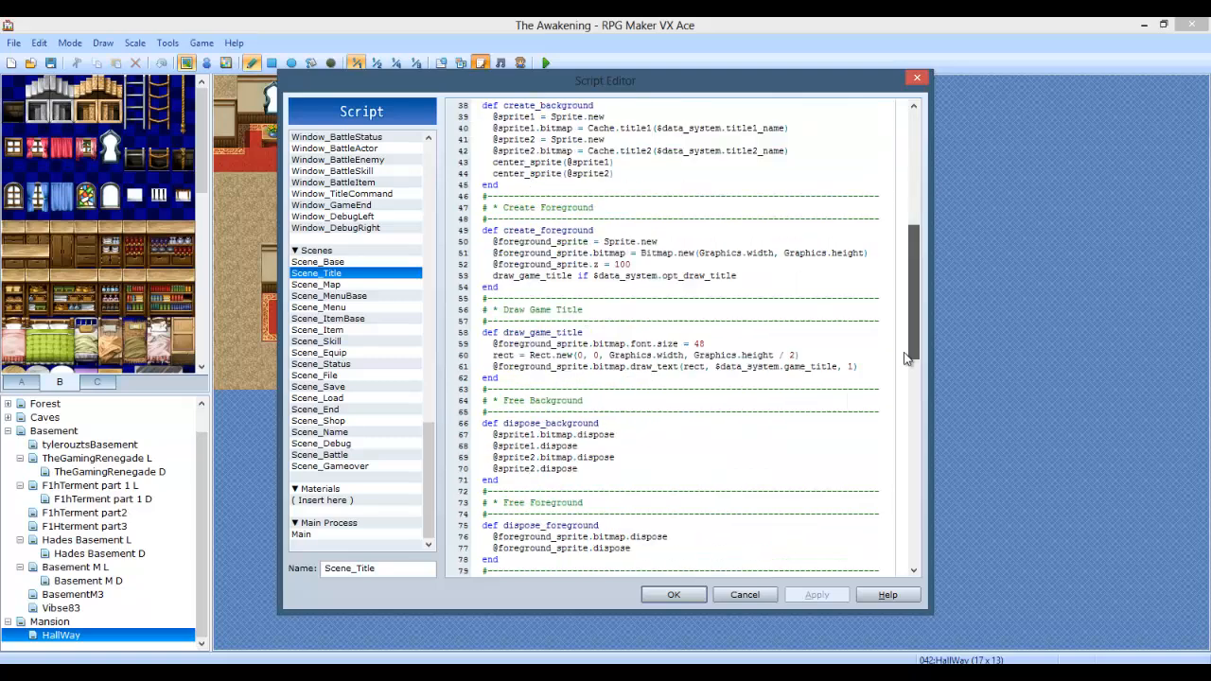
{"action": "left_click", "coordinate": [329, 295]}
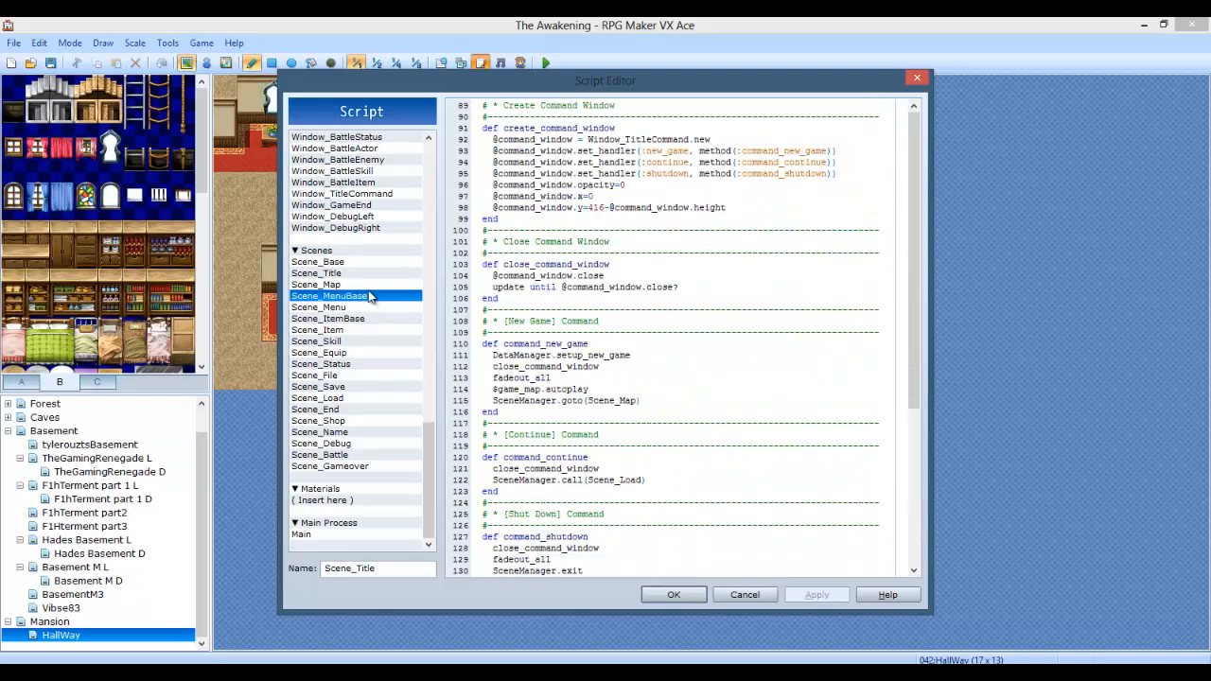
{"action": "left_click", "coordinate": [328, 295]}
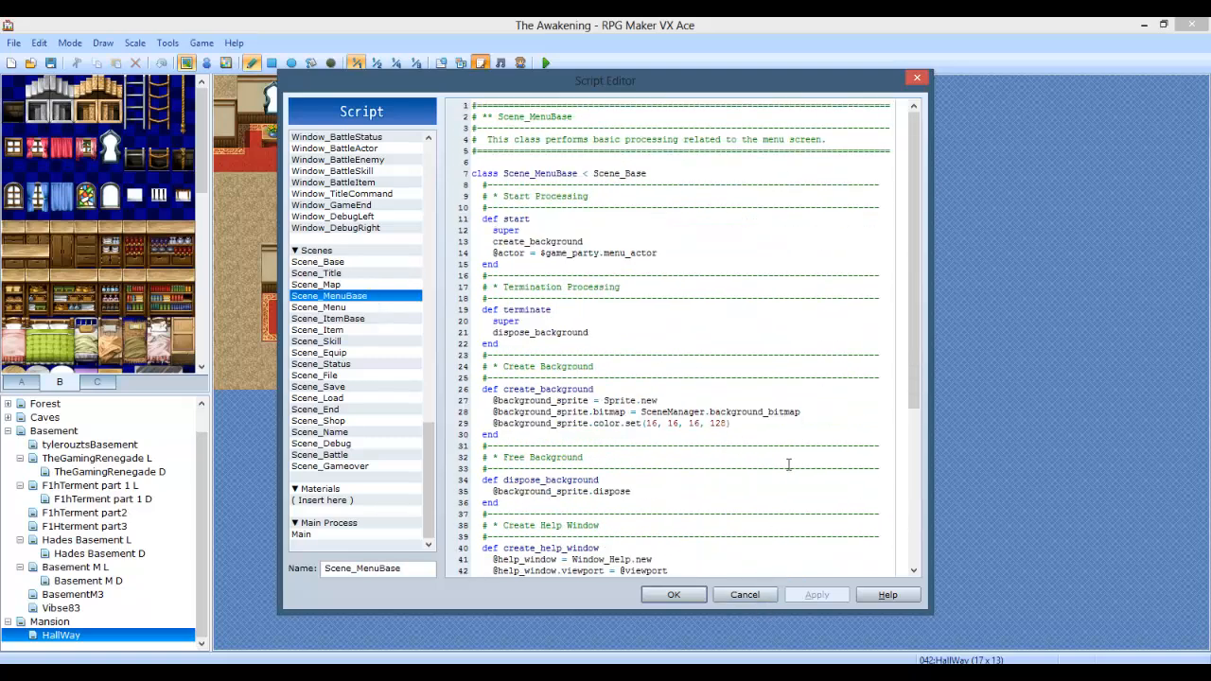
{"action": "mouse_move", "coordinate": [745, 594]}
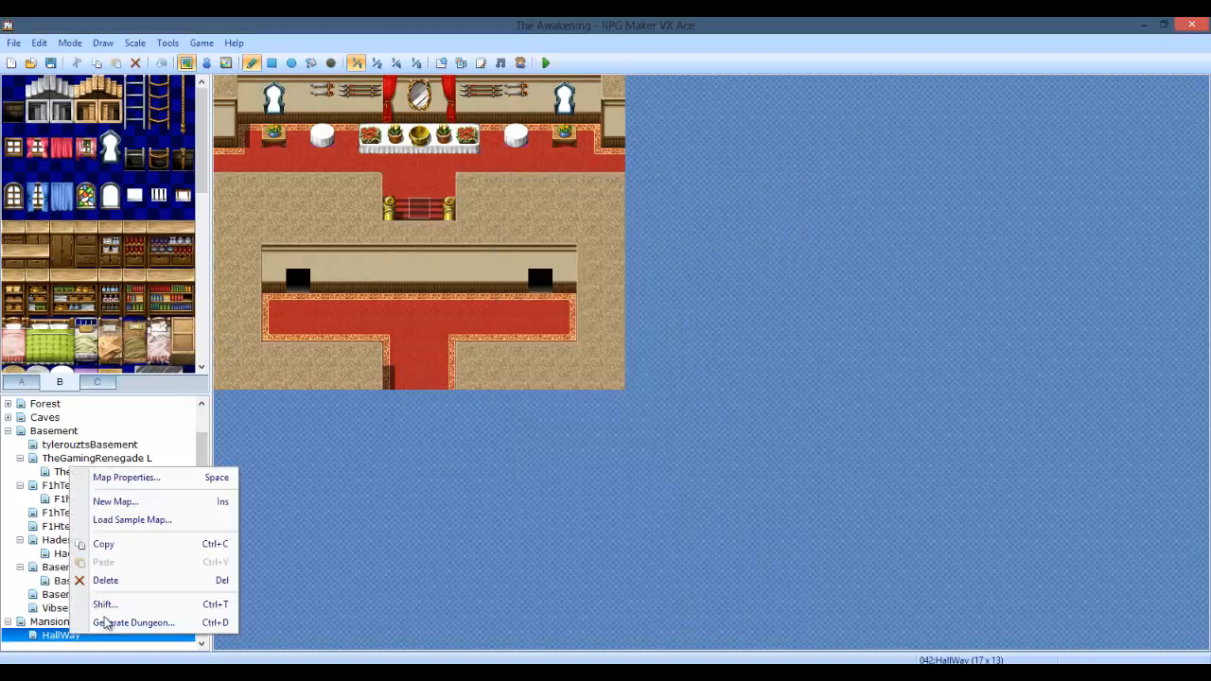
Step: Enable HallWay's auto-change BGM, auditioning several tracks before choosing Dungeon5
{"action": "left_click", "coordinate": [125, 477]}
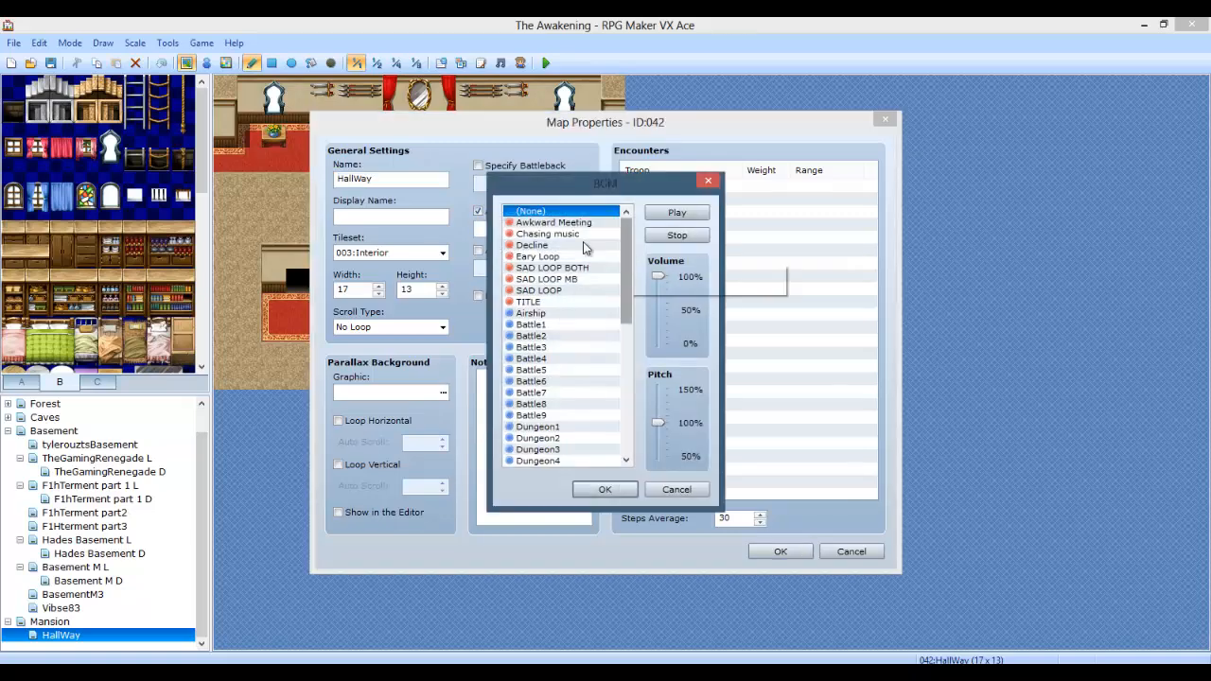
{"action": "left_click", "coordinate": [532, 244]}
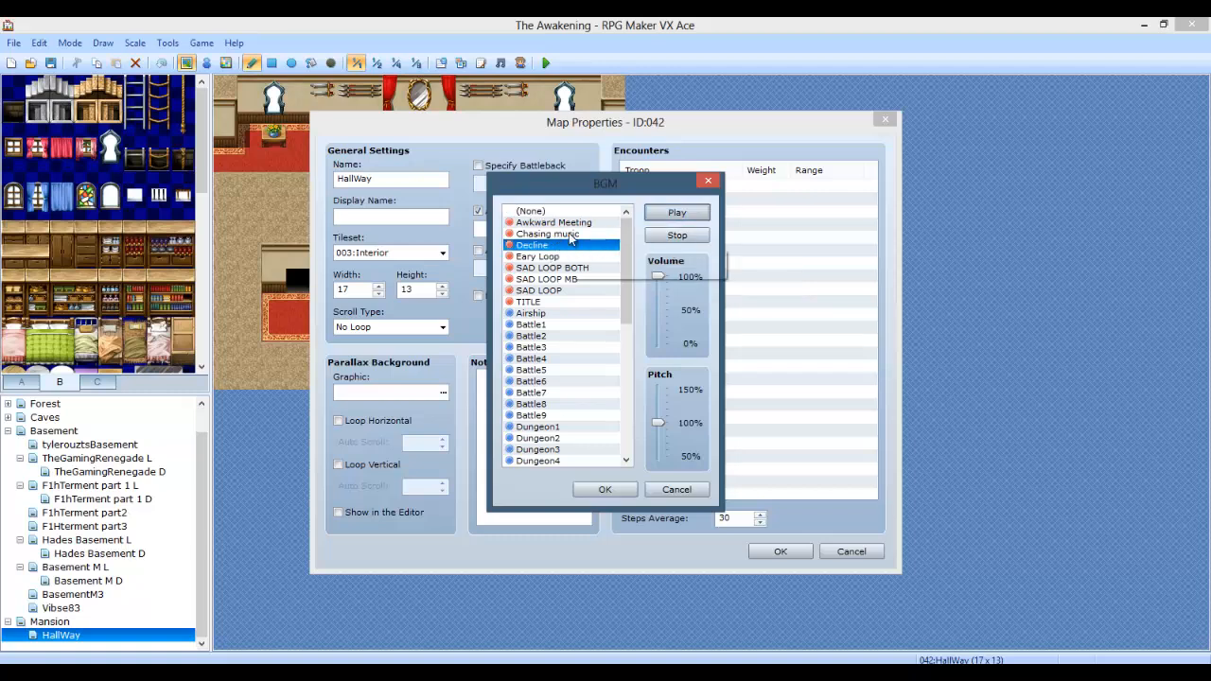
{"action": "left_click", "coordinate": [549, 234]}
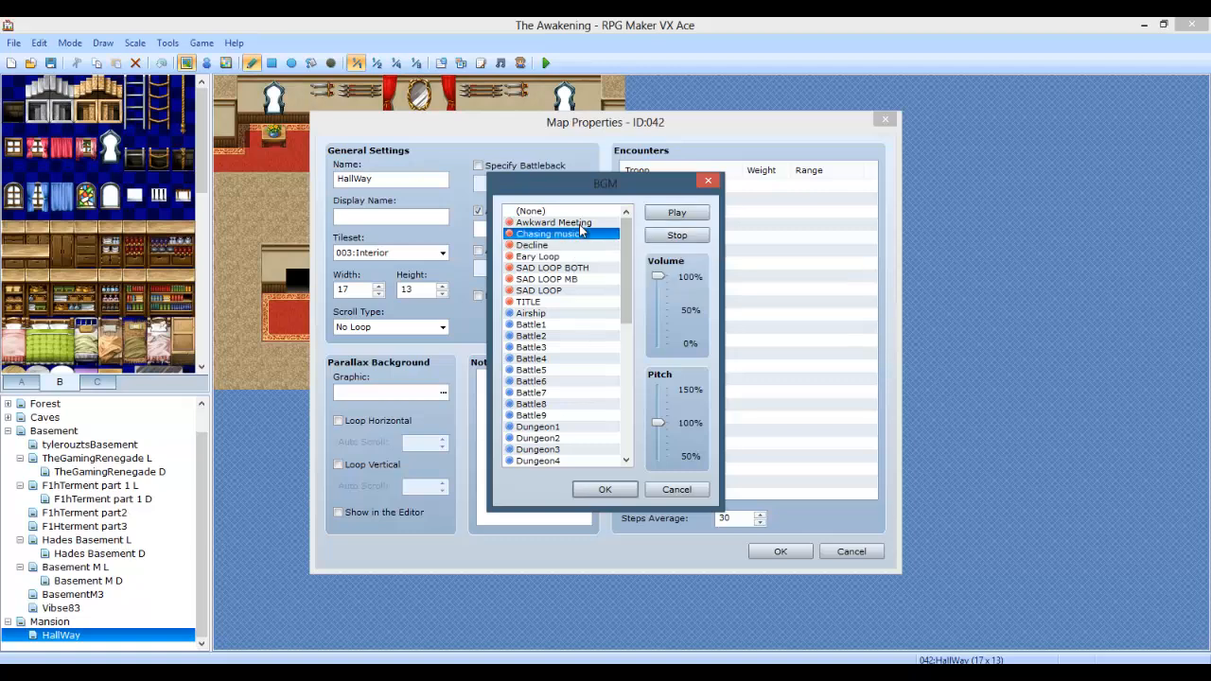
{"action": "left_click", "coordinate": [554, 223]}
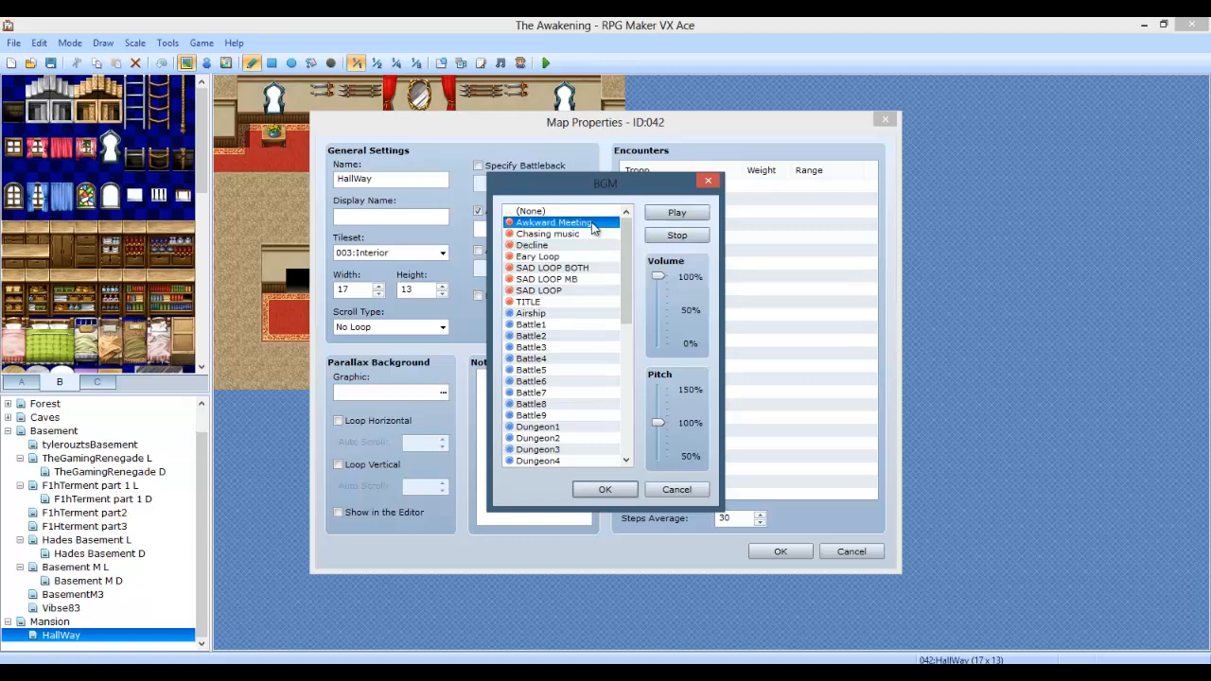
{"action": "left_click", "coordinate": [551, 268]}
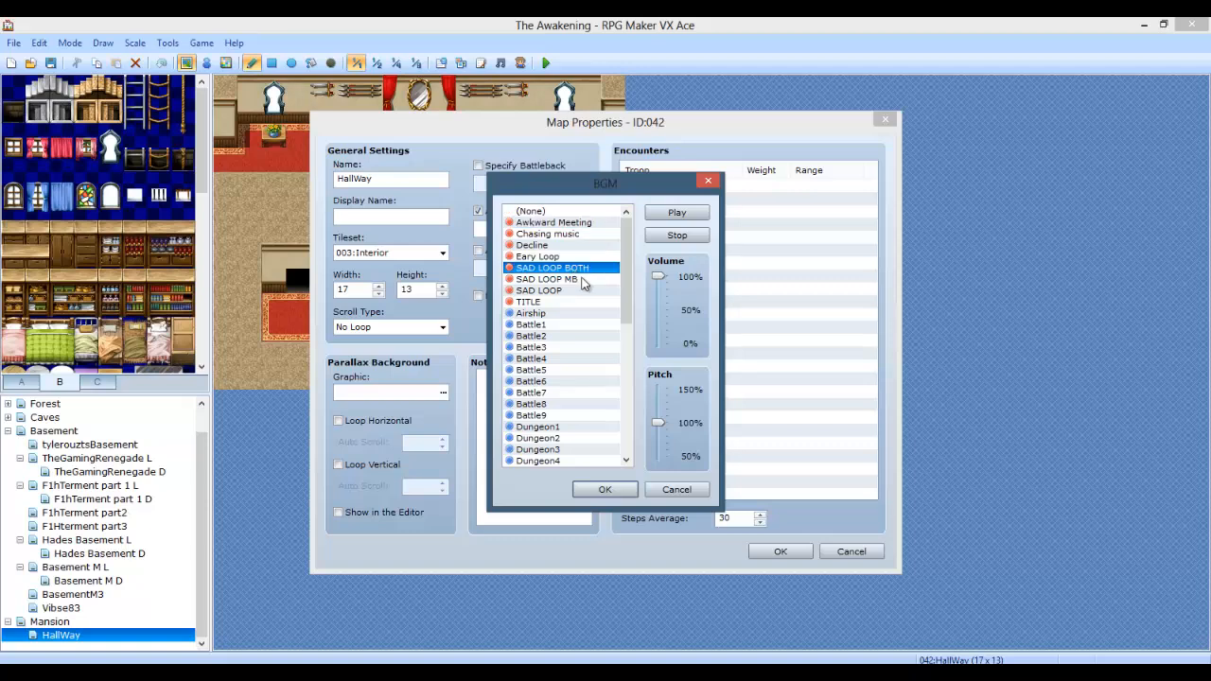
{"action": "left_click", "coordinate": [538, 256]}
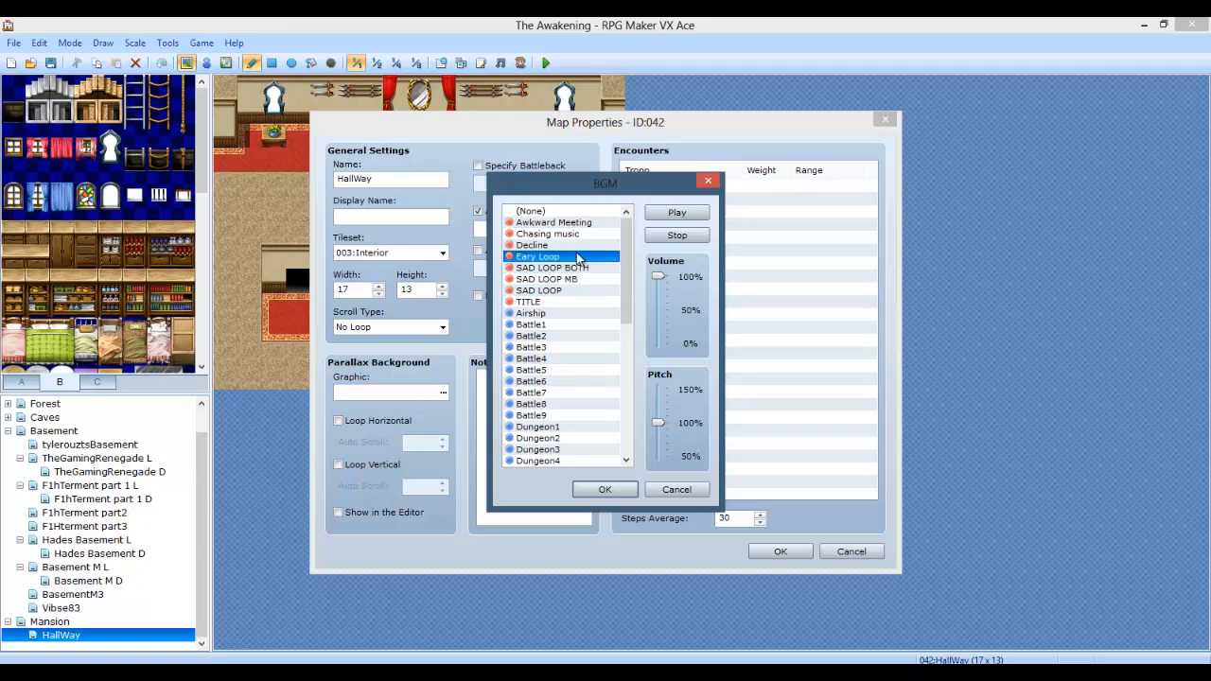
{"action": "mouse_move", "coordinate": [677, 235]}
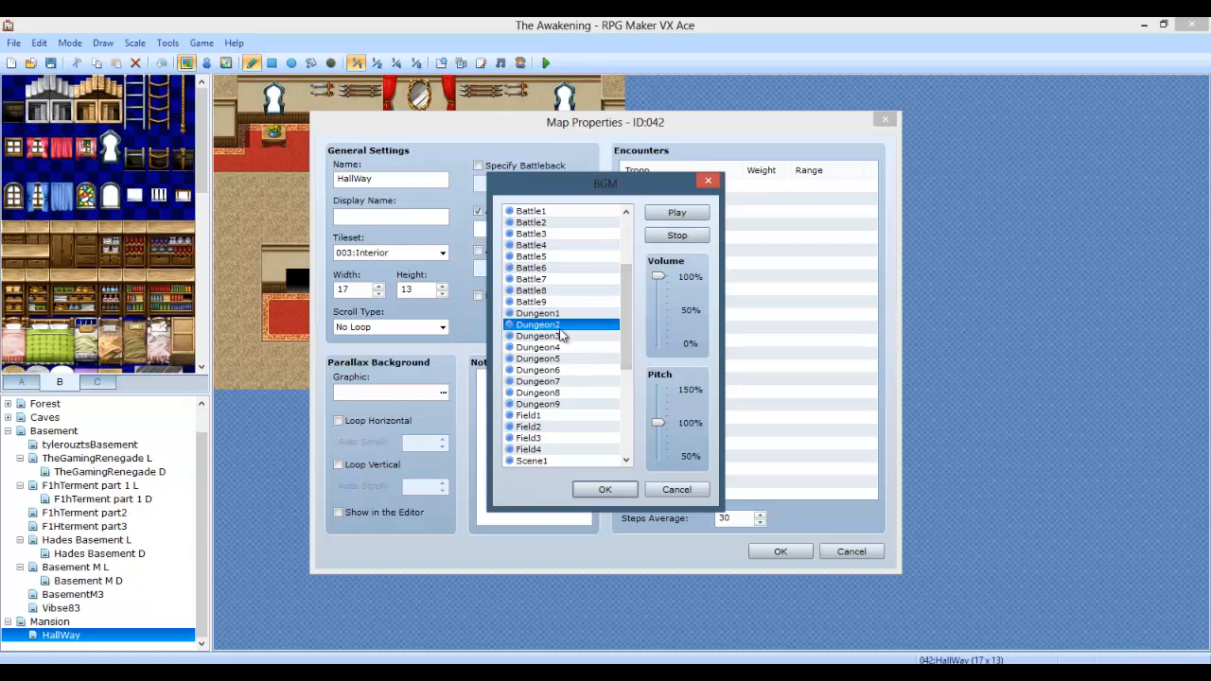
{"action": "left_click", "coordinate": [537, 336]}
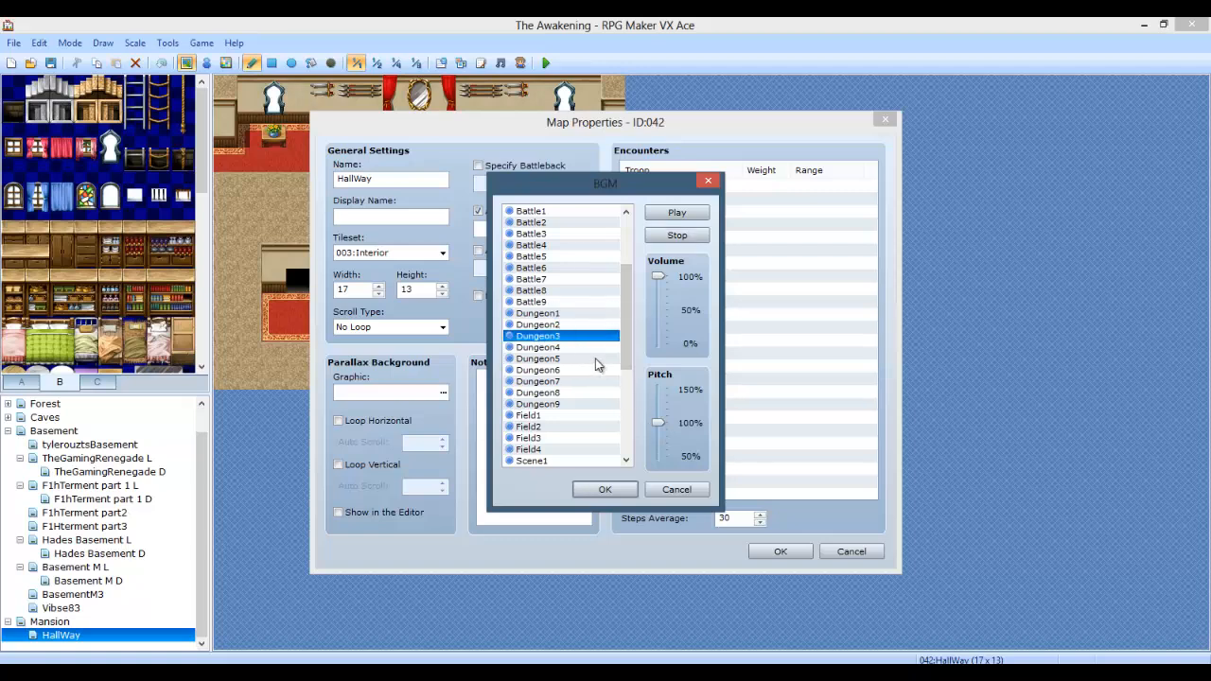
{"action": "left_click", "coordinate": [538, 347]}
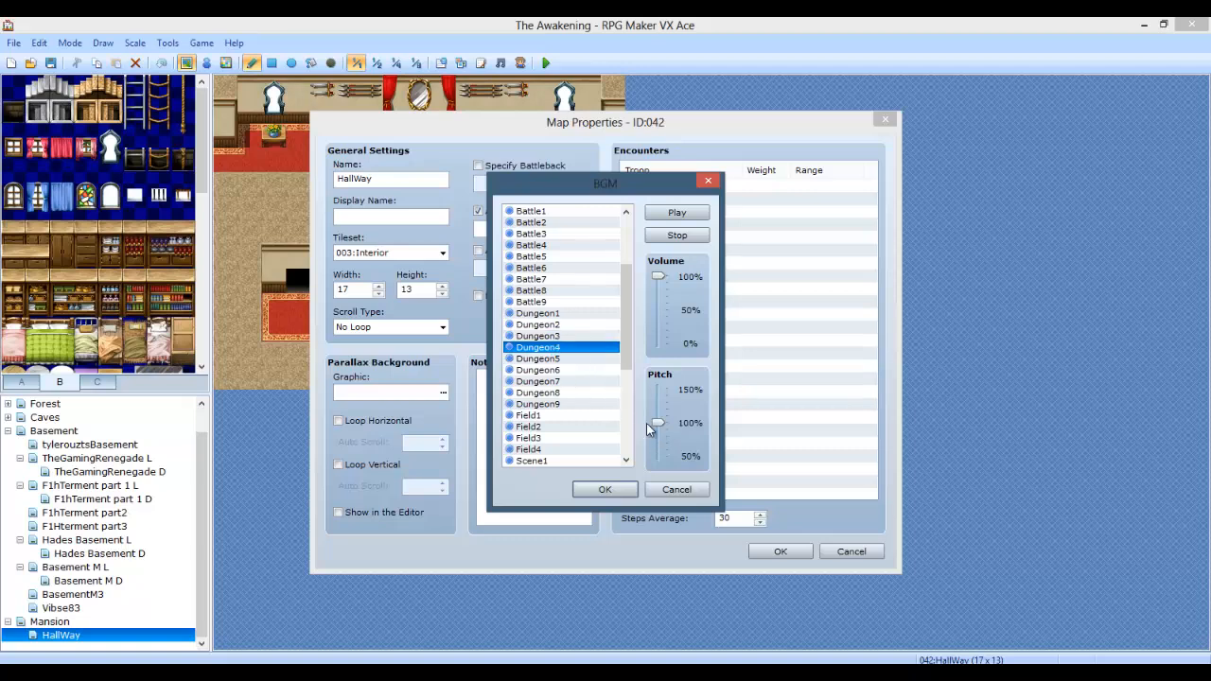
{"action": "left_click", "coordinate": [537, 358]}
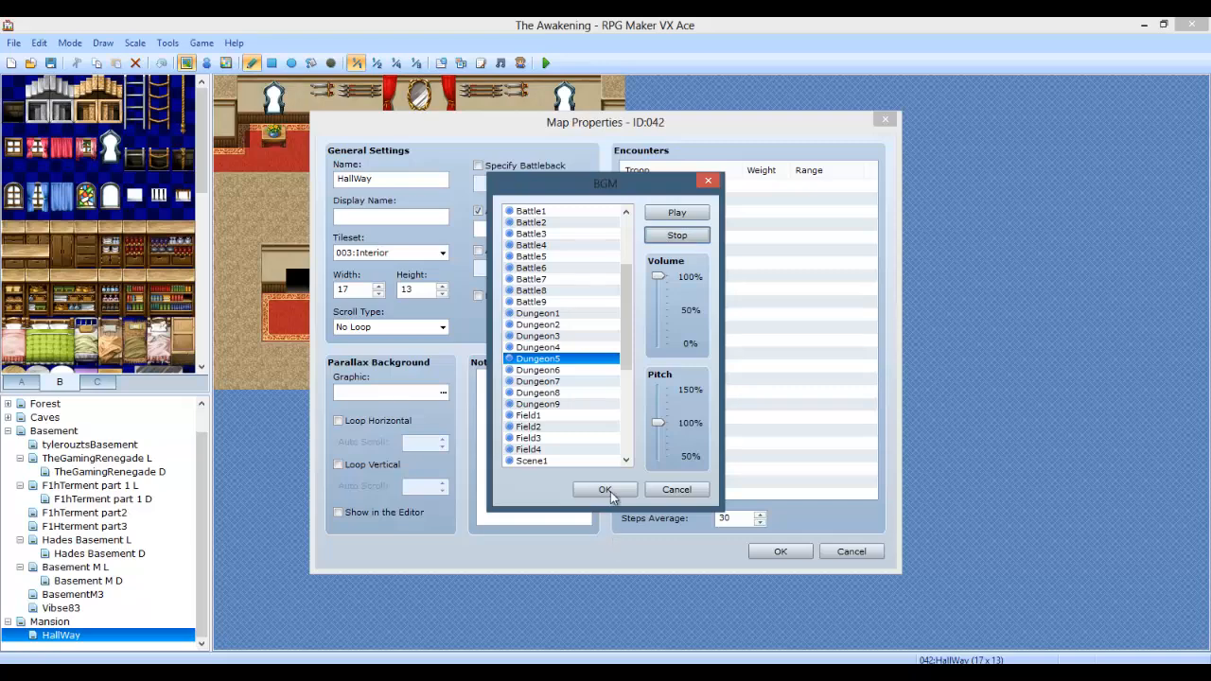
{"action": "left_click", "coordinate": [606, 489]}
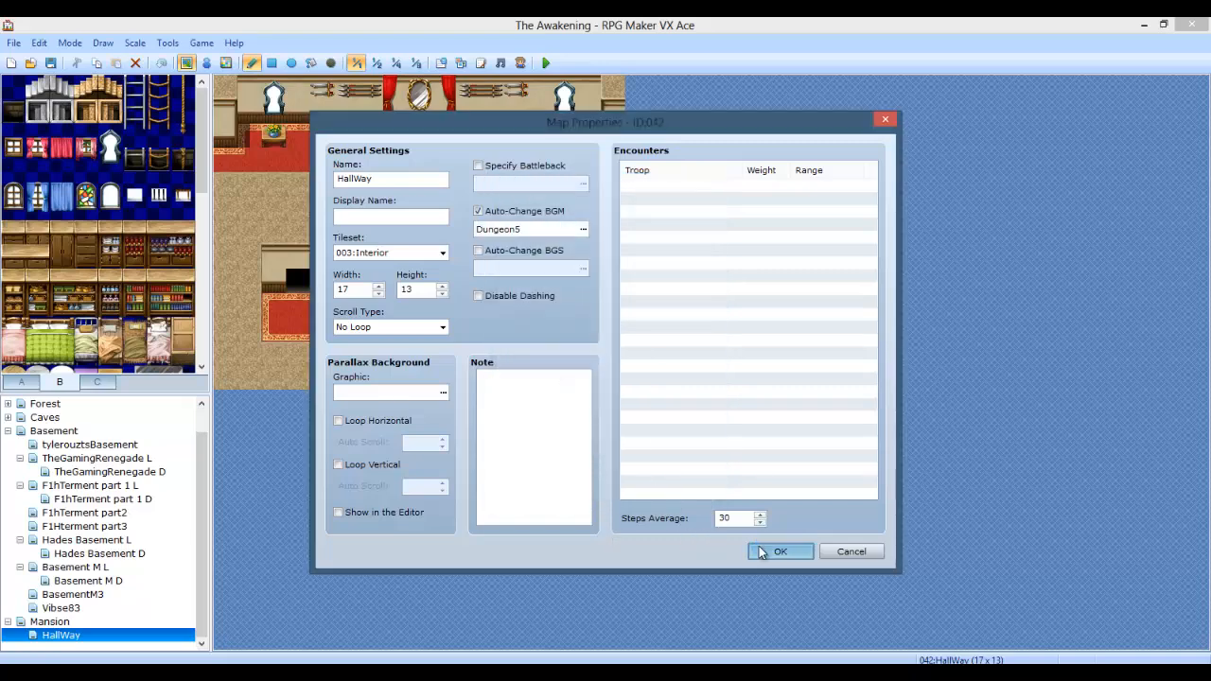
{"action": "left_click", "coordinate": [779, 551]}
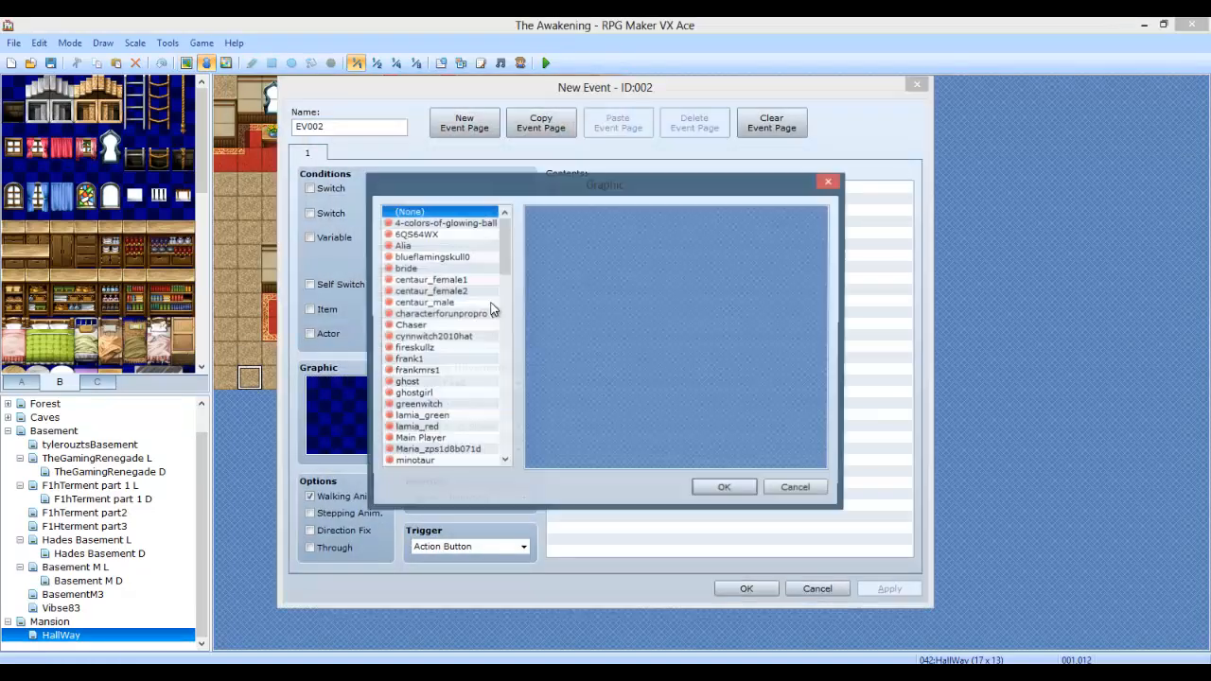
Step: Add a parallel-process HallWay event erasing picture 2, then start a playtest
{"action": "scroll", "scroll_direction": "down", "scroll_amount": 3}
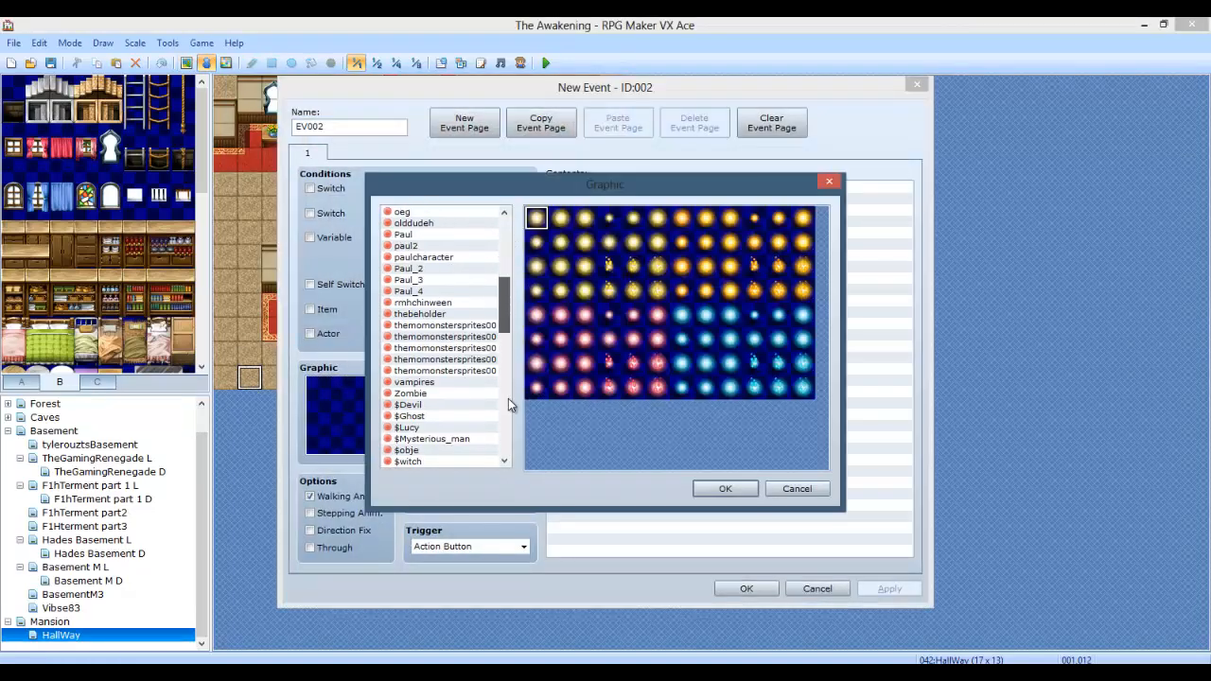
{"action": "scroll", "scroll_direction": "down", "scroll_amount": 3}
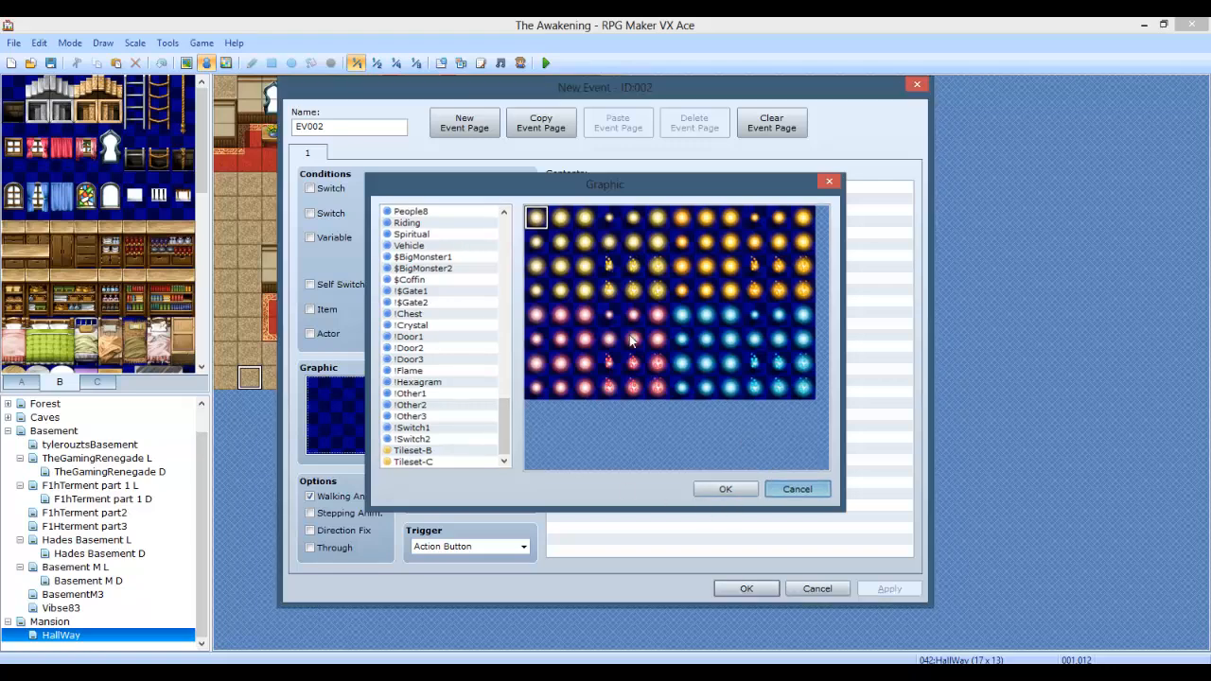
{"action": "left_click", "coordinate": [467, 546]}
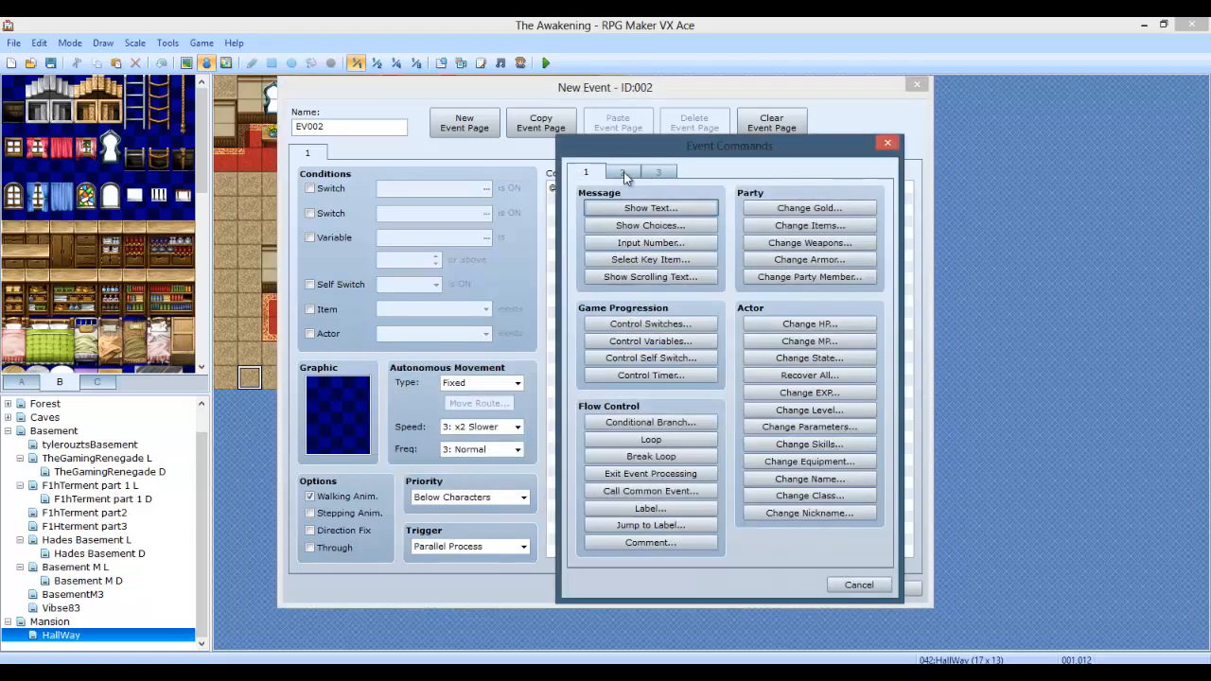
{"action": "left_click", "coordinate": [622, 171]}
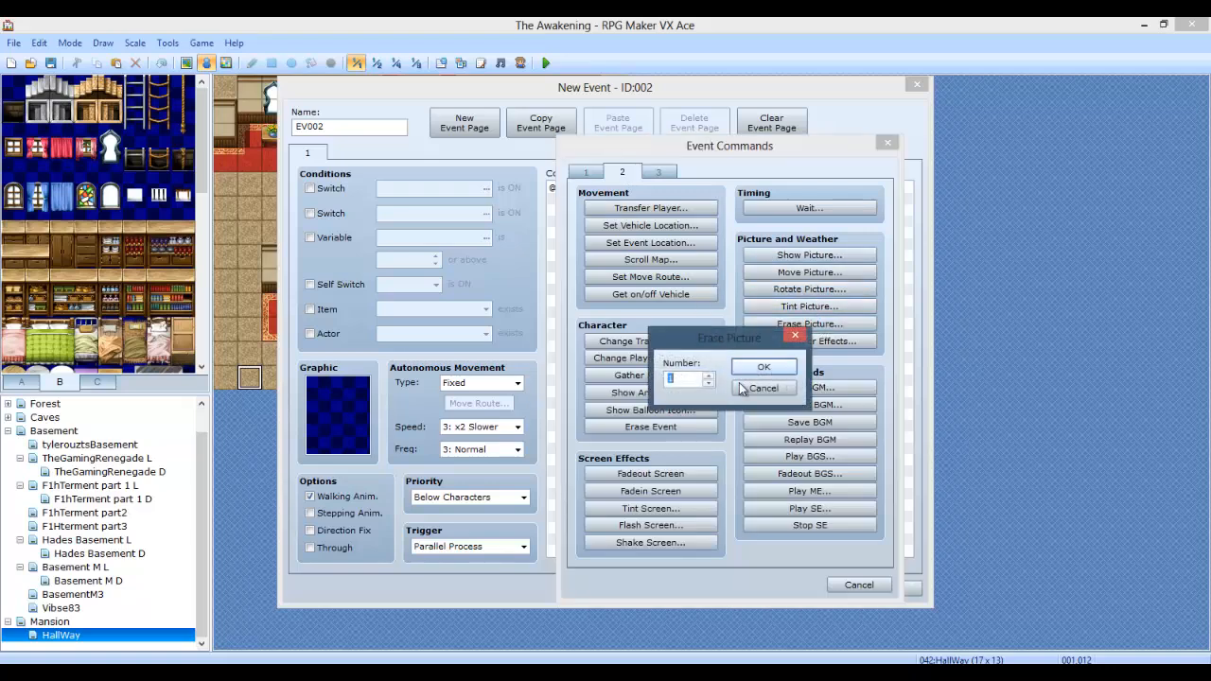
{"action": "left_click", "coordinate": [764, 367]}
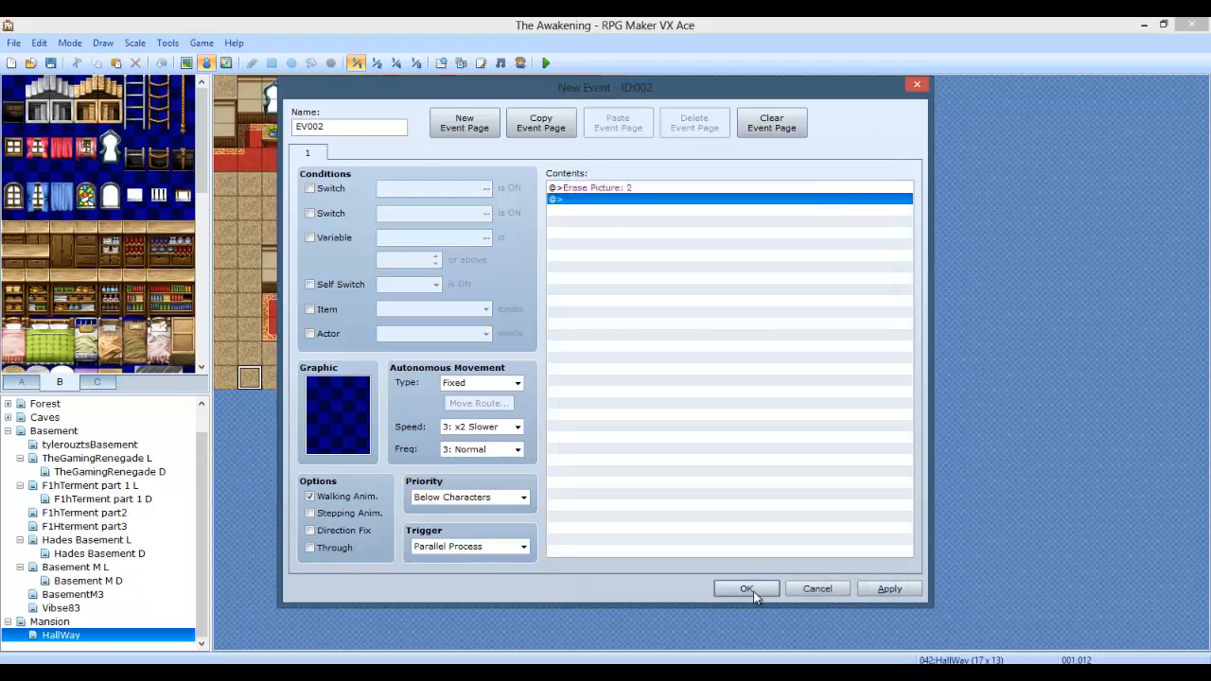
{"action": "left_click", "coordinate": [747, 589]}
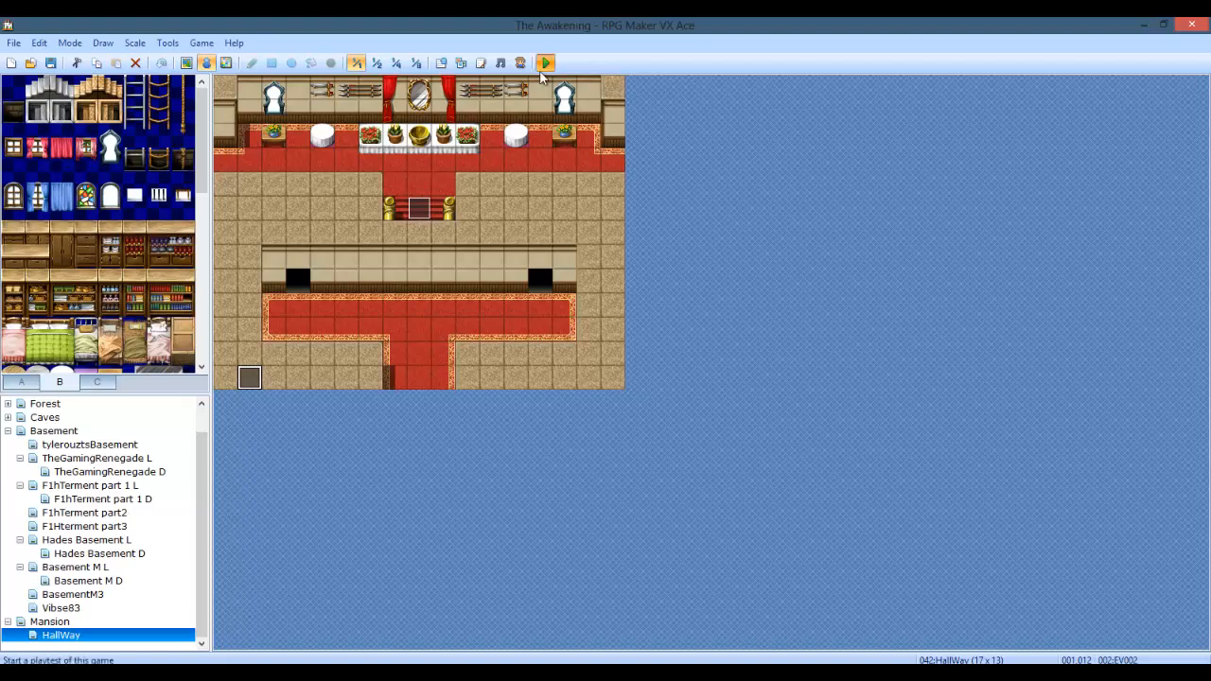
{"action": "left_click", "coordinate": [545, 63]}
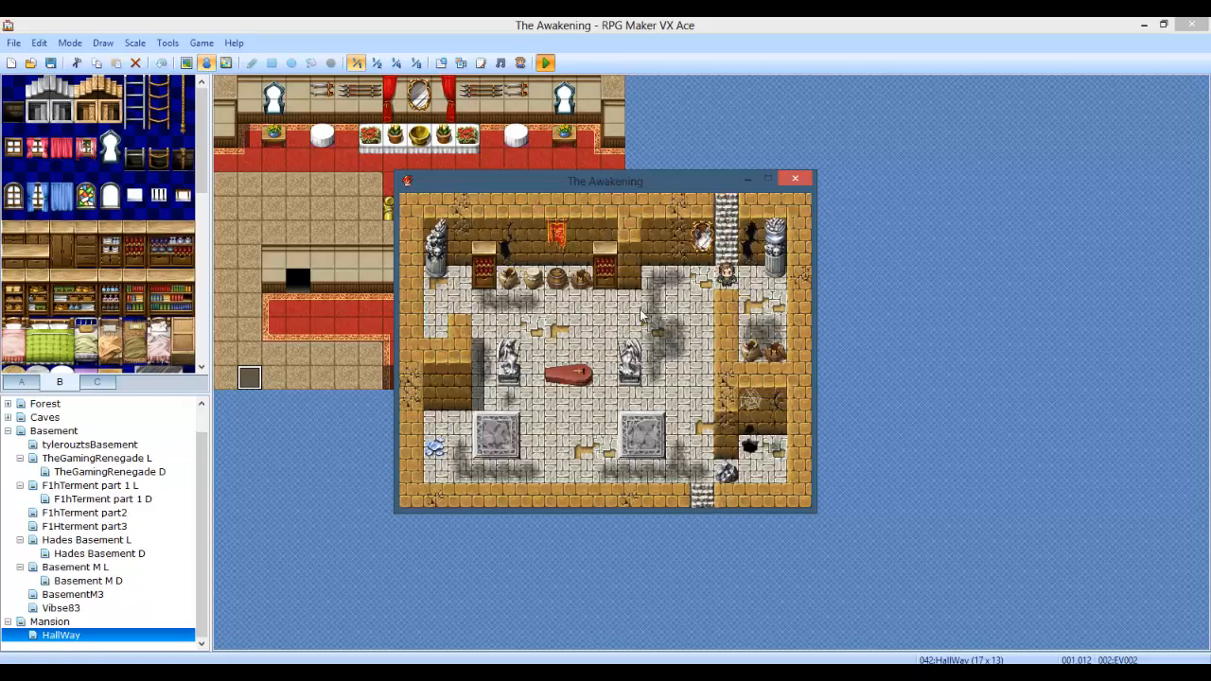
{"action": "mouse_move", "coordinate": [804, 183]}
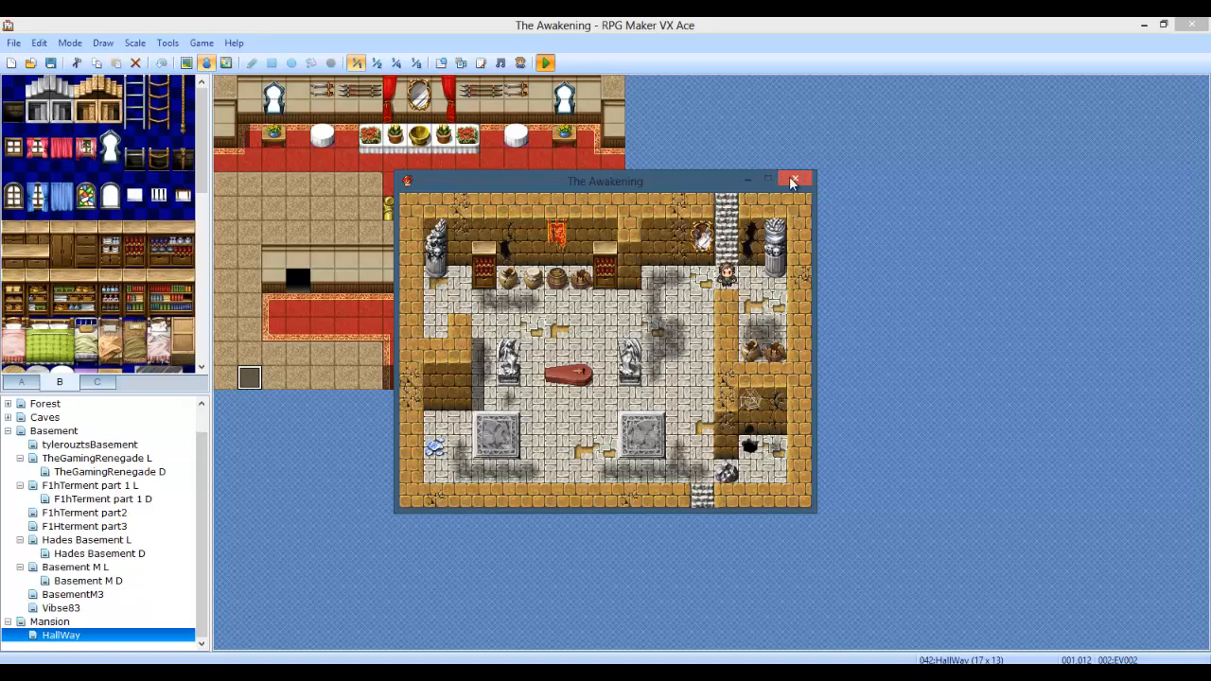
Step: Close The Awakening playtest window to return to the HallWay editor
{"action": "left_click", "coordinate": [793, 180]}
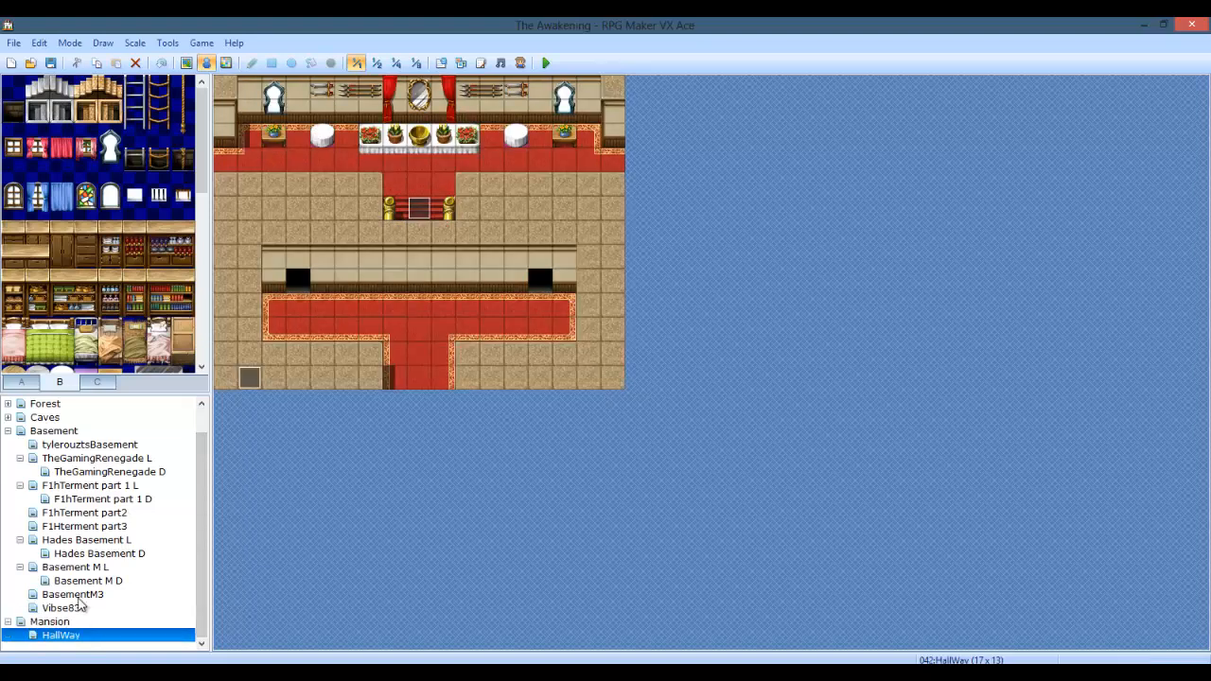
Step: Open BasementM3 then Basement, closing tint event EV014 and empty EV003 unchanged
{"action": "left_click", "coordinate": [72, 595]}
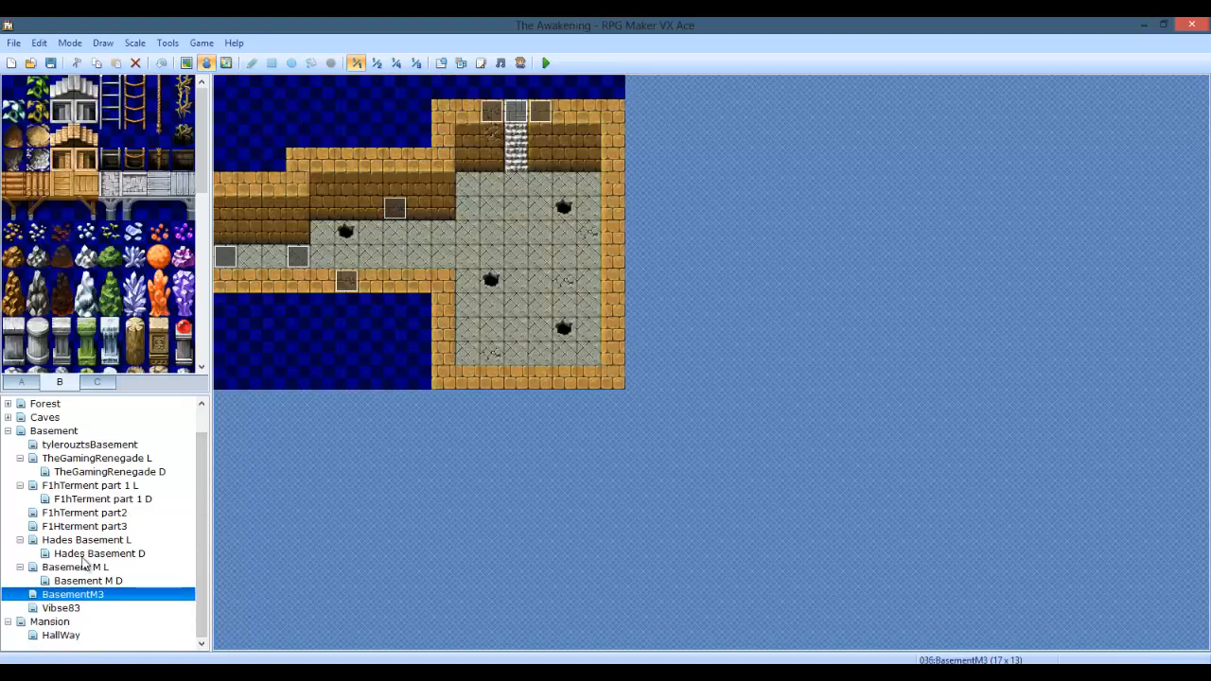
{"action": "left_click", "coordinate": [53, 431]}
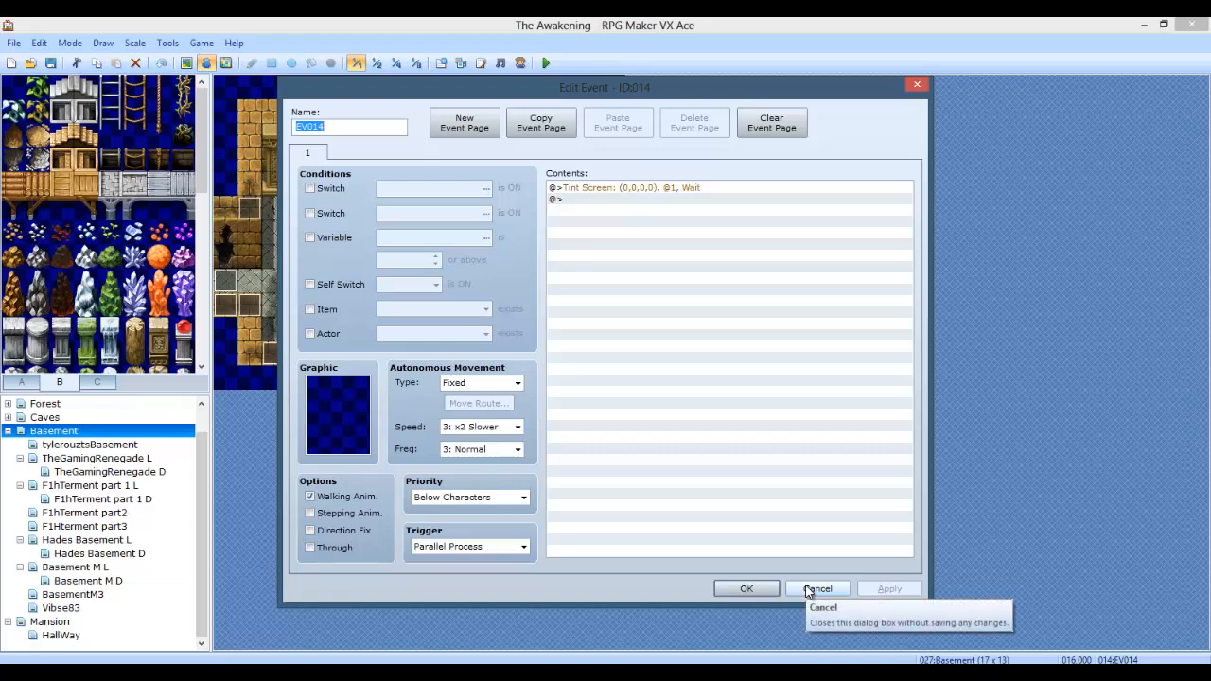
{"action": "left_click", "coordinate": [816, 589]}
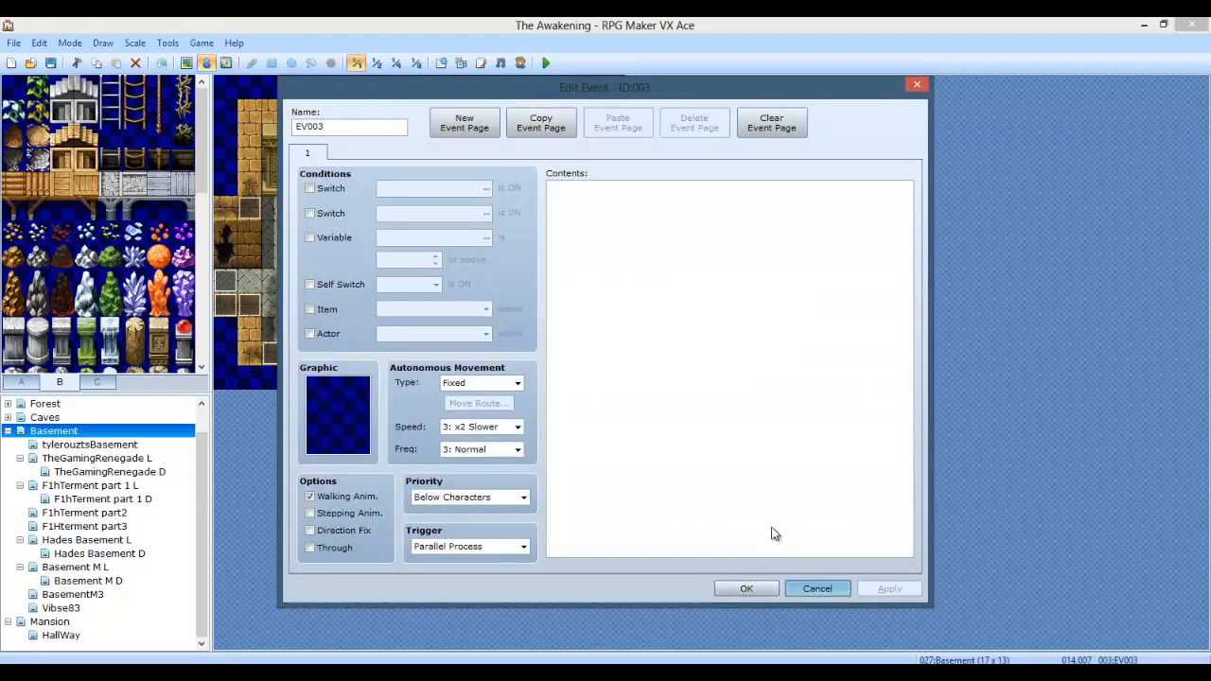
{"action": "left_click", "coordinate": [817, 589]}
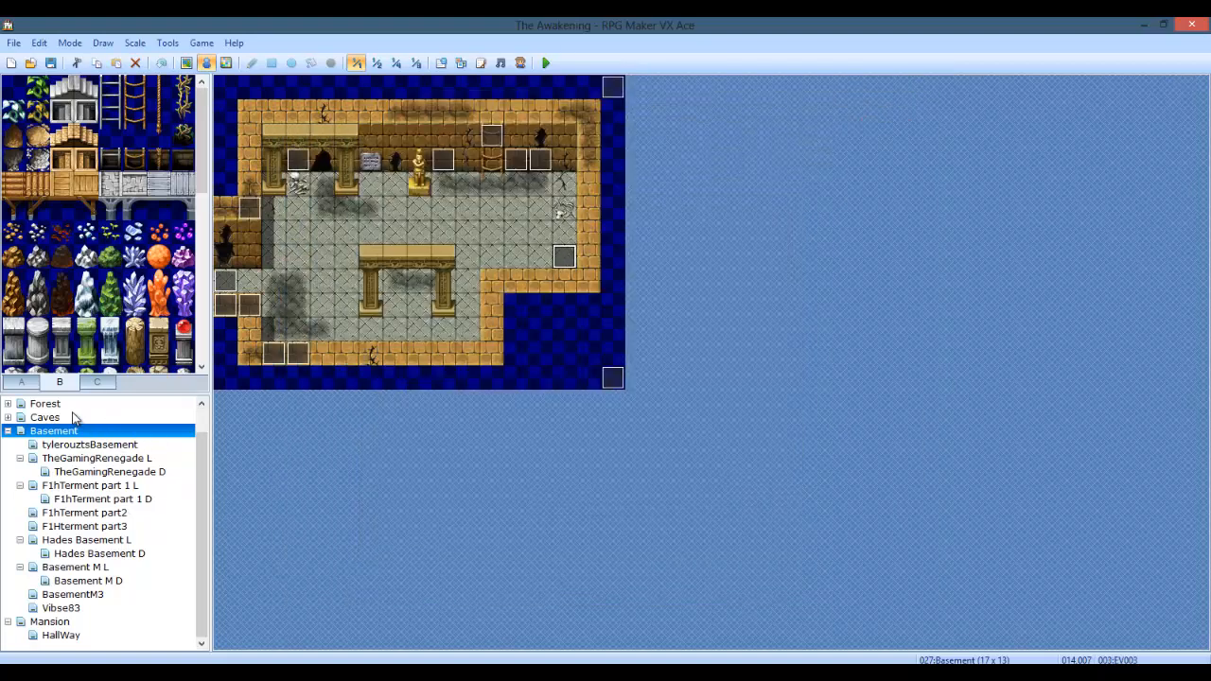
Step: Switch through HallWay to Vibse83 and close its Awkward Meeting map properties
{"action": "left_click", "coordinate": [61, 635]}
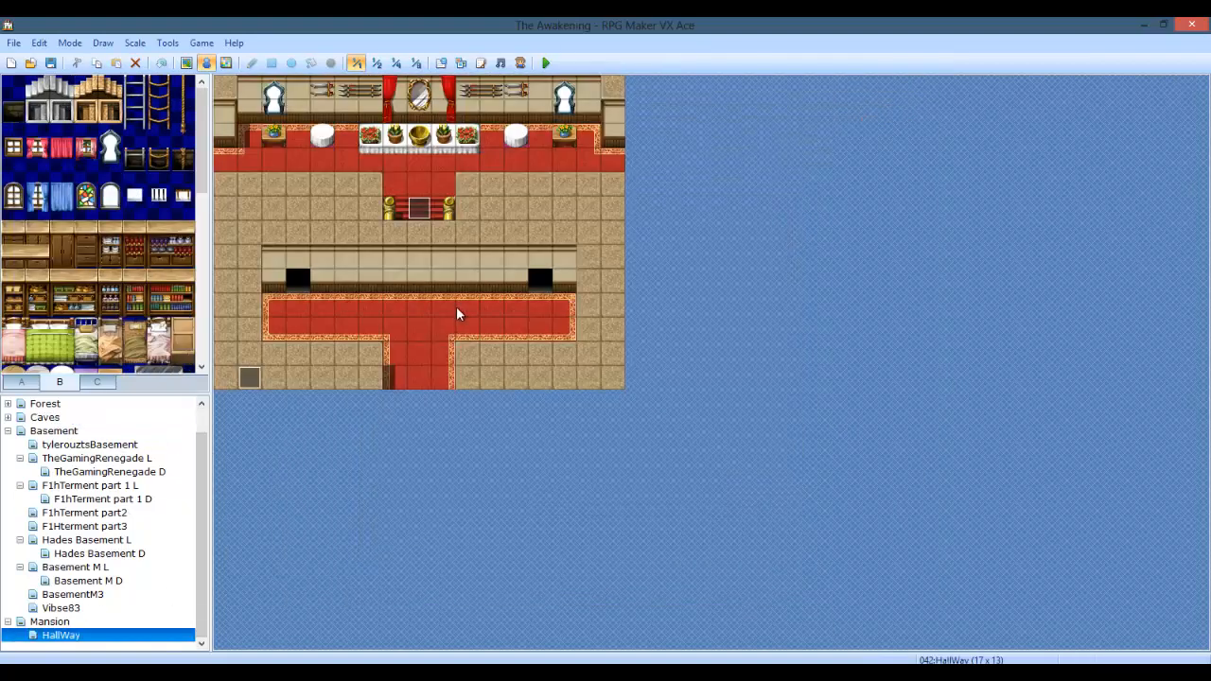
{"action": "left_click", "coordinate": [61, 608]}
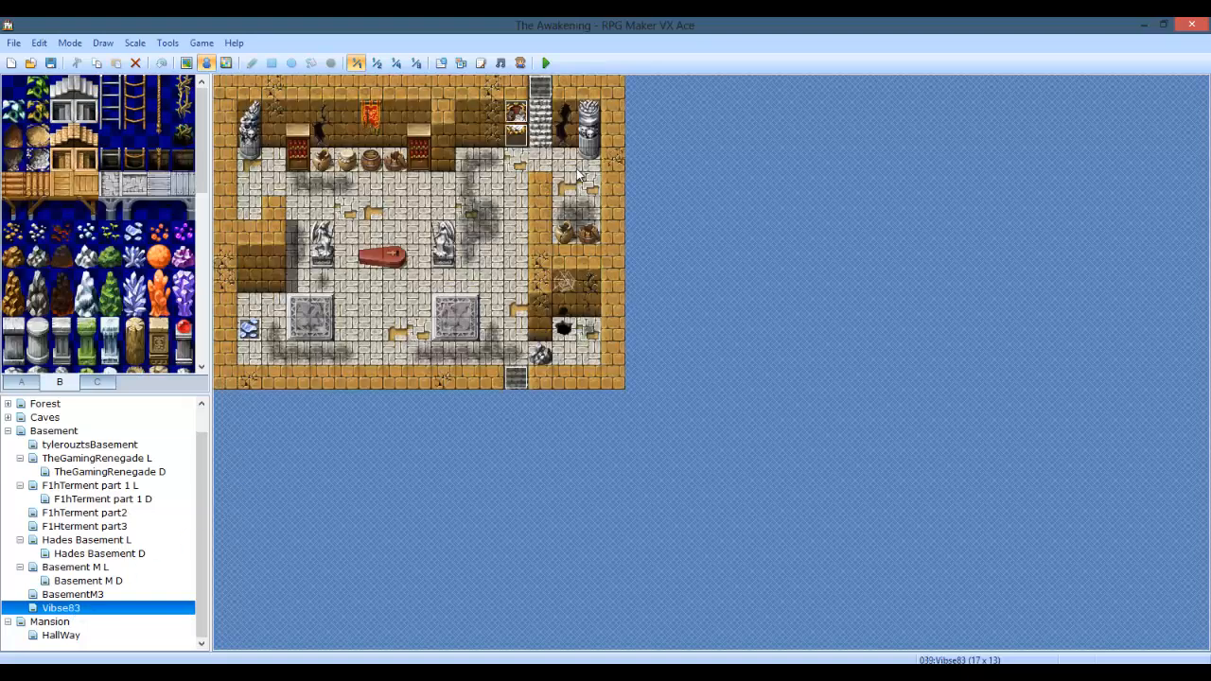
{"action": "left_click", "coordinate": [613, 87]}
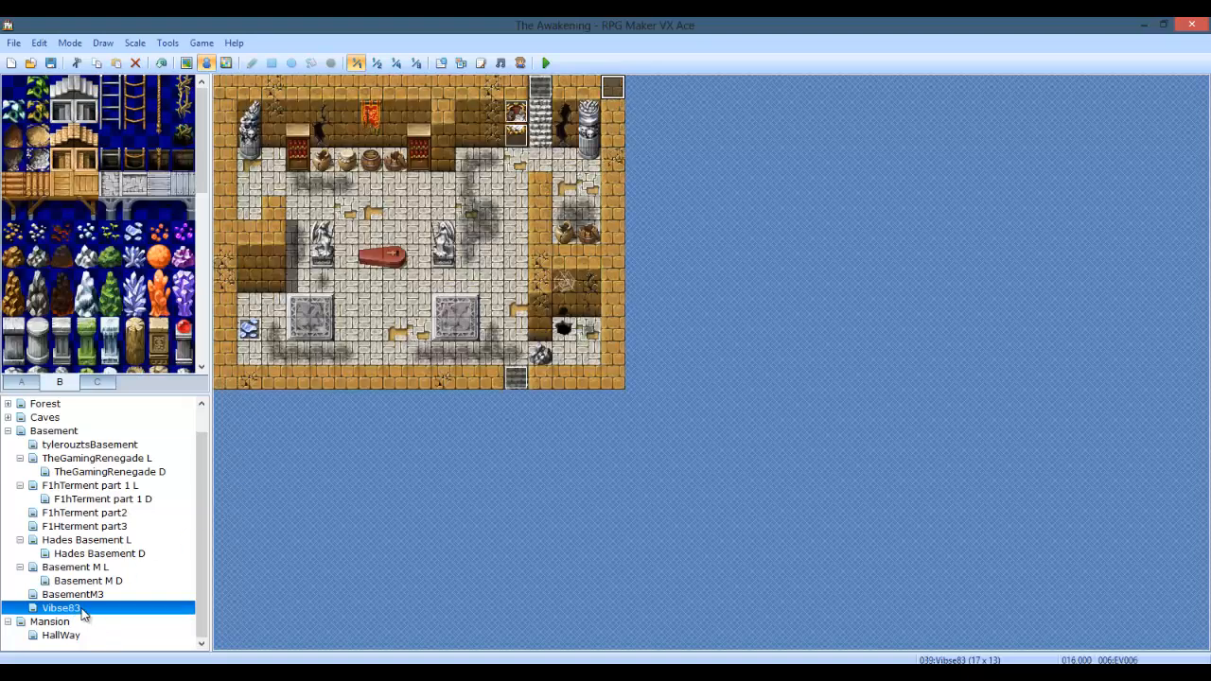
{"action": "double_click", "coordinate": [60, 607]}
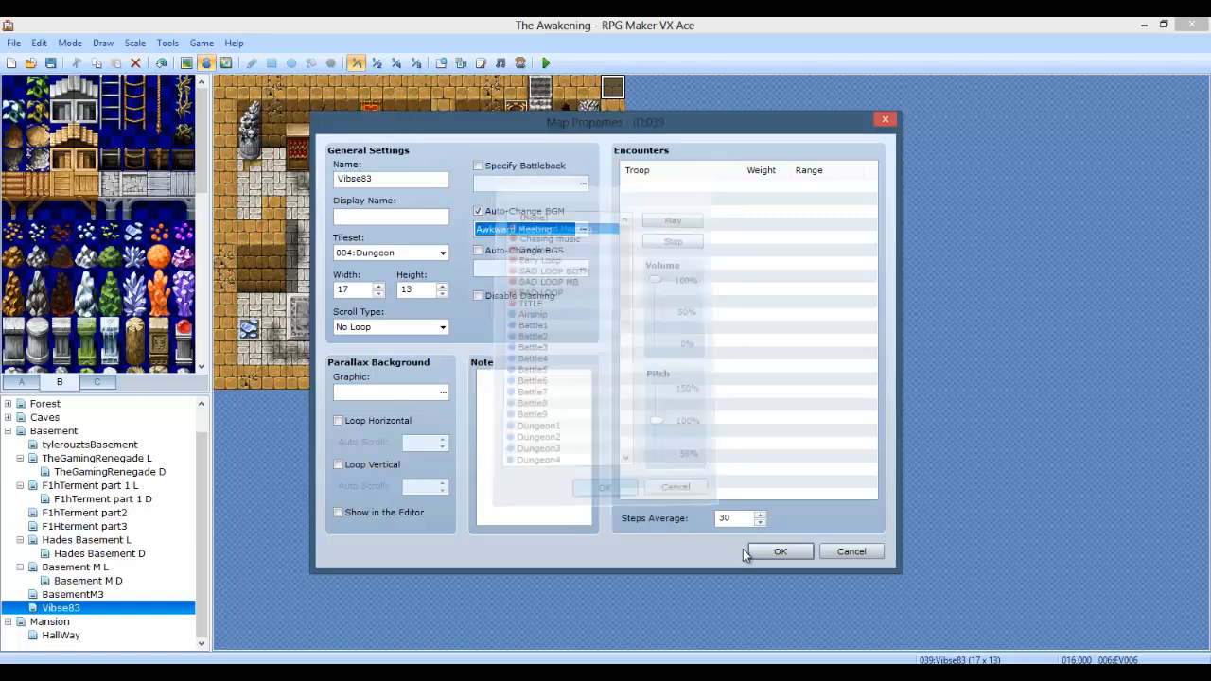
{"action": "left_click", "coordinate": [780, 552]}
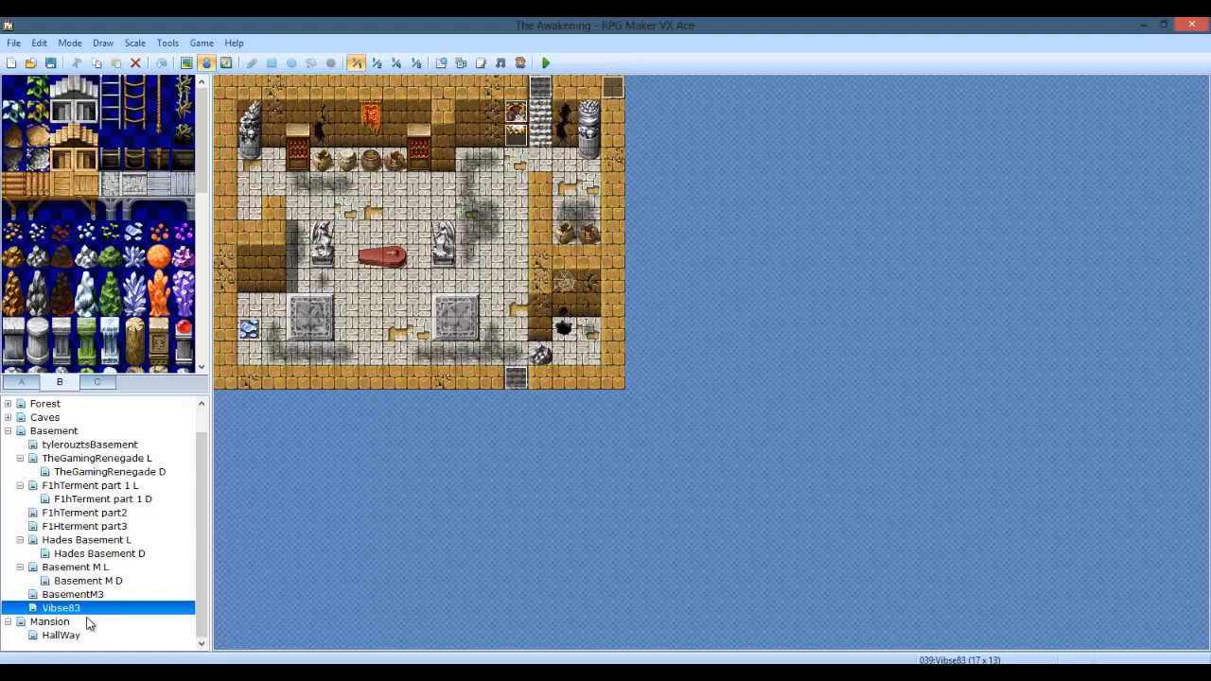
Step: Flip through Mansion, Hades Basement L, F1hTerment part 1 L, TheGamingRenegade L, tylerouztsBasement and TheGamingRenegade D
{"action": "left_click", "coordinate": [50, 622]}
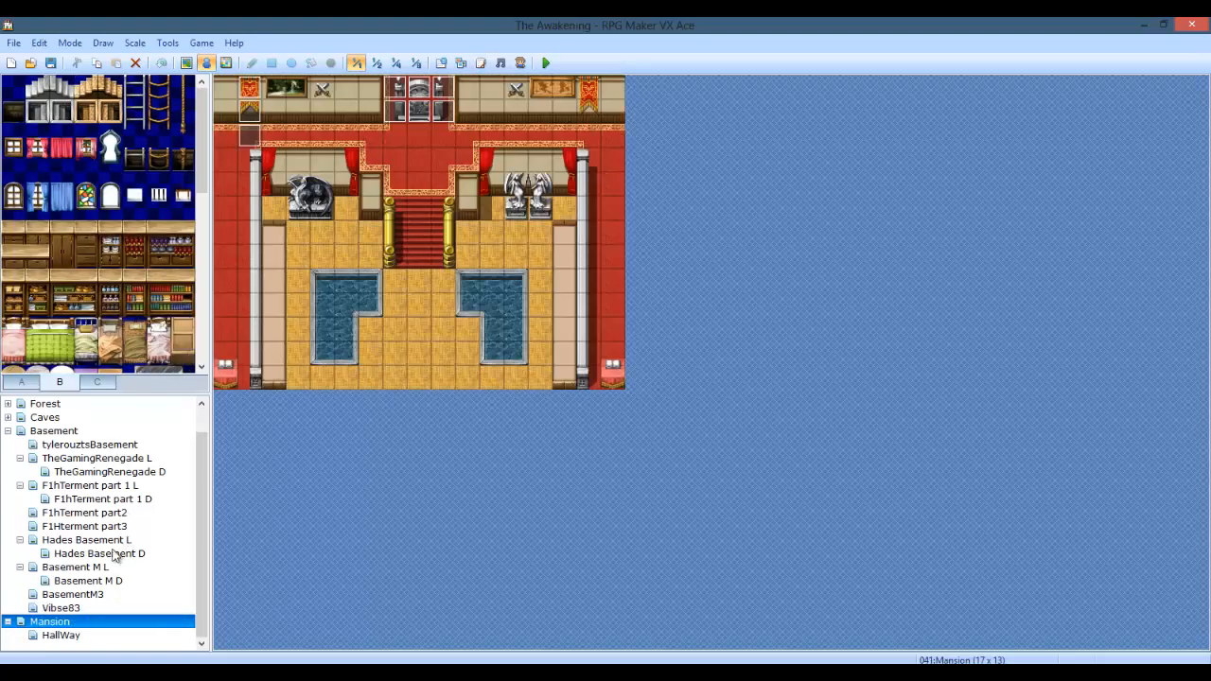
{"action": "left_click", "coordinate": [87, 539]}
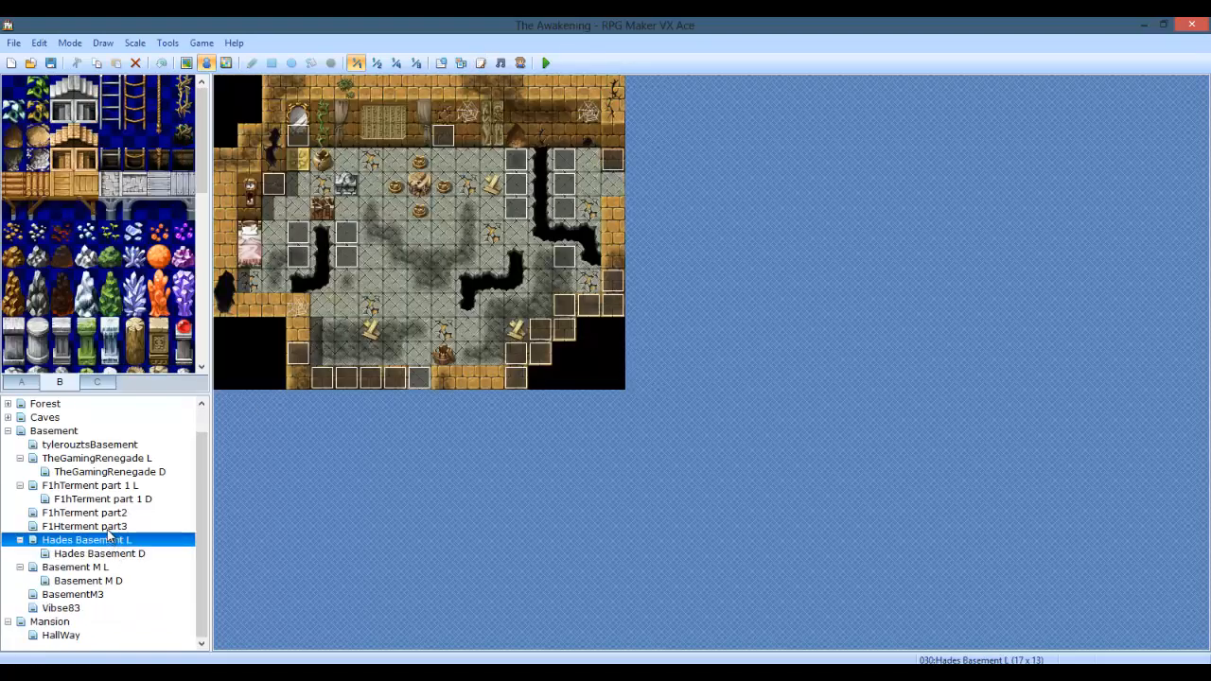
{"action": "left_click", "coordinate": [90, 485]}
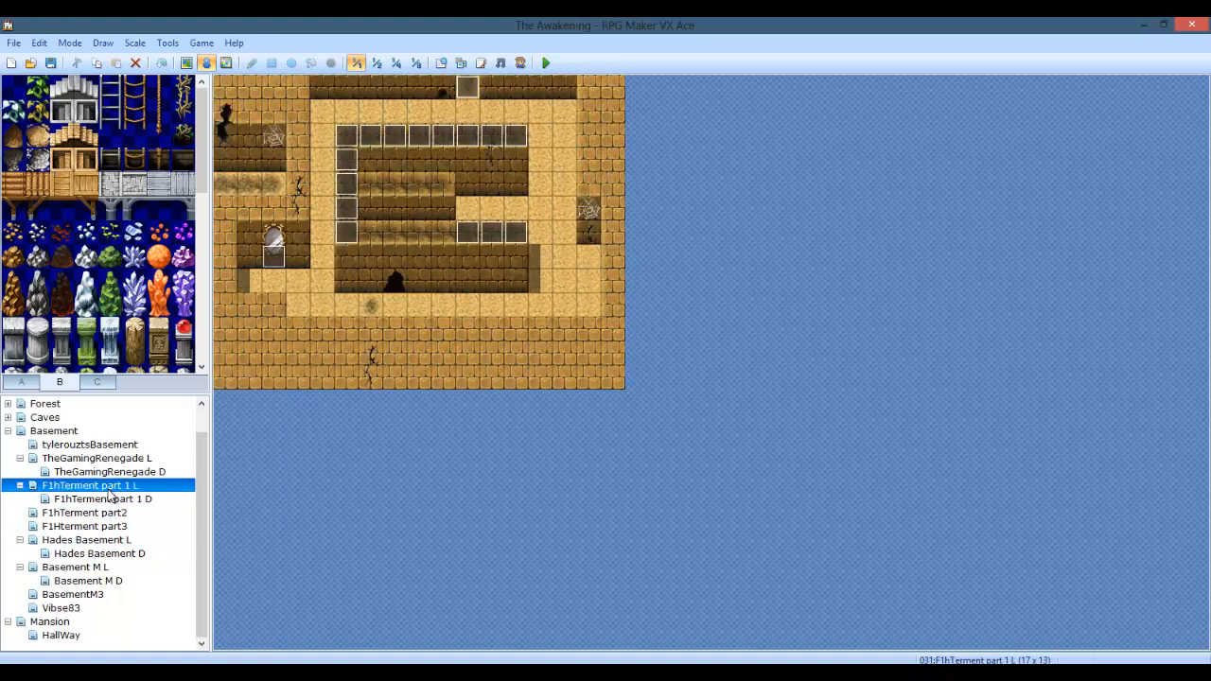
{"action": "left_click", "coordinate": [97, 458]}
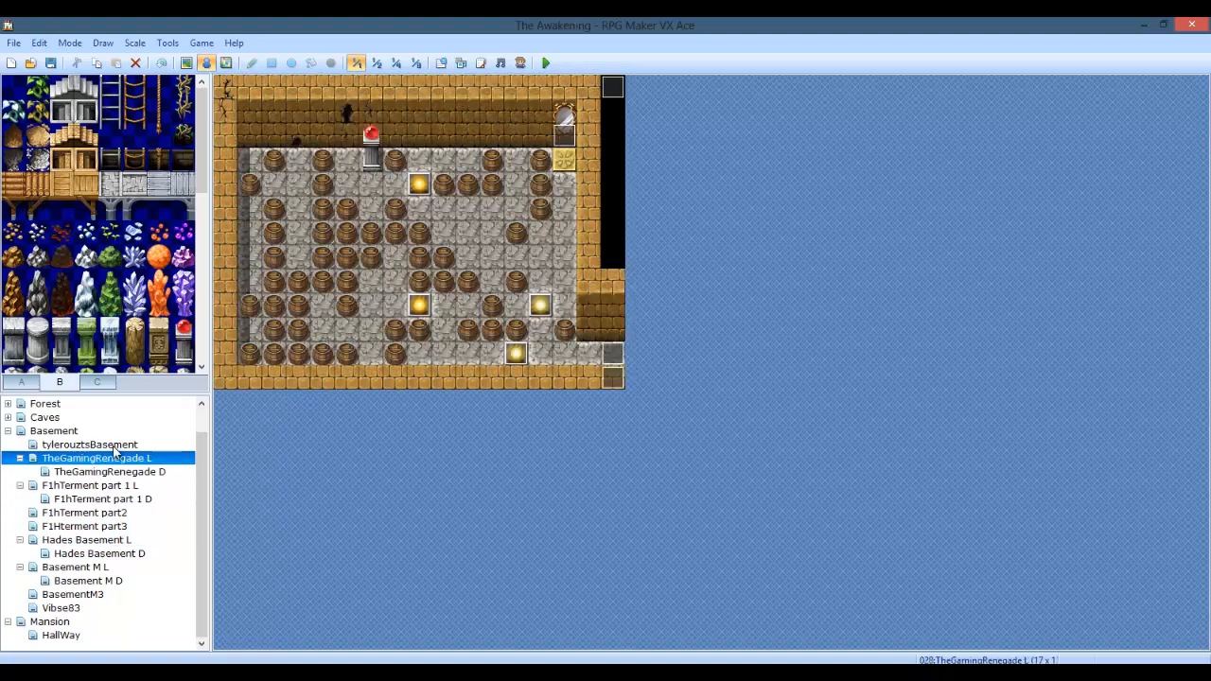
{"action": "left_click", "coordinate": [90, 445]}
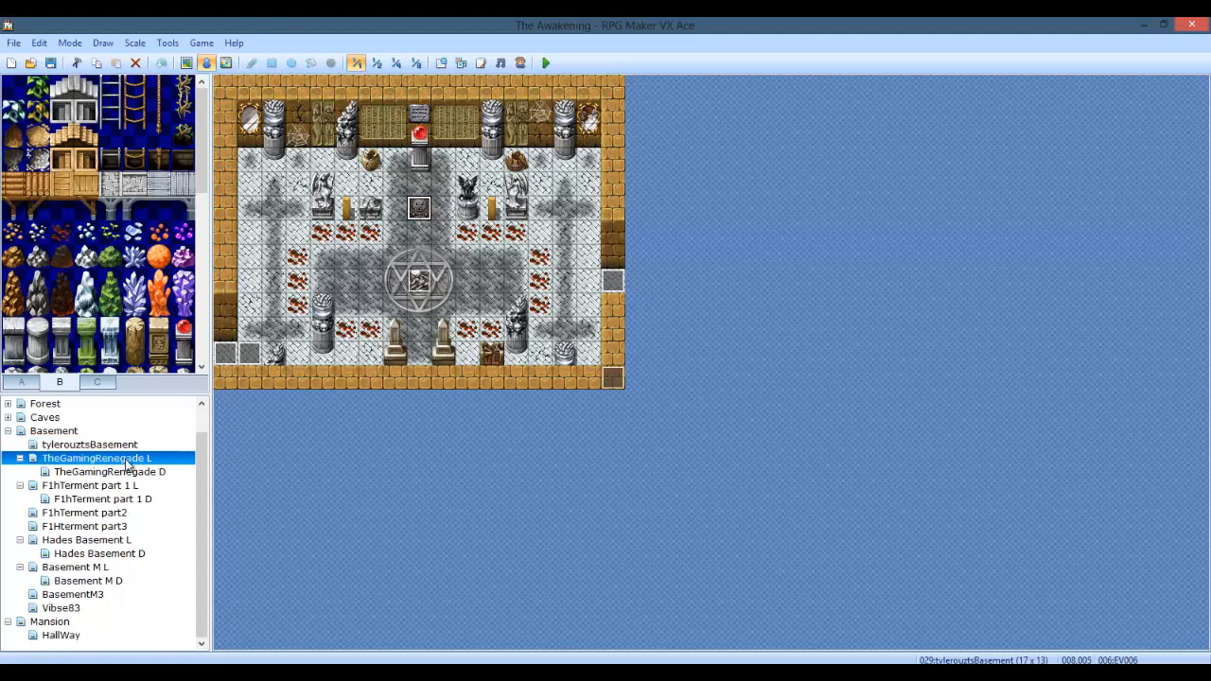
{"action": "left_click", "coordinate": [110, 472]}
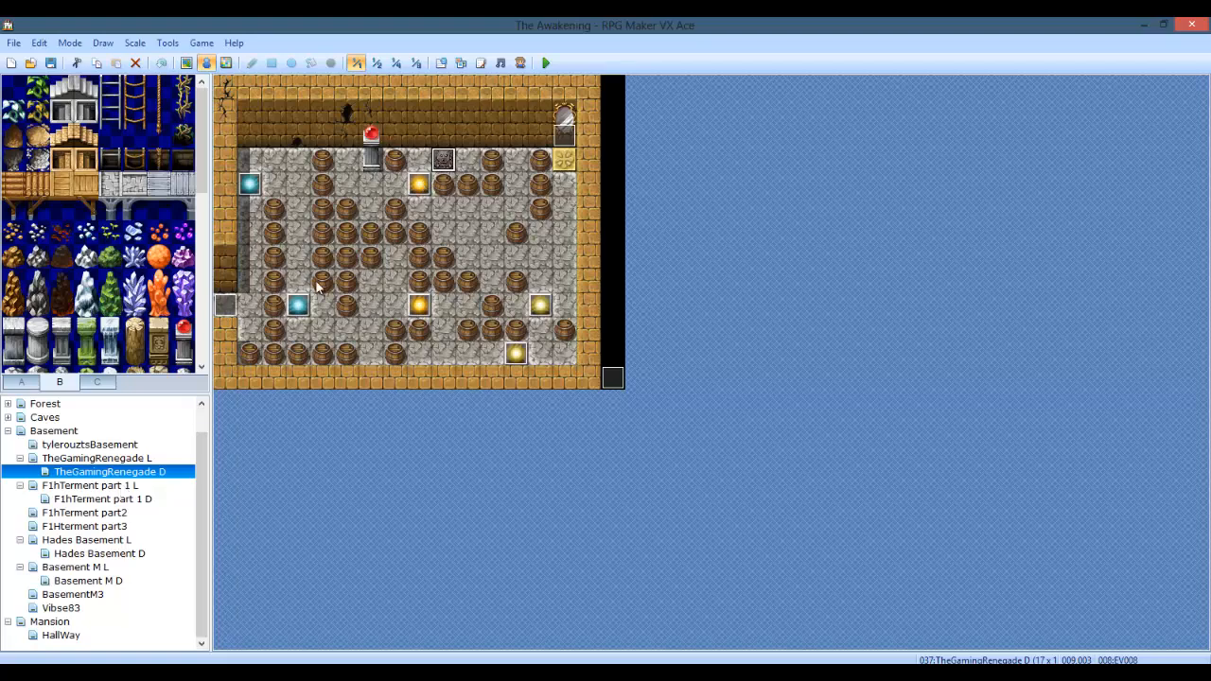
{"action": "mouse_move", "coordinate": [107, 491]}
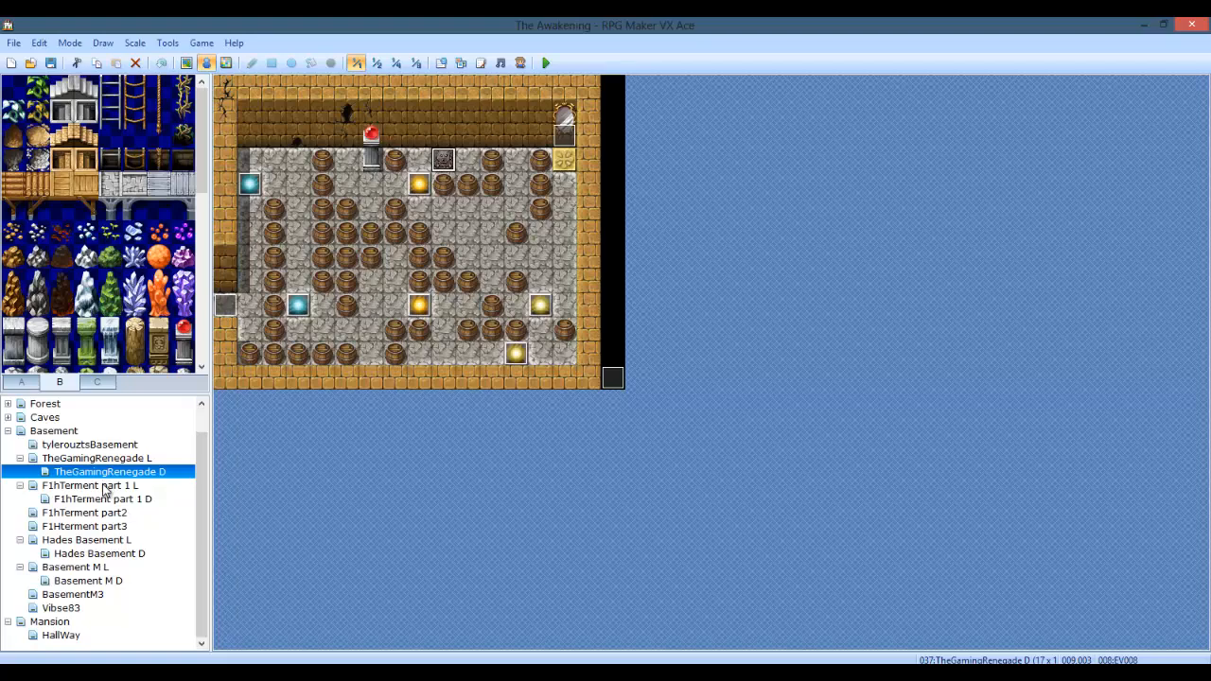
Step: View F1hTerment part 1 L and D, F1Hterment part3, Hades Basement L, then Hades Basement D
{"action": "left_click", "coordinate": [89, 486]}
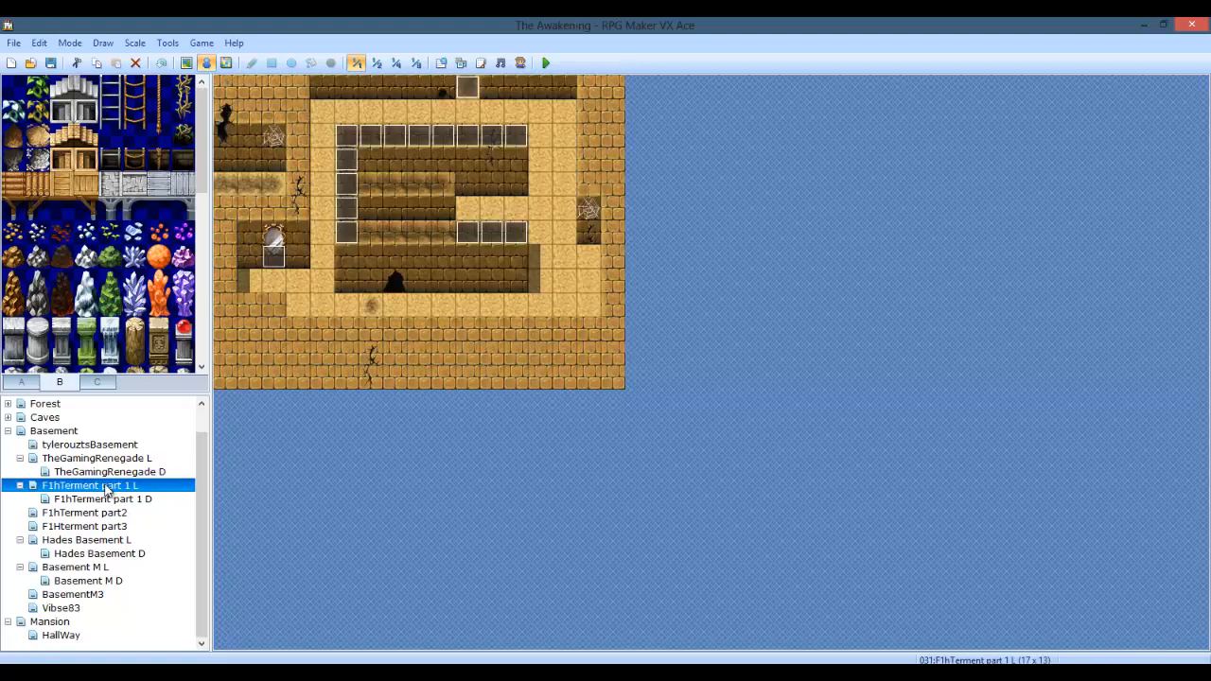
{"action": "left_click", "coordinate": [101, 498]}
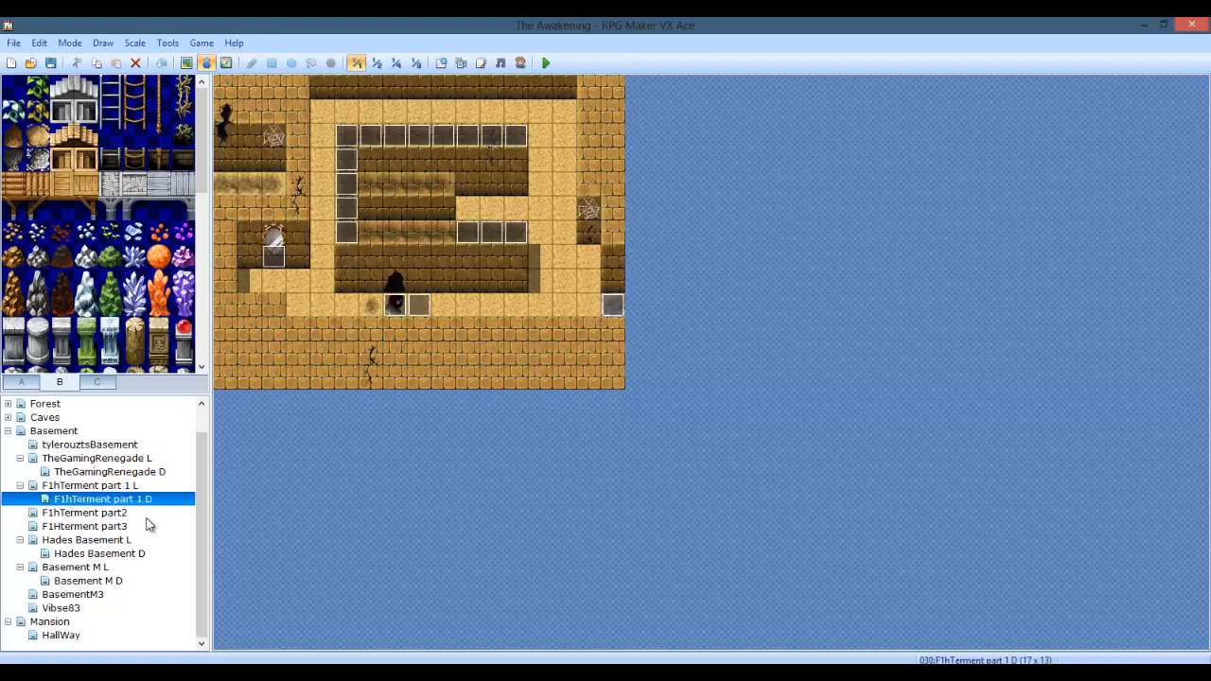
{"action": "left_click", "coordinate": [84, 527]}
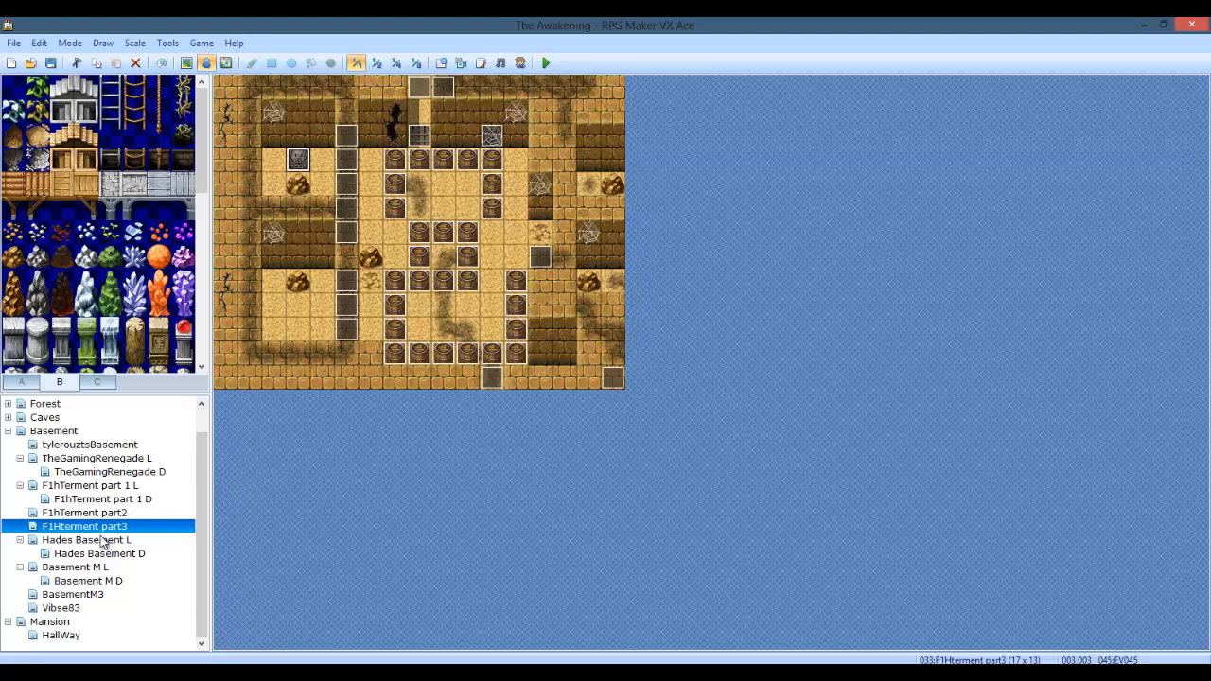
{"action": "left_click", "coordinate": [86, 540]}
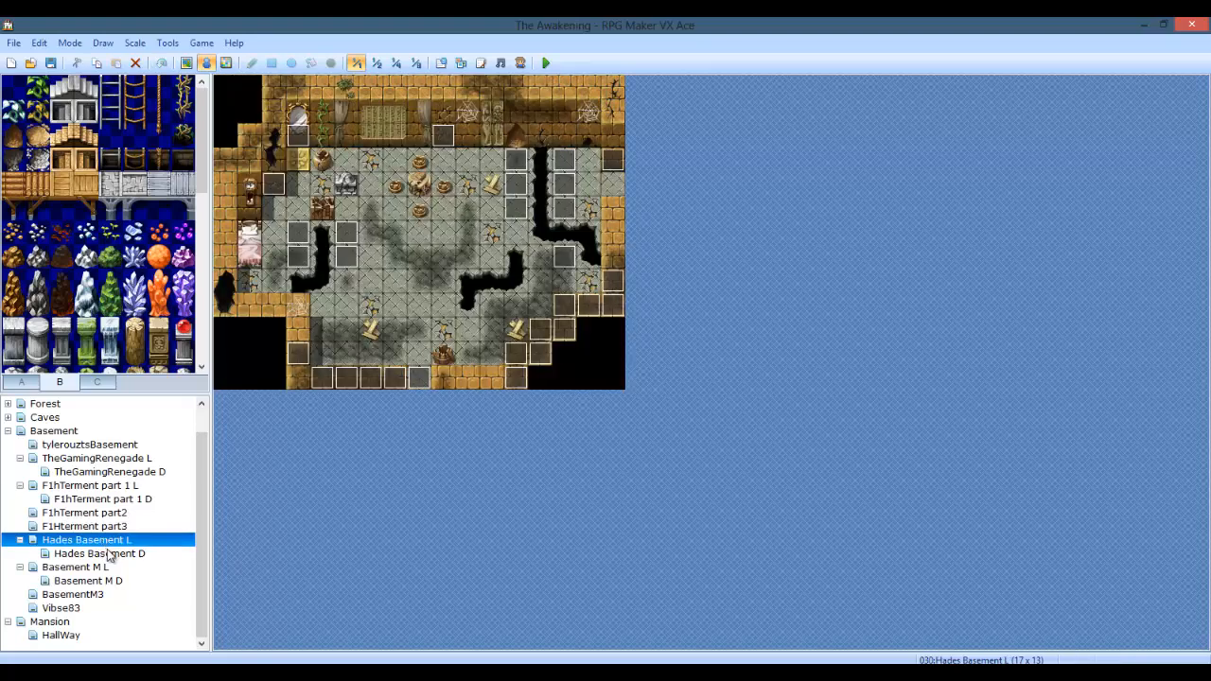
{"action": "left_click", "coordinate": [99, 554]}
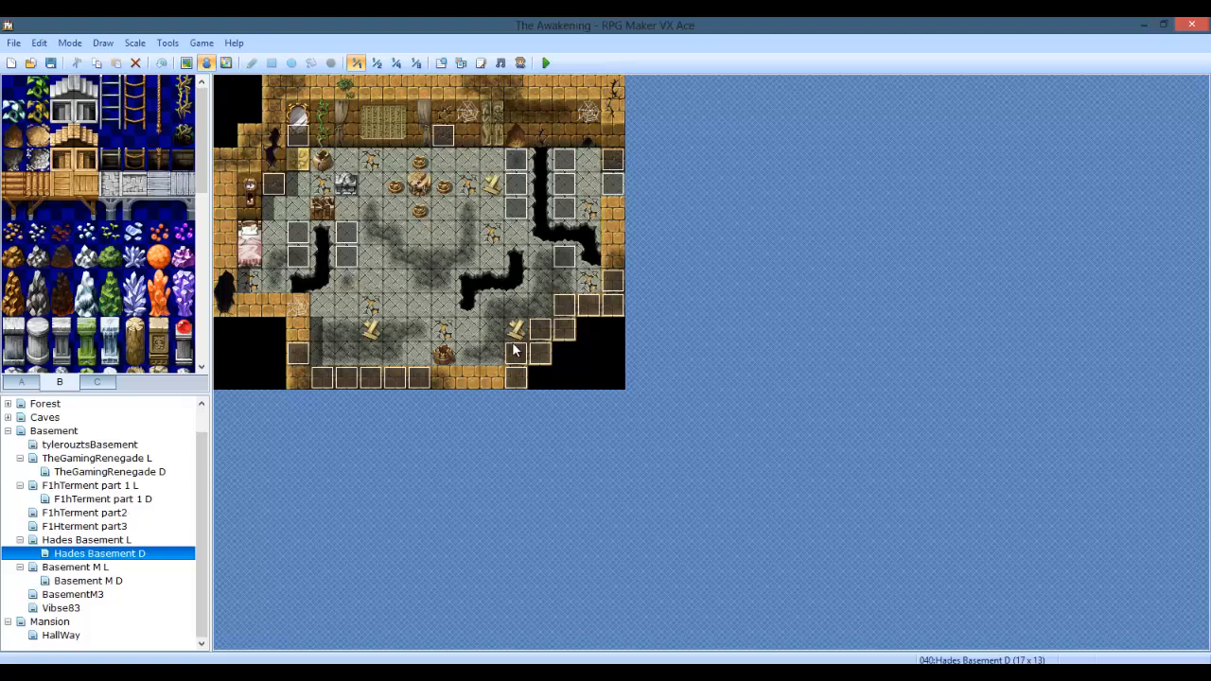
{"action": "left_click", "coordinate": [490, 352]}
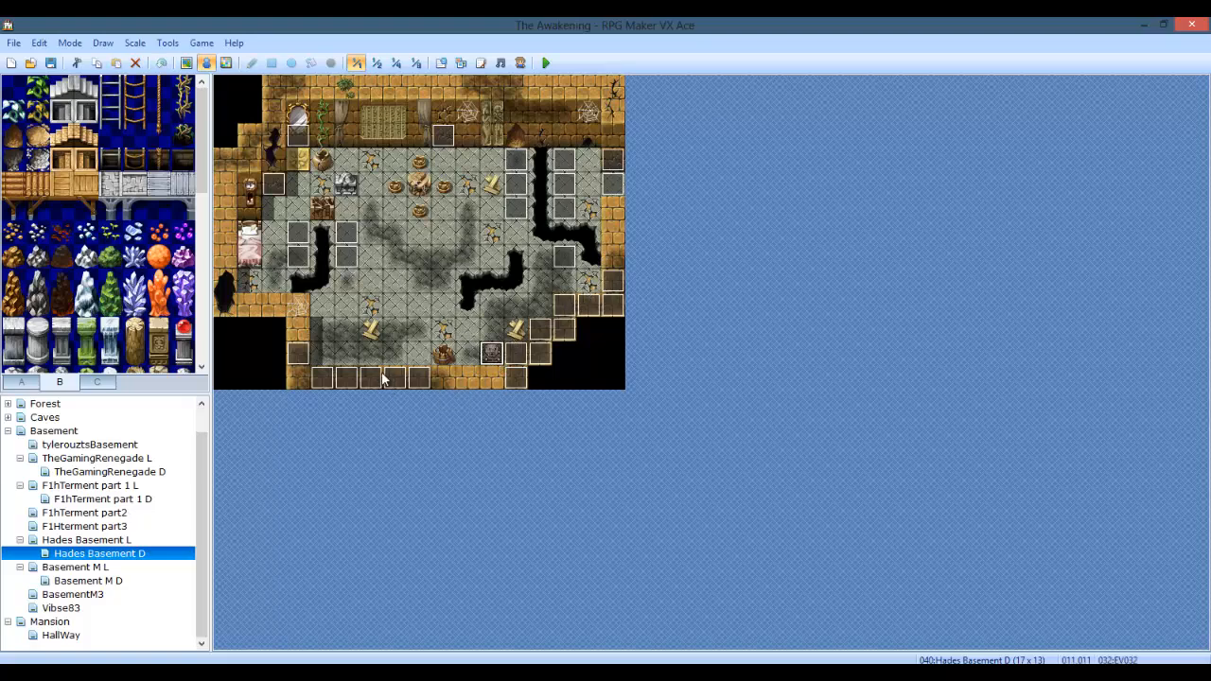
Step: View Basement M L, Basement M D, BasementM3 and Vibse83, then reopen the Mansion map
{"action": "left_click", "coordinate": [75, 567]}
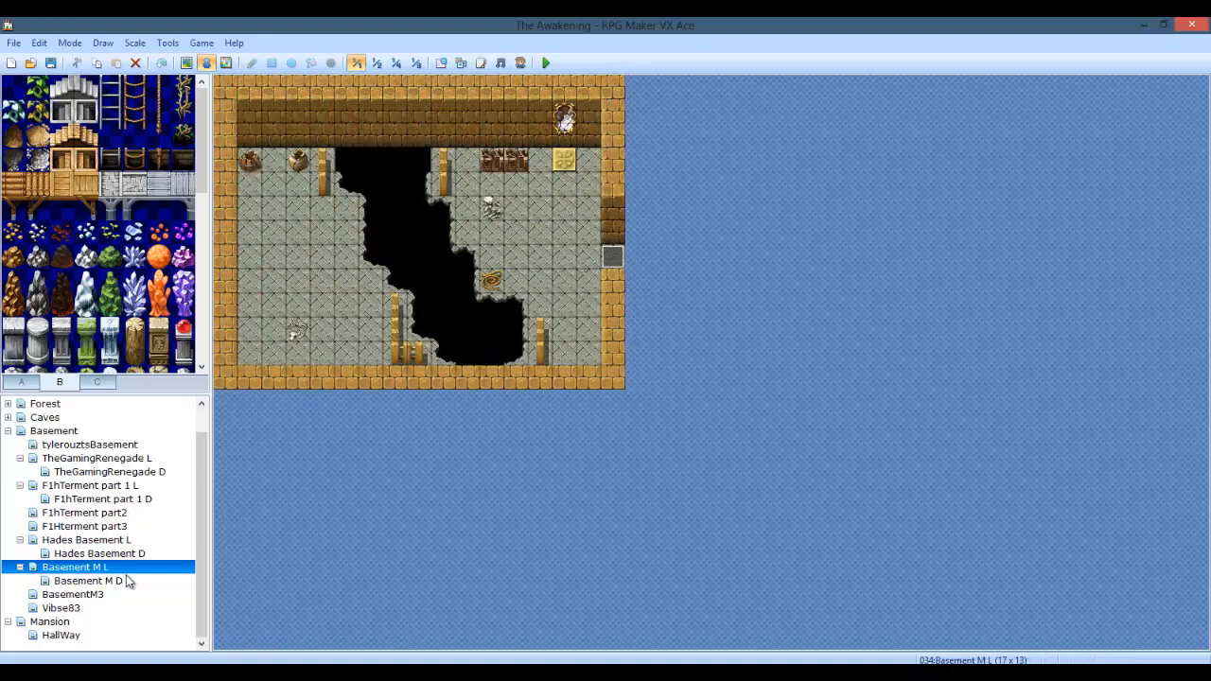
{"action": "left_click", "coordinate": [89, 581]}
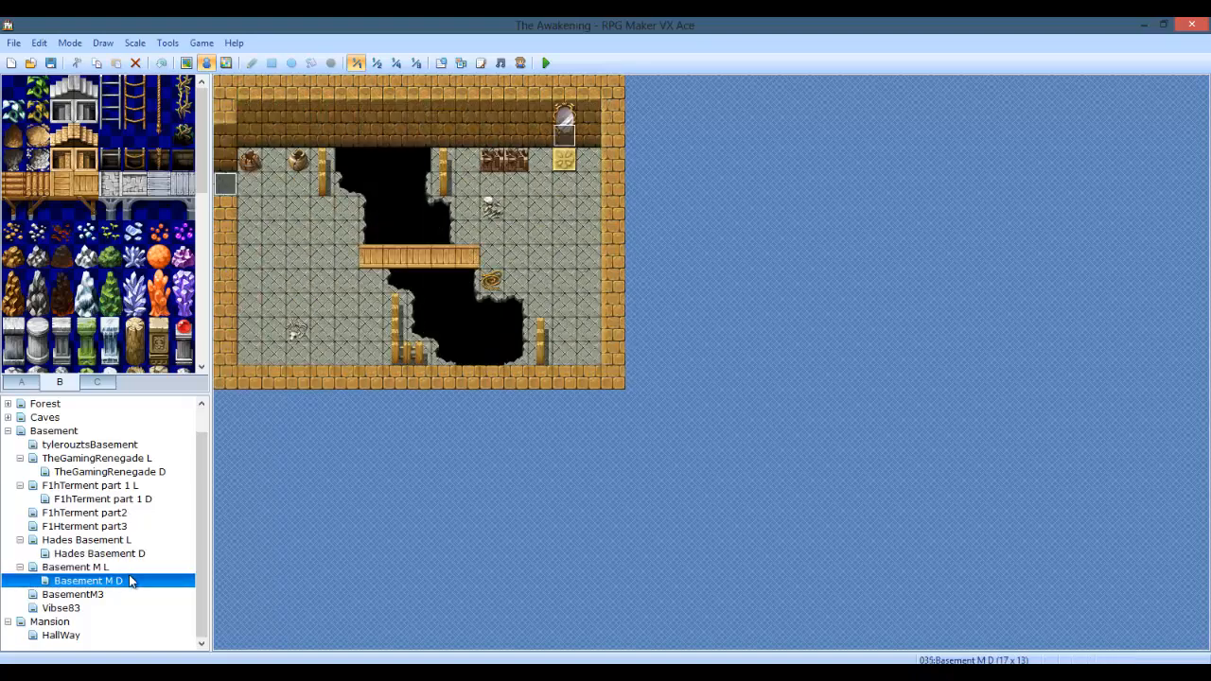
{"action": "mouse_move", "coordinate": [543, 348]}
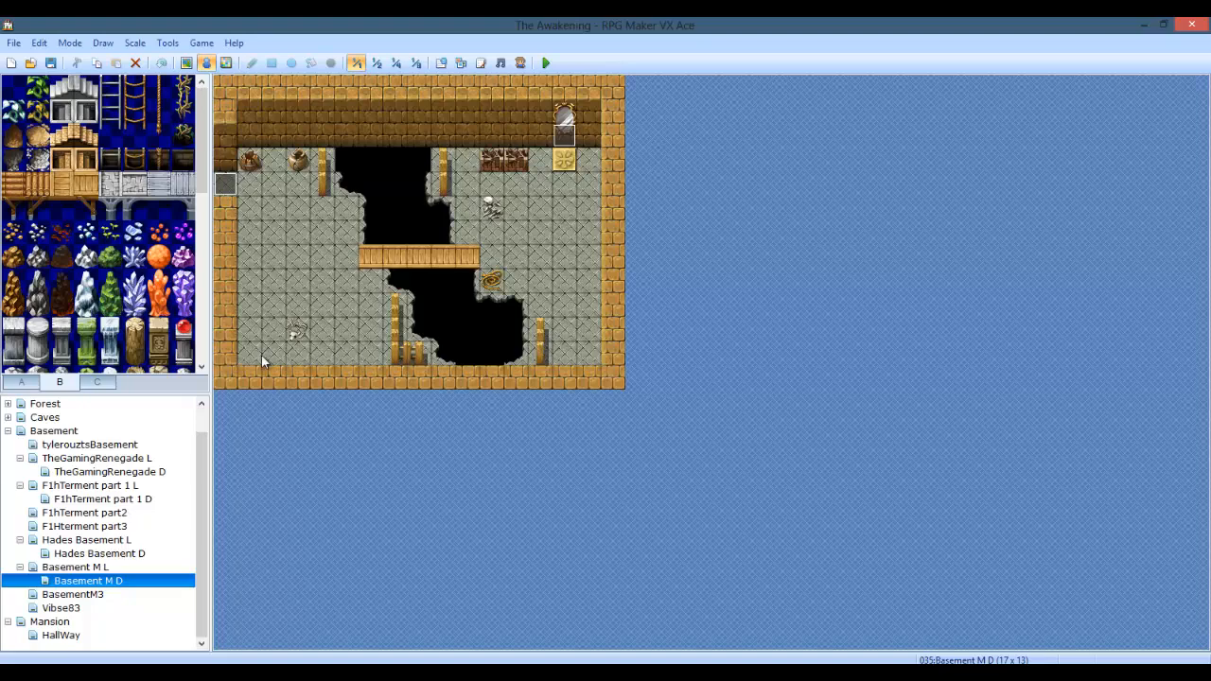
{"action": "left_click", "coordinate": [273, 353]}
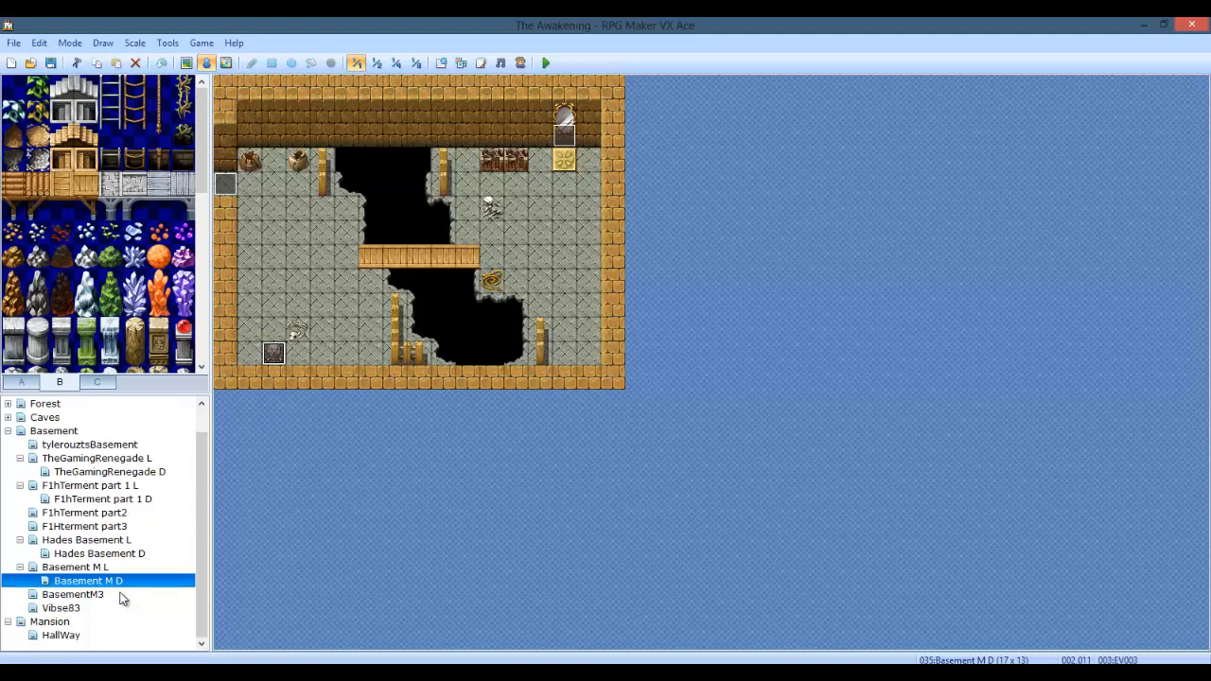
{"action": "left_click", "coordinate": [73, 595]}
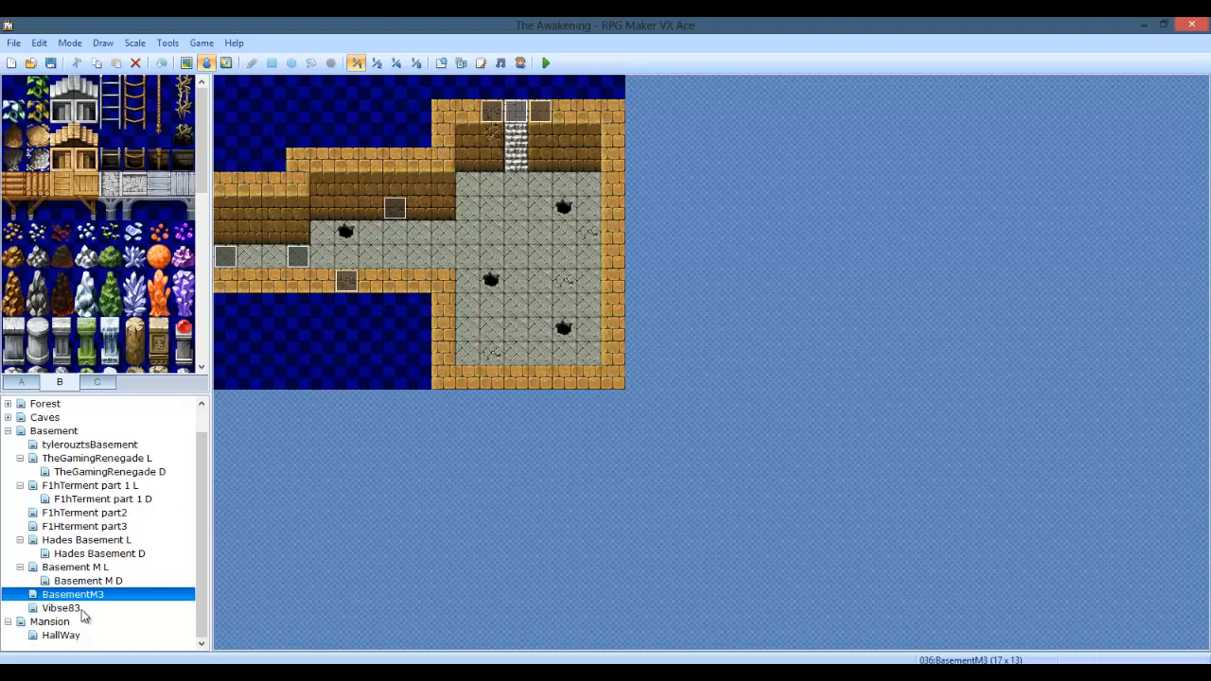
{"action": "left_click", "coordinate": [61, 608]}
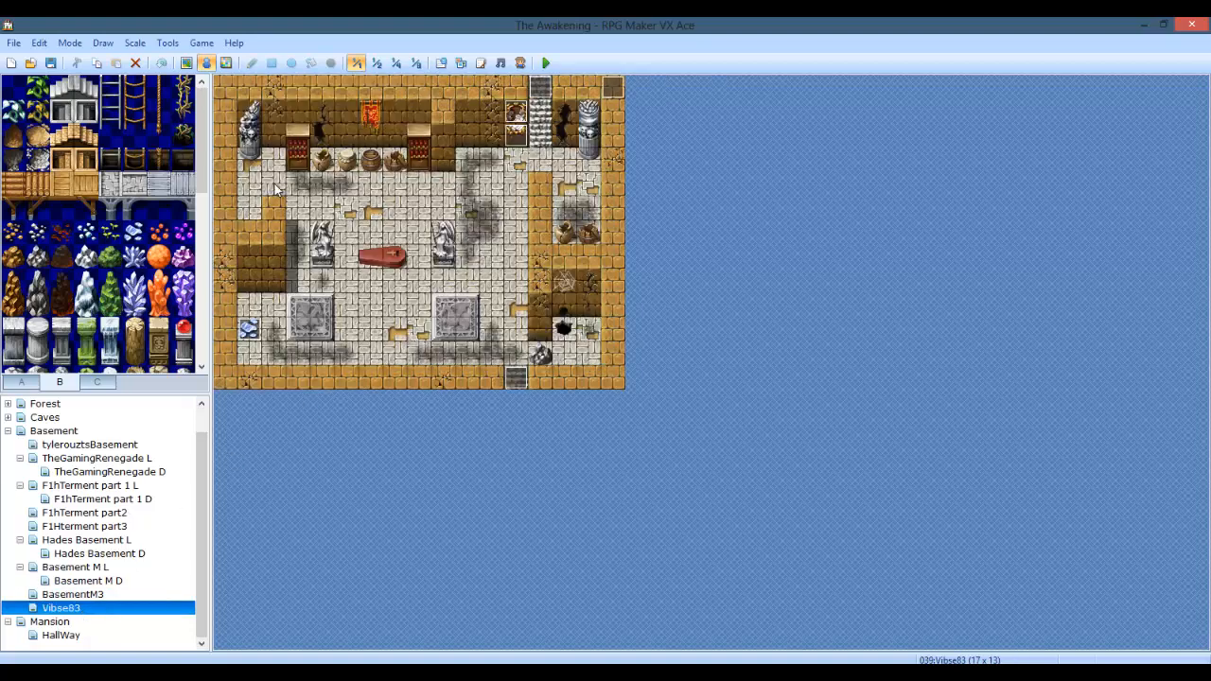
{"action": "left_click", "coordinate": [249, 183]}
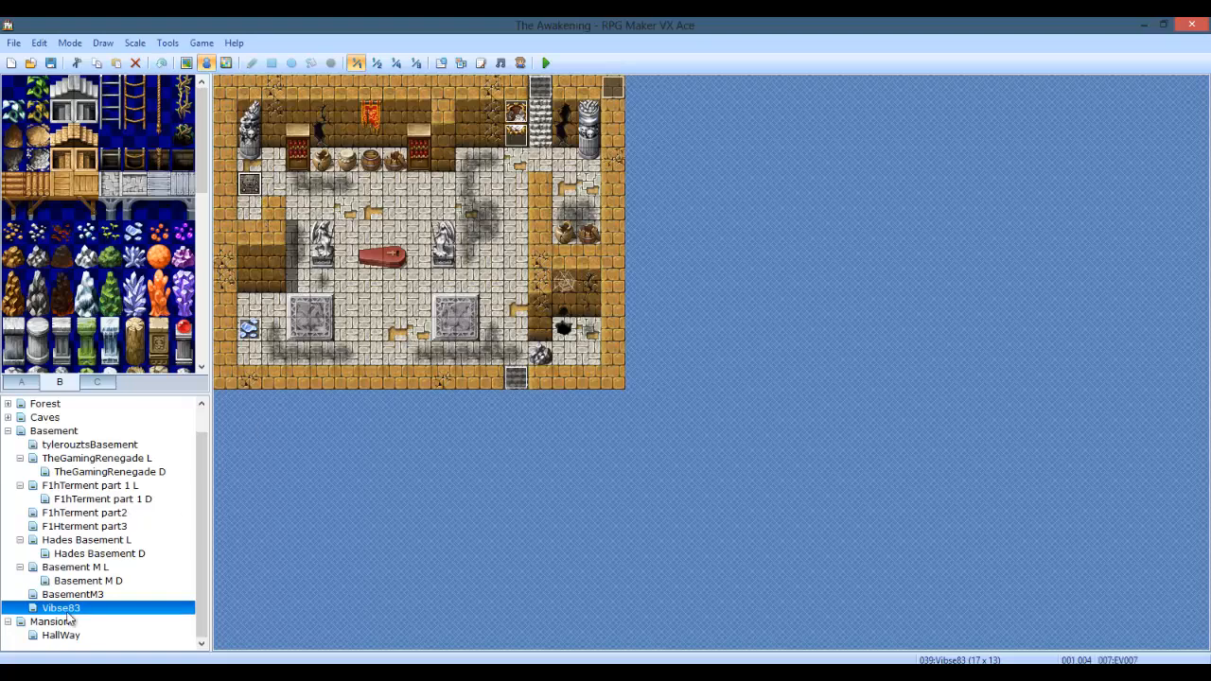
{"action": "left_click", "coordinate": [49, 622]}
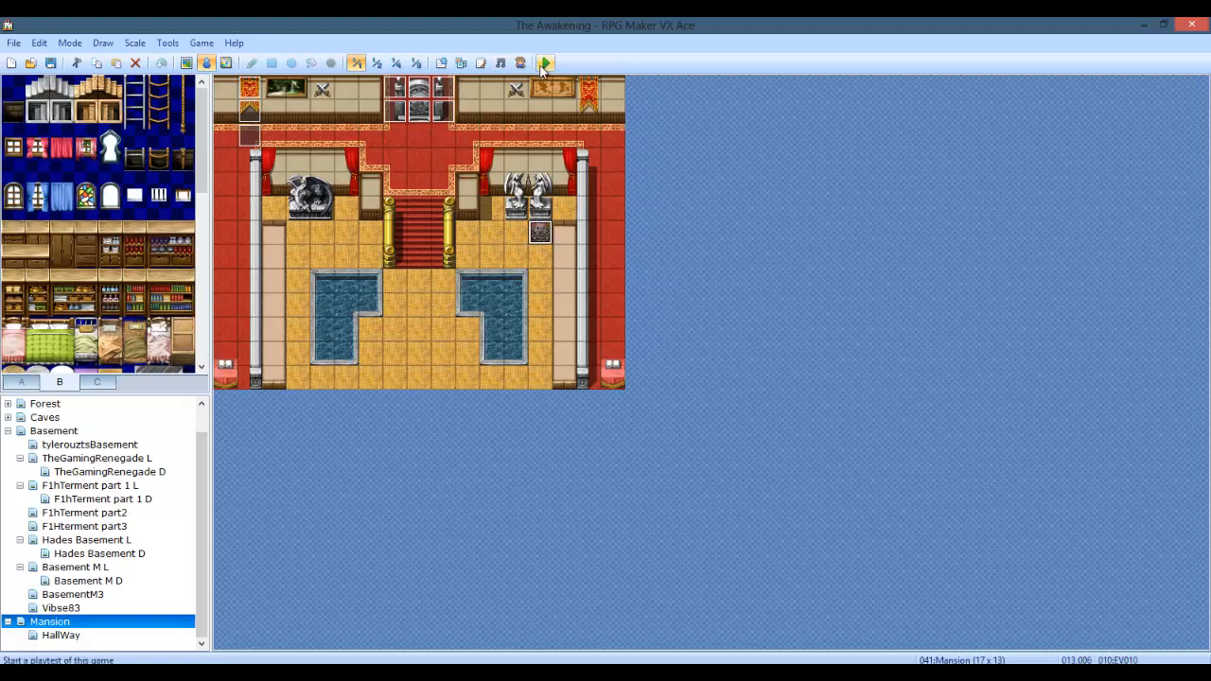
{"action": "left_click", "coordinate": [545, 64]}
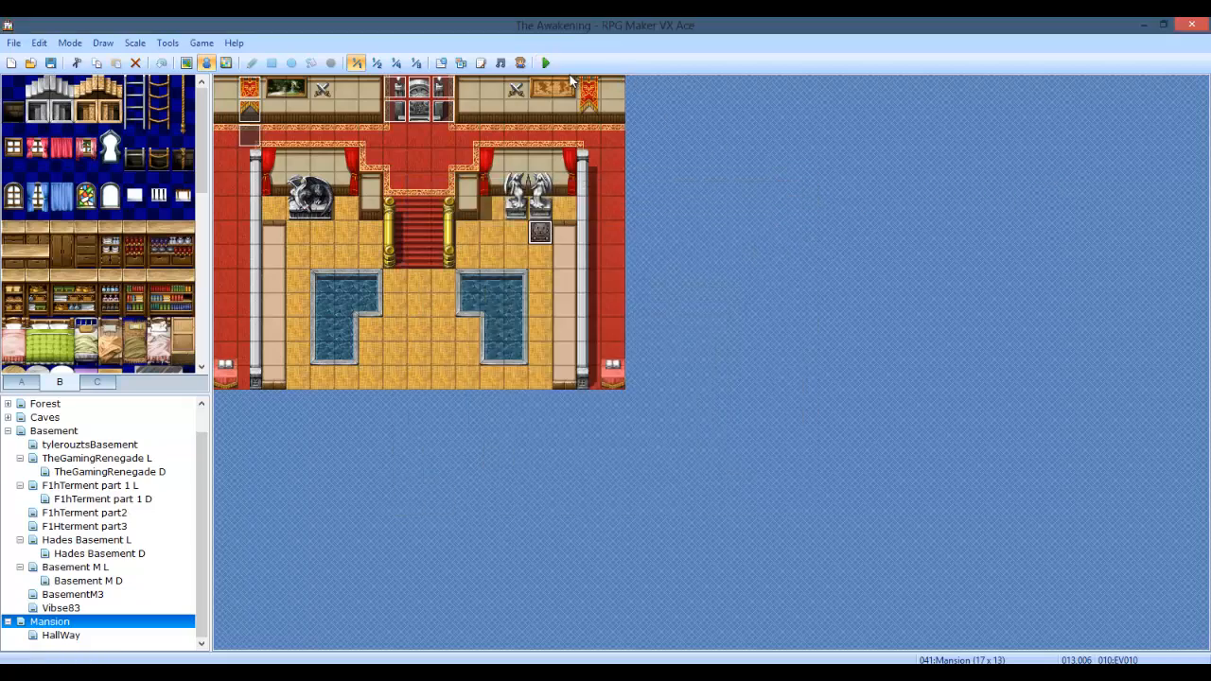
{"action": "mouse_move", "coordinate": [546, 63]}
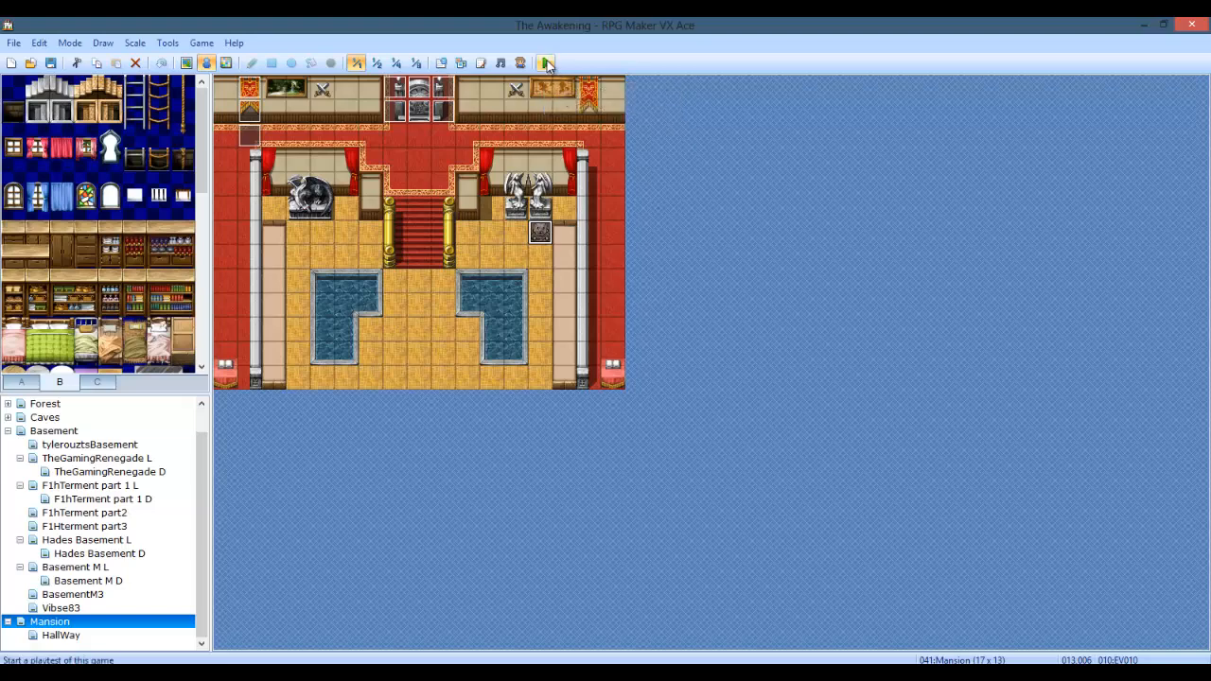
Step: Launch a playtest of The Awakening and advance the opening diary notes
{"action": "left_click", "coordinate": [546, 63]}
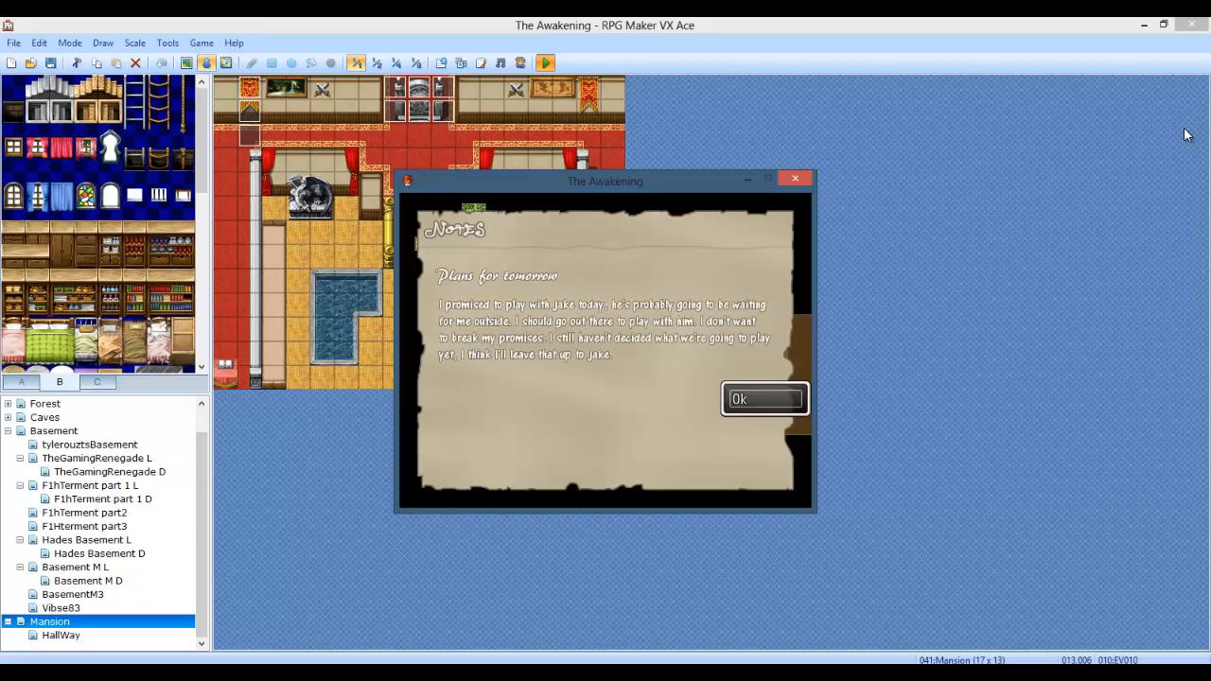
{"action": "left_click", "coordinate": [764, 398]}
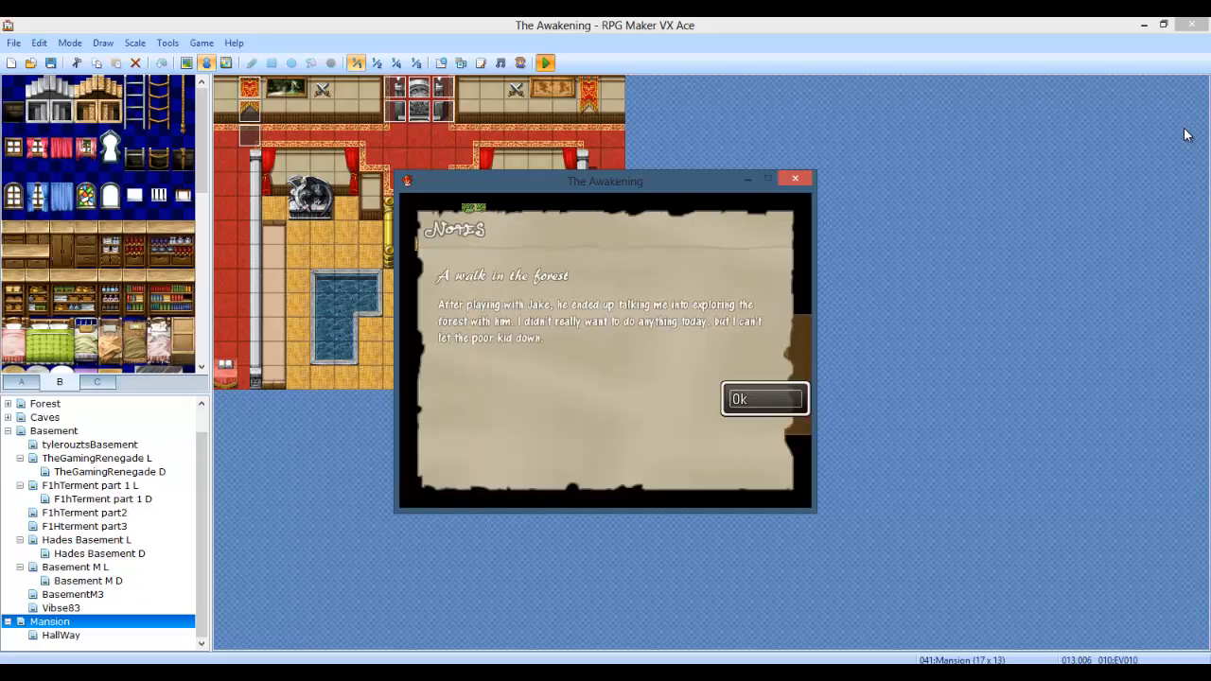
Step: Dismiss the final Notes screen to enter the wooden-floored house room
{"action": "left_click", "coordinate": [765, 399]}
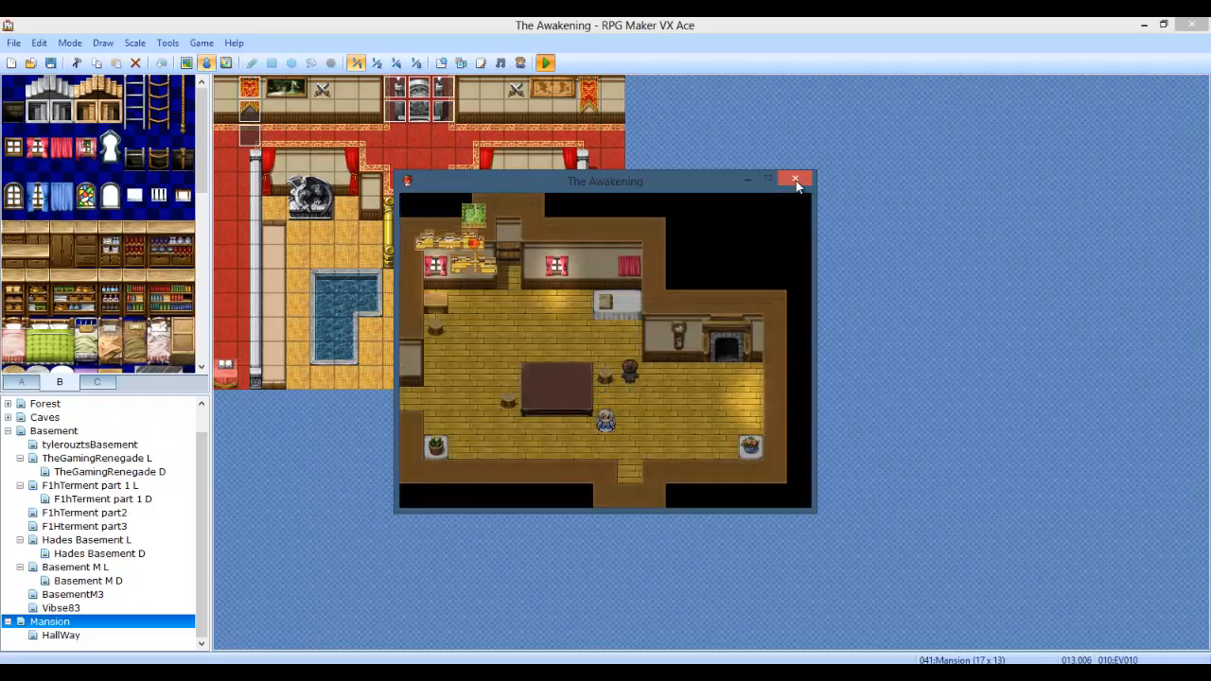
Step: End the playtest and review the Living Room doorway event's Day1_End transfer page
{"action": "left_click", "coordinate": [796, 180]}
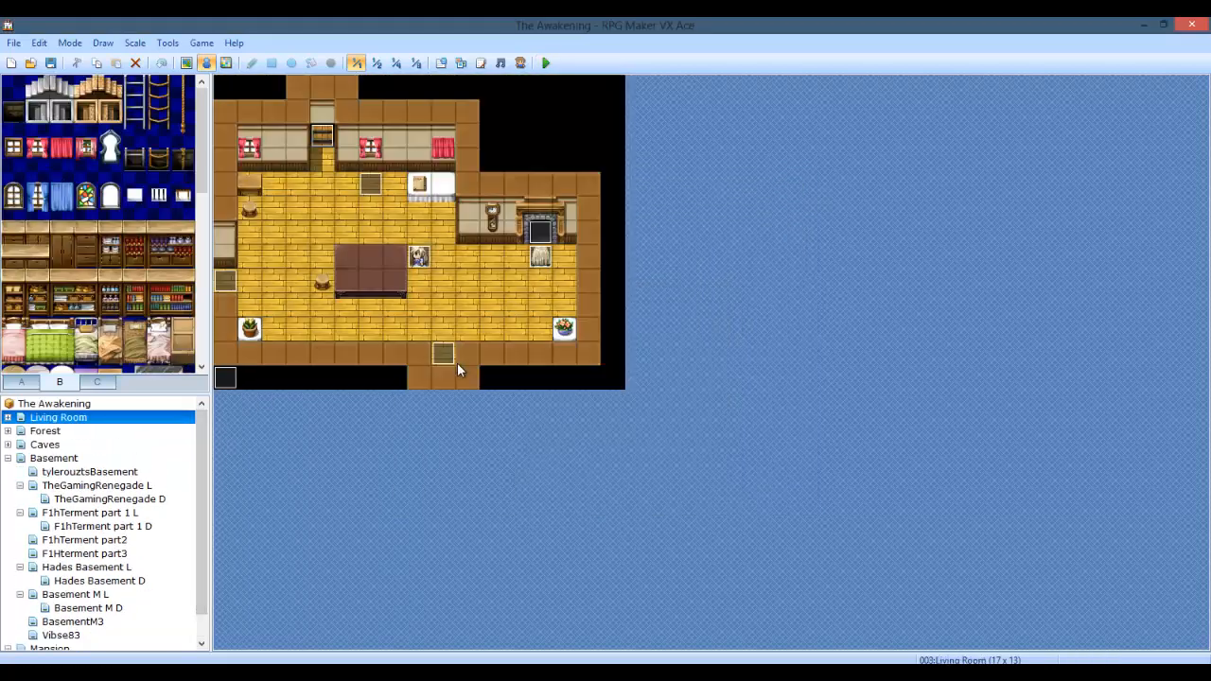
{"action": "double_click", "coordinate": [443, 352]}
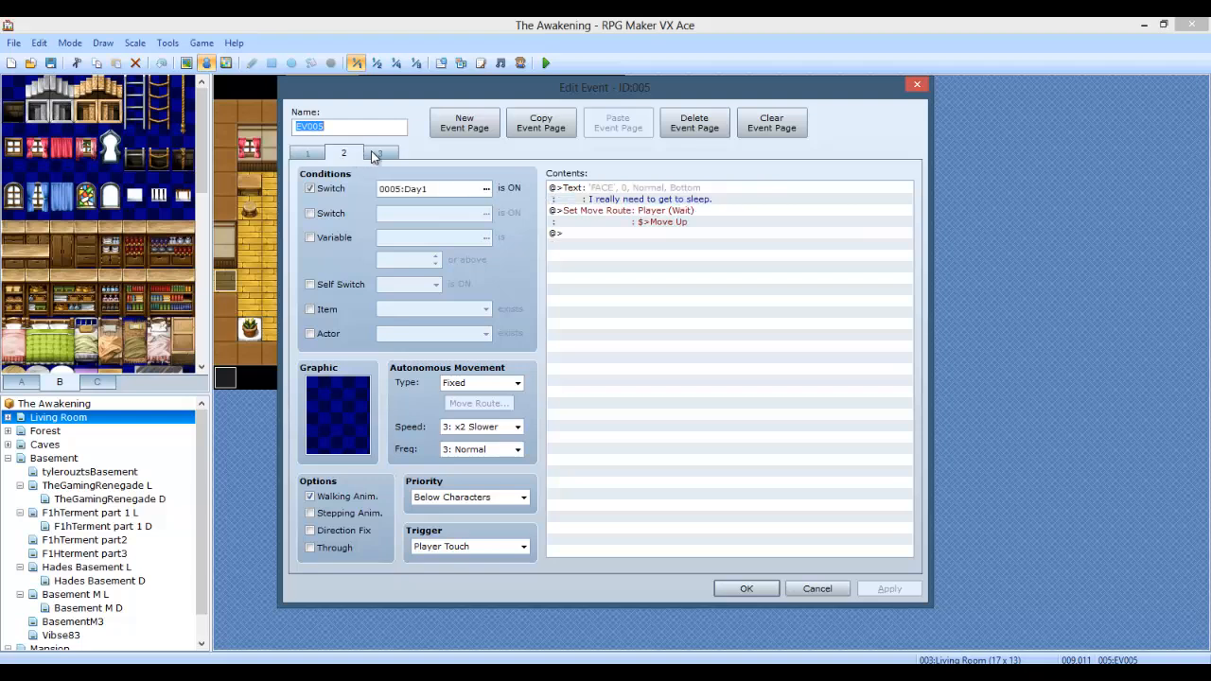
{"action": "left_click", "coordinate": [380, 152]}
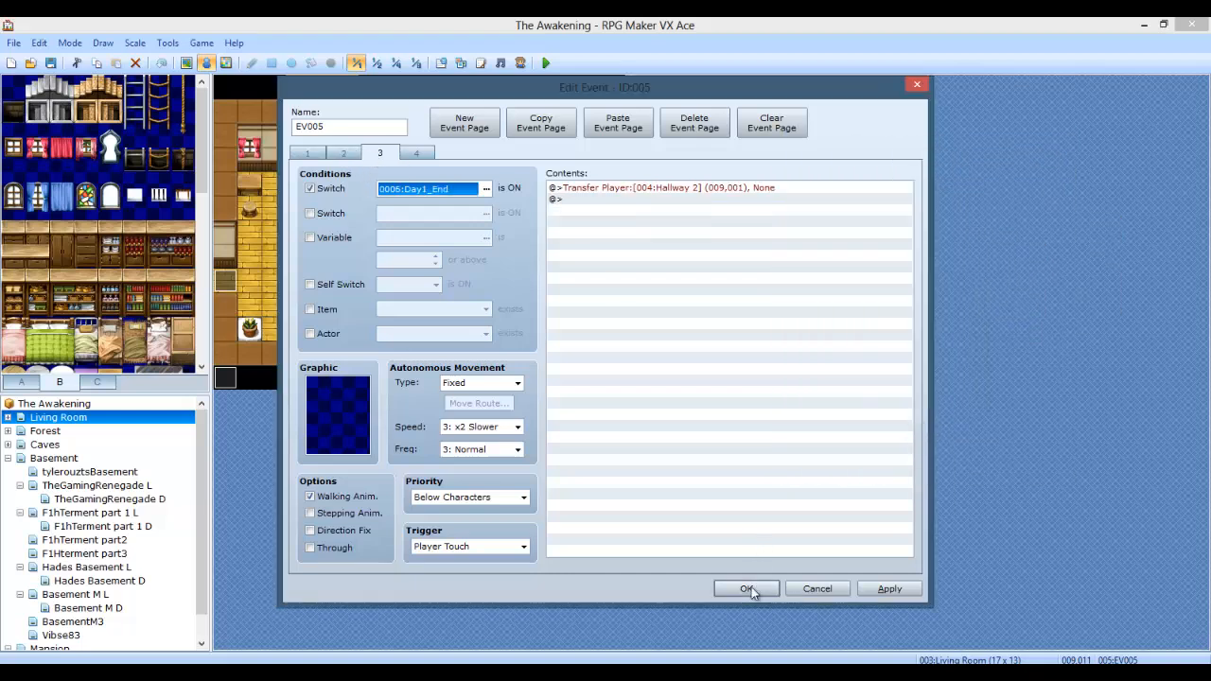
{"action": "left_click", "coordinate": [747, 588]}
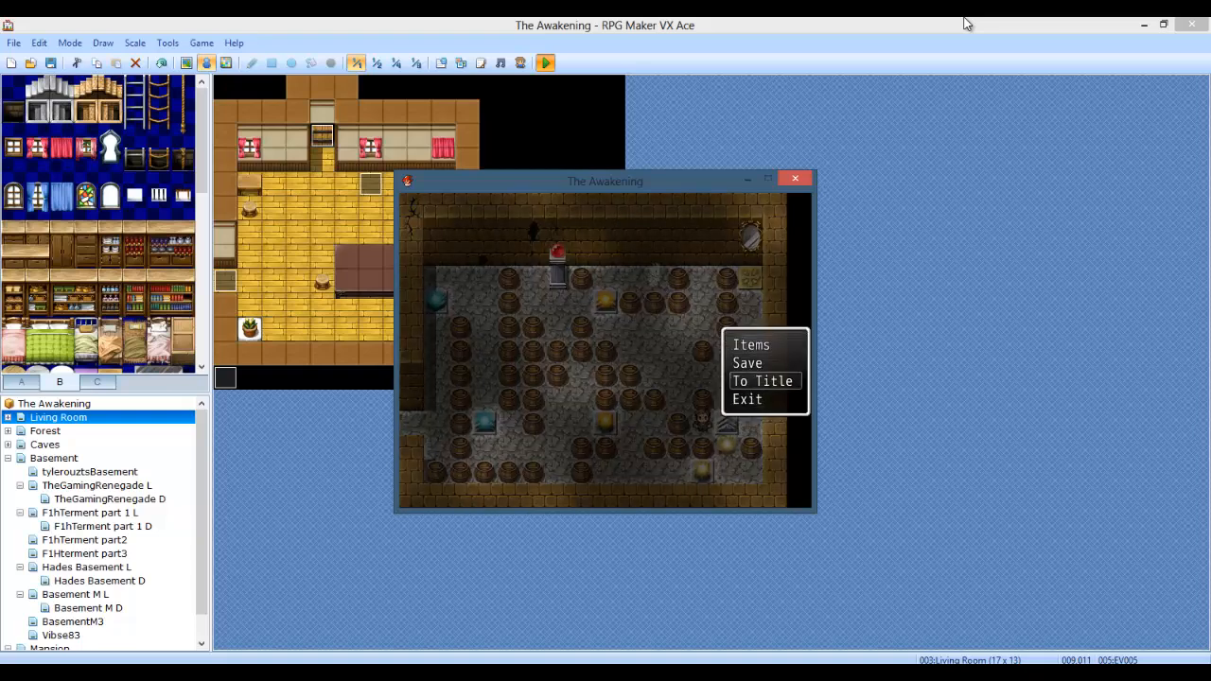
Step: Close the in-game menu in the barrel basement and exit the test window
{"action": "left_click", "coordinate": [747, 362]}
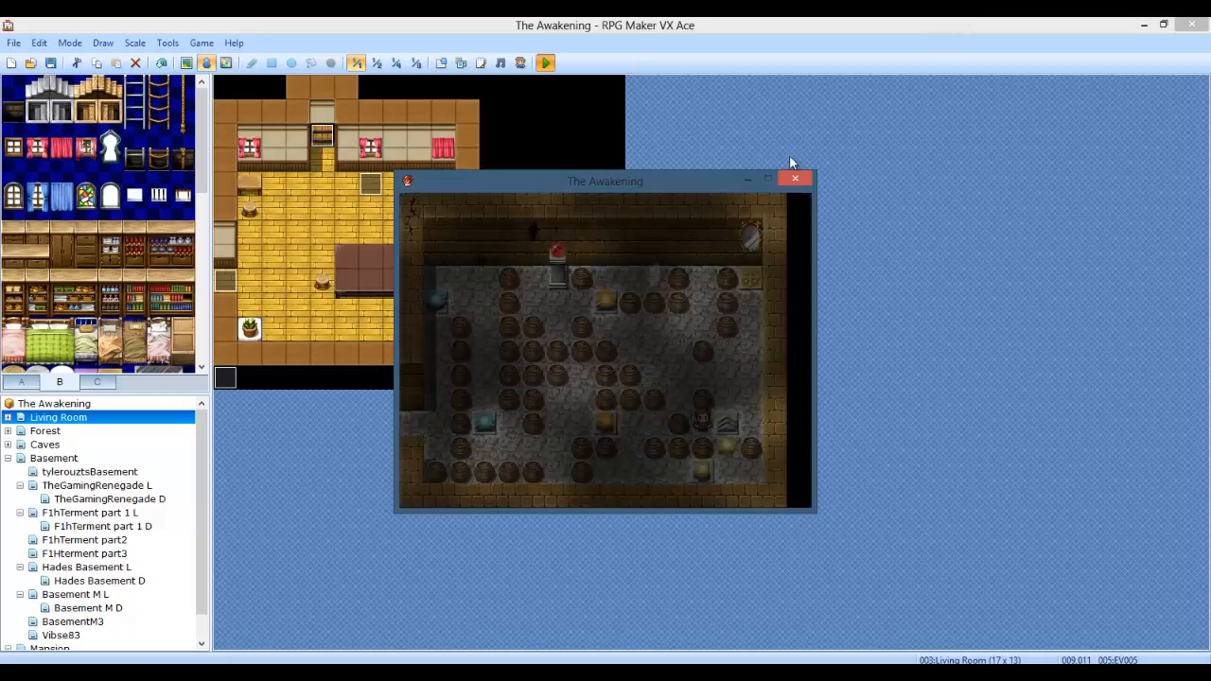
{"action": "left_click", "coordinate": [795, 179]}
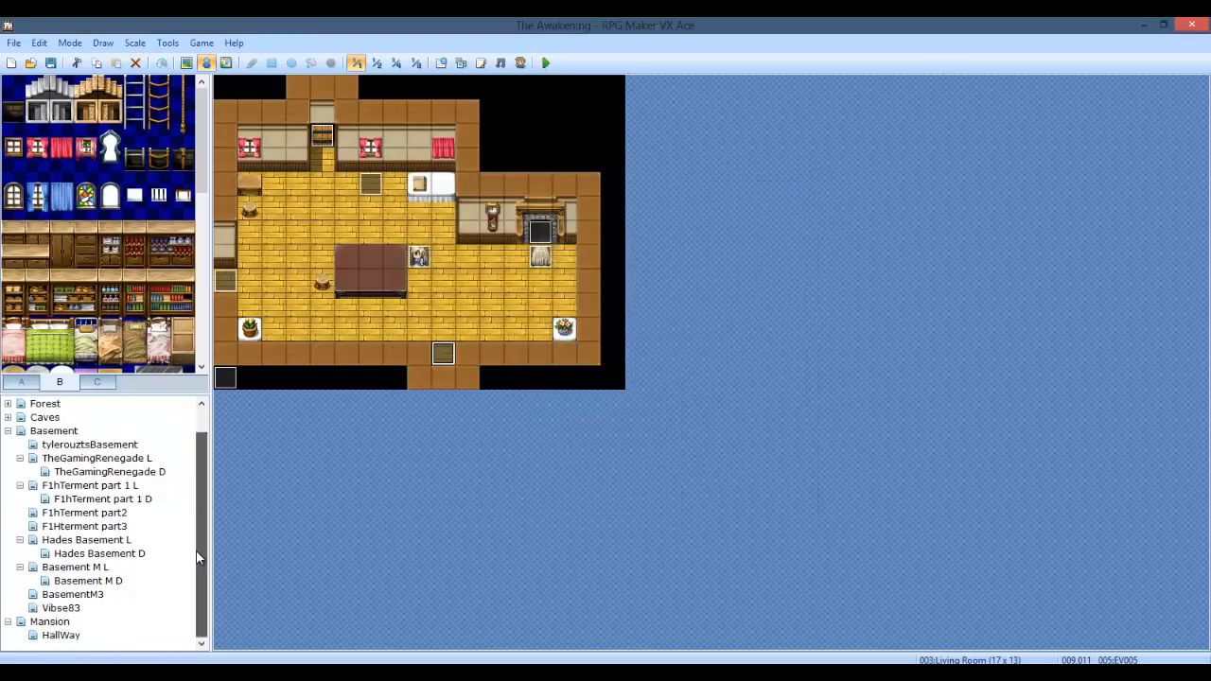
Step: Browse F1hterment part3, F1hTerment part 1 D and TheGamingRenegade L, settling on TheGamingRenegade D's orb event
{"action": "left_click", "coordinate": [84, 526]}
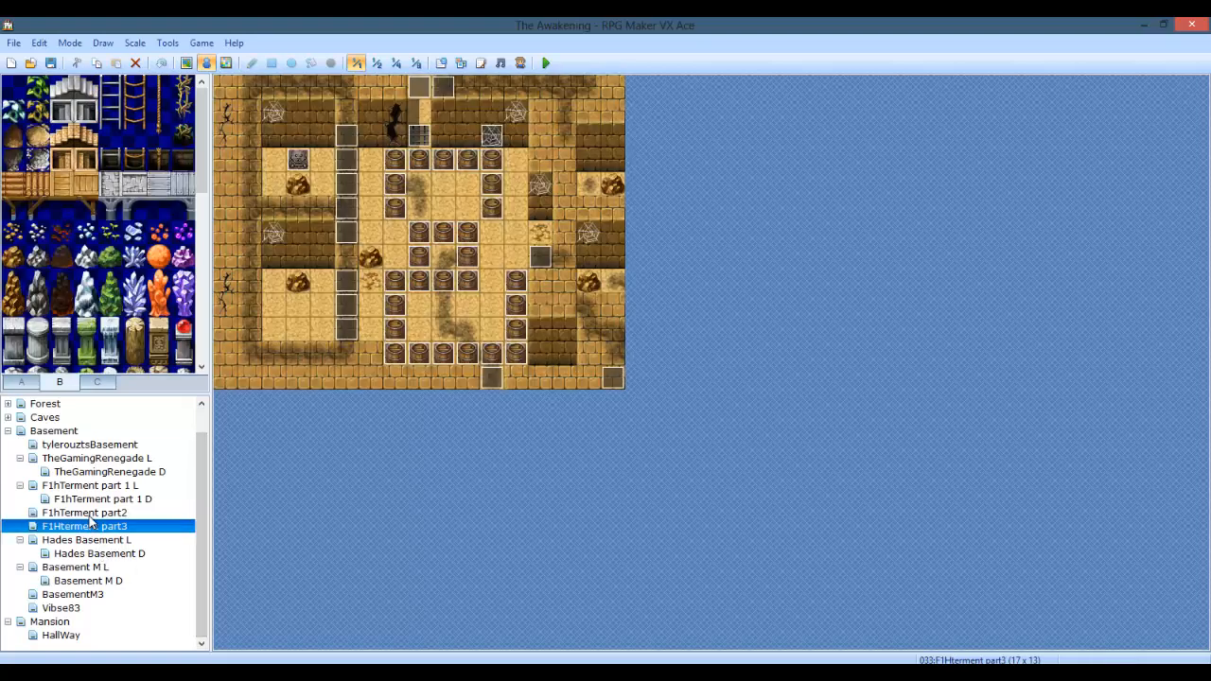
{"action": "left_click", "coordinate": [102, 499]}
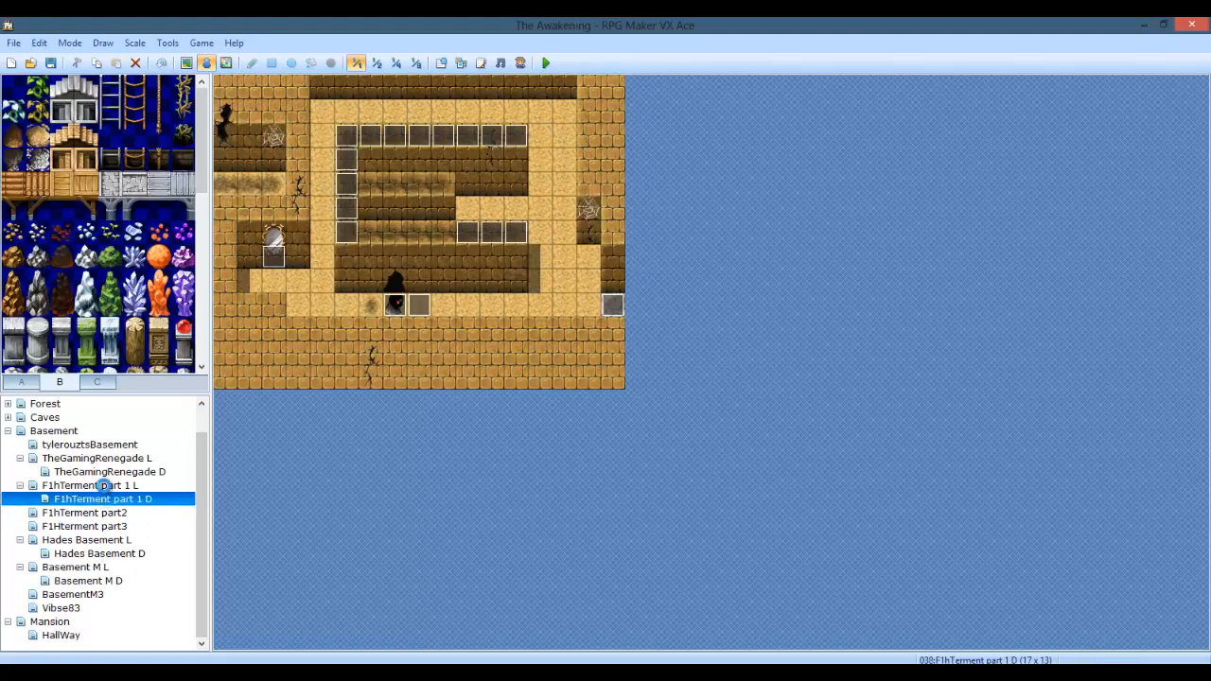
{"action": "left_click", "coordinate": [109, 471]}
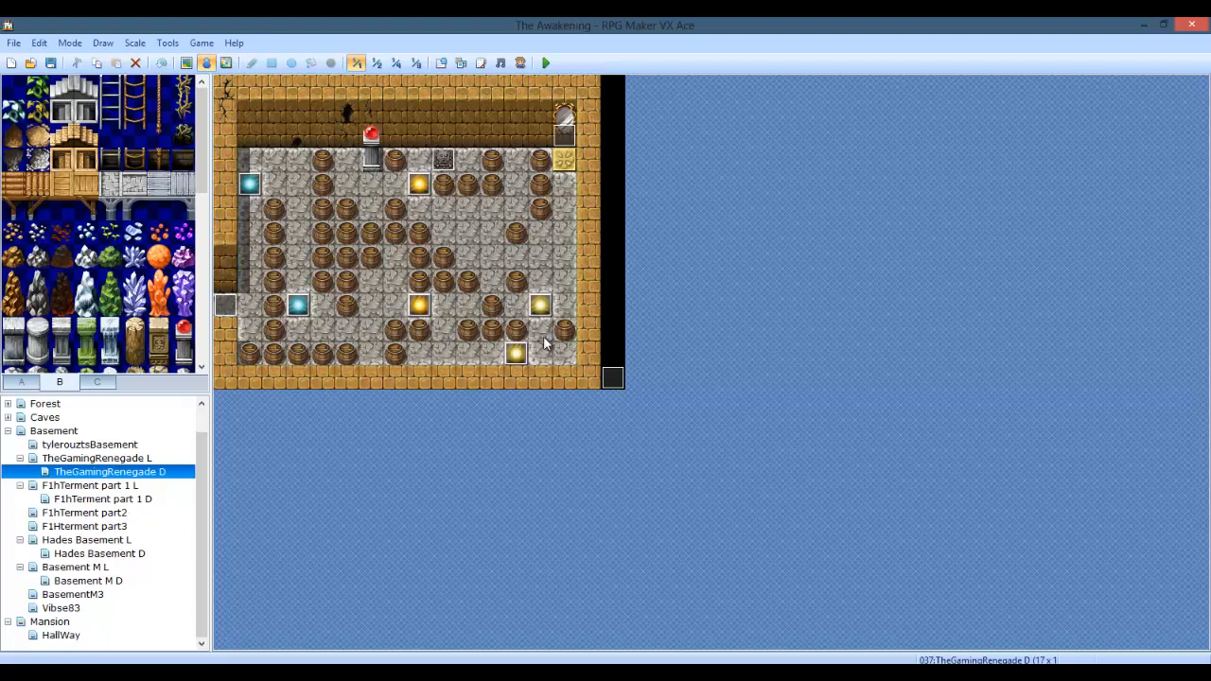
{"action": "left_click", "coordinate": [96, 458]}
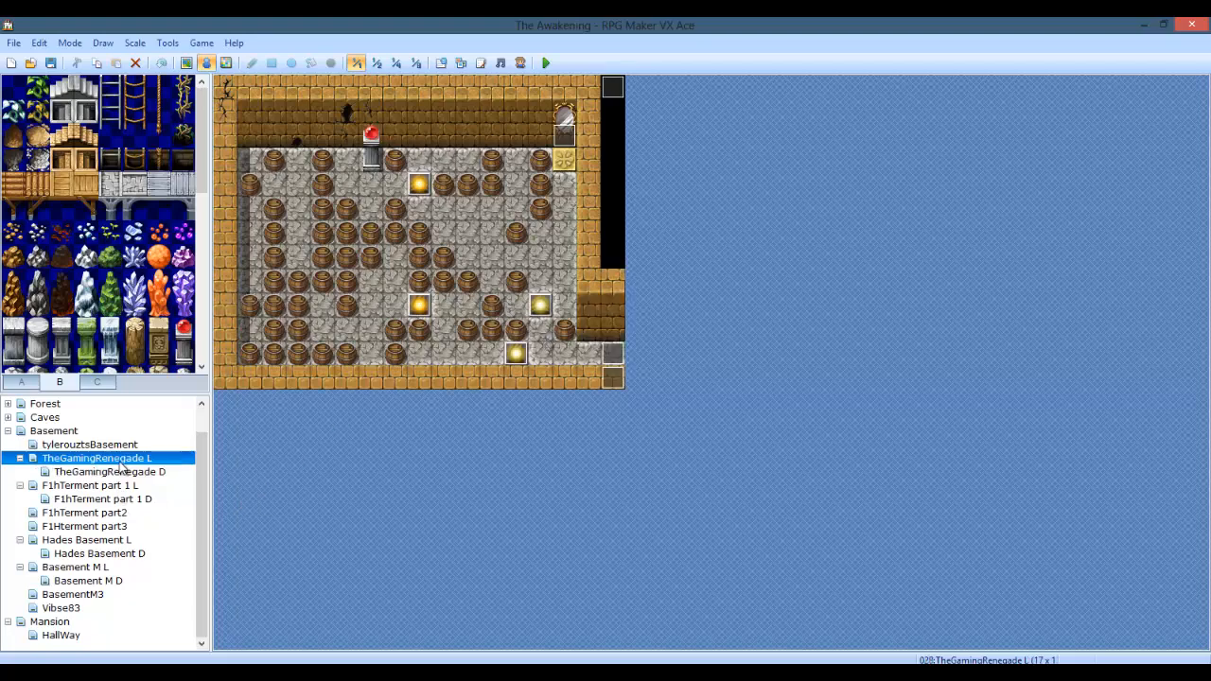
{"action": "left_click", "coordinate": [109, 471]}
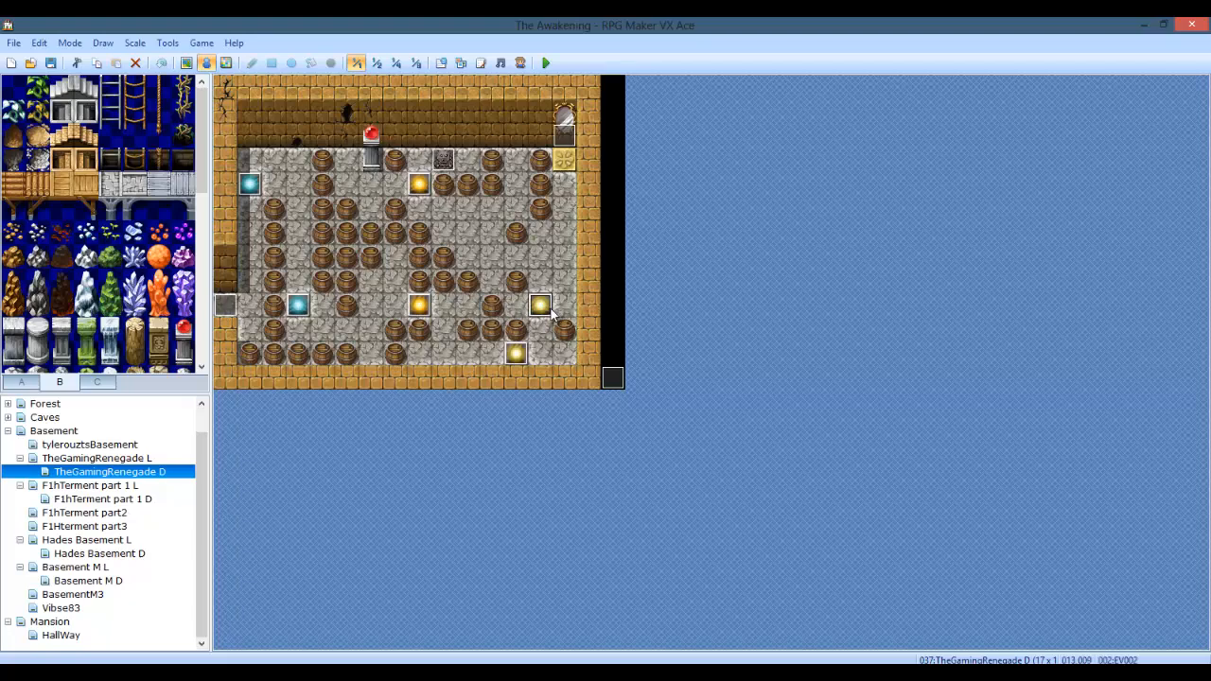
{"action": "double_click", "coordinate": [539, 304]}
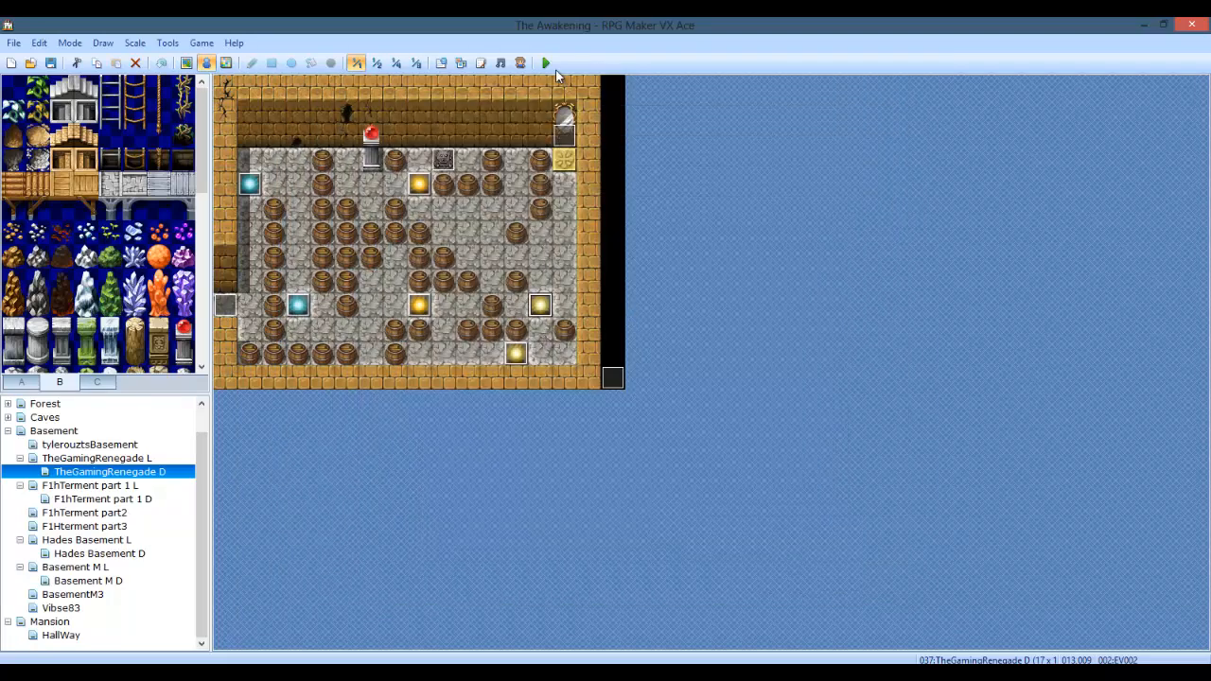
Step: Start a quick playtest and close the game window again
{"action": "left_click", "coordinate": [545, 63]}
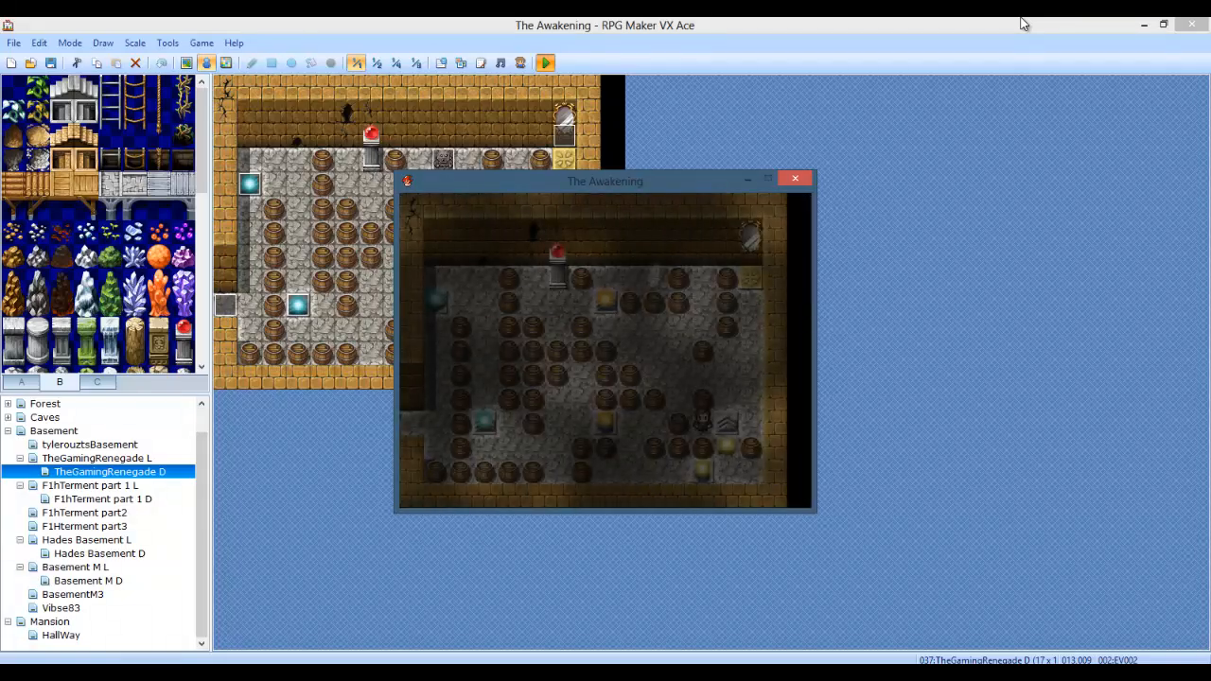
{"action": "left_click", "coordinate": [795, 179]}
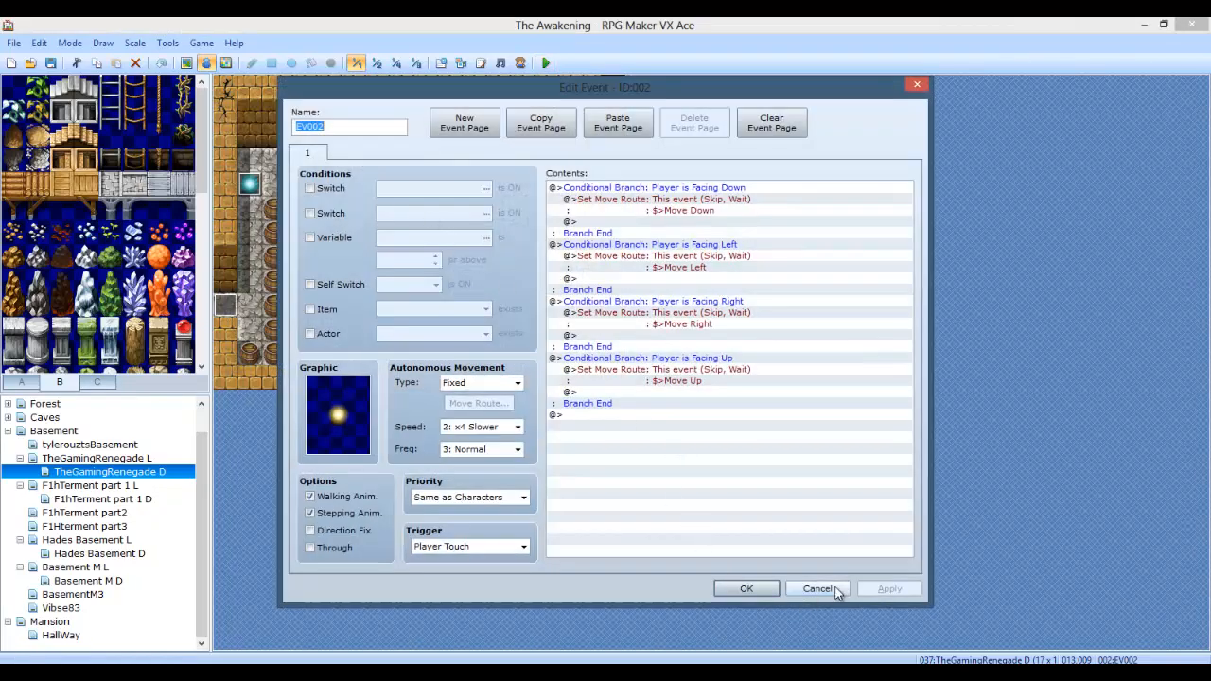
Step: Retarget the mirror event's Transfer Player command to TheGamingRenegade L (014,003)
{"action": "left_click", "coordinate": [817, 589]}
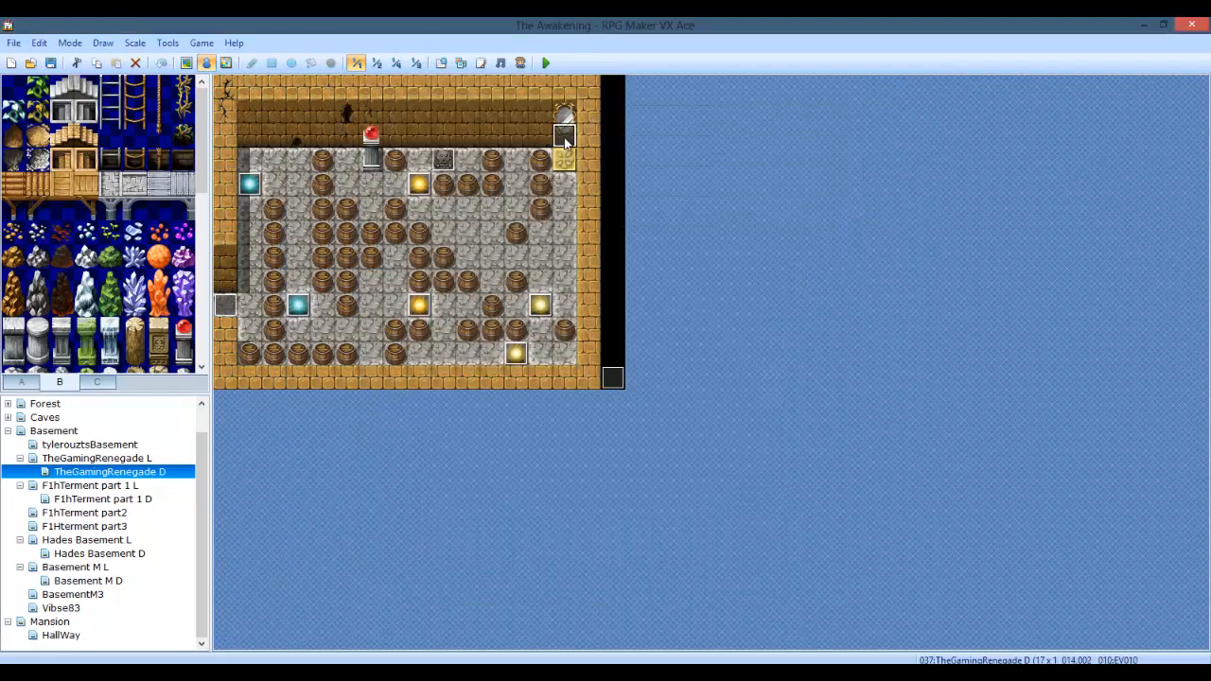
{"action": "double_click", "coordinate": [564, 135]}
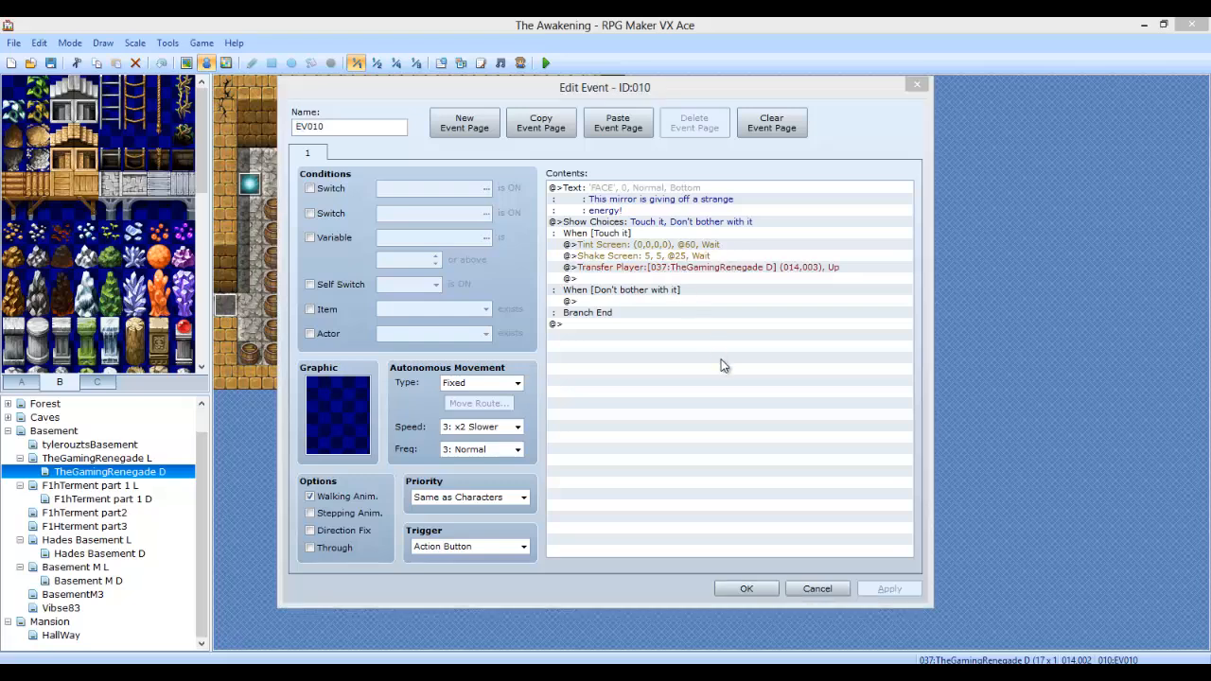
{"action": "double_click", "coordinate": [708, 267]}
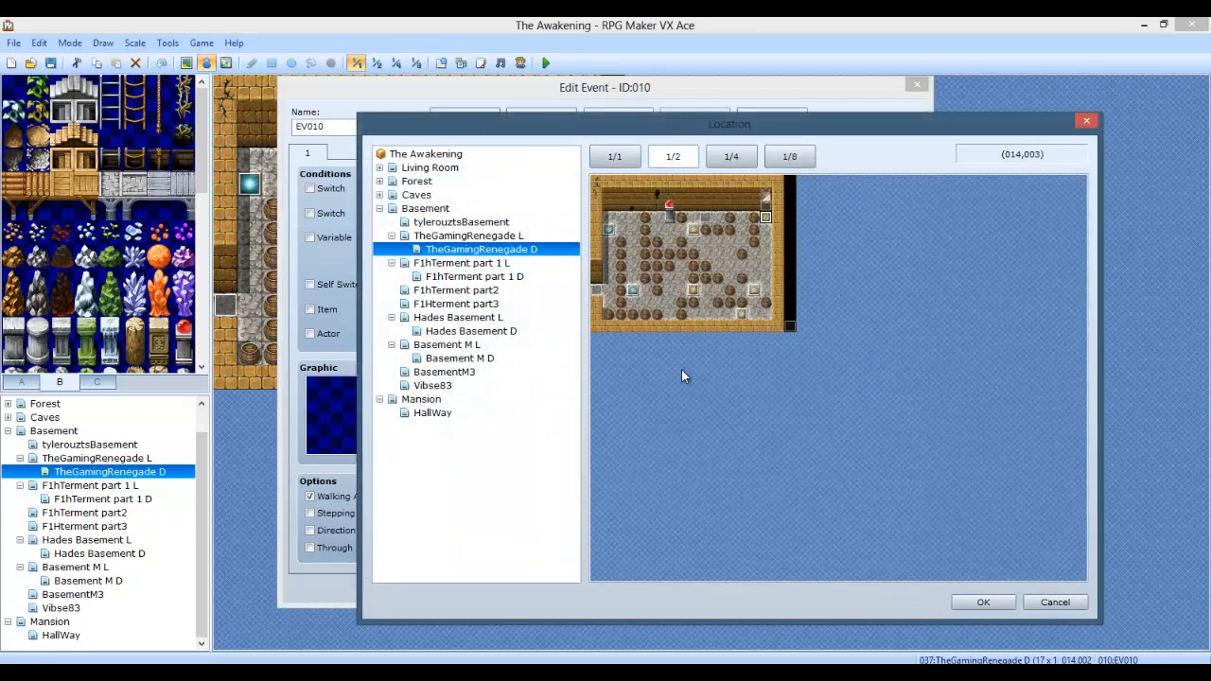
{"action": "left_click", "coordinate": [467, 236]}
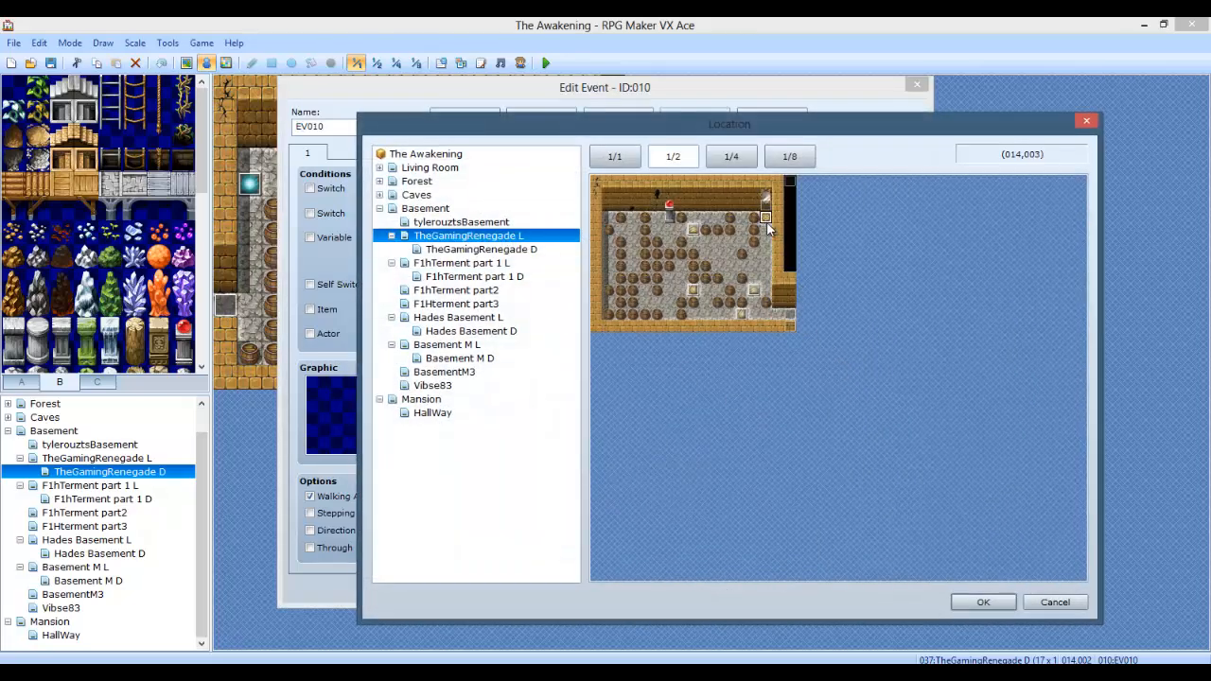
{"action": "left_click", "coordinate": [983, 602]}
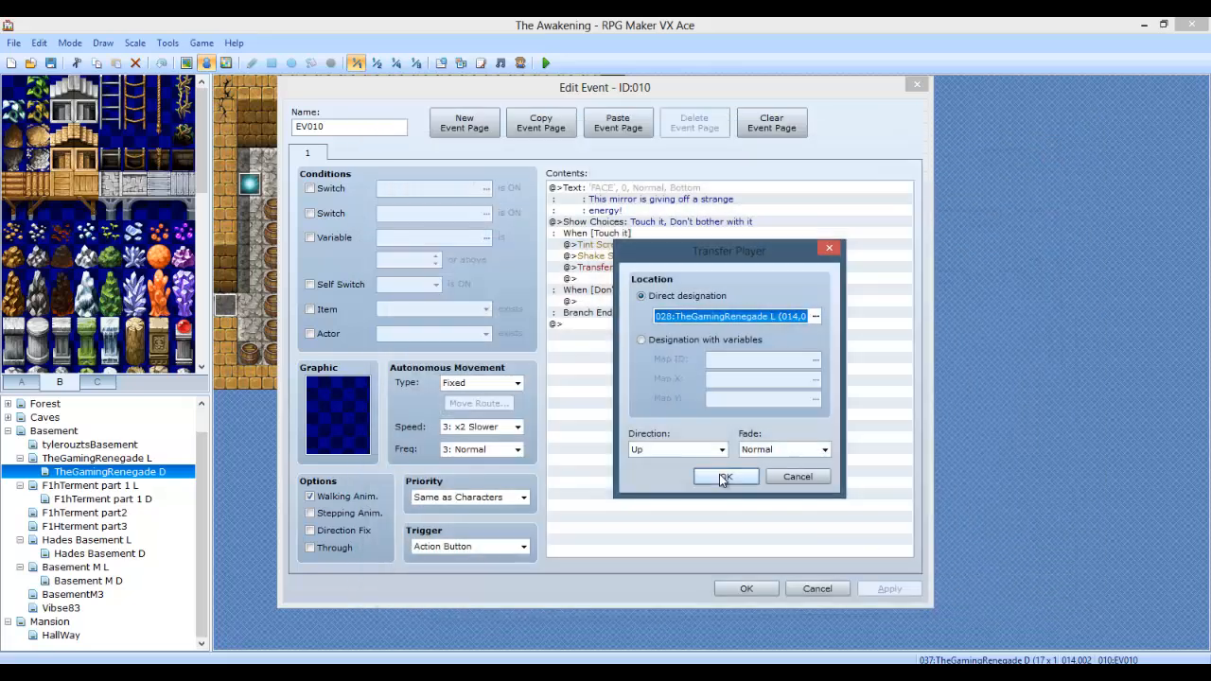
{"action": "left_click", "coordinate": [726, 476]}
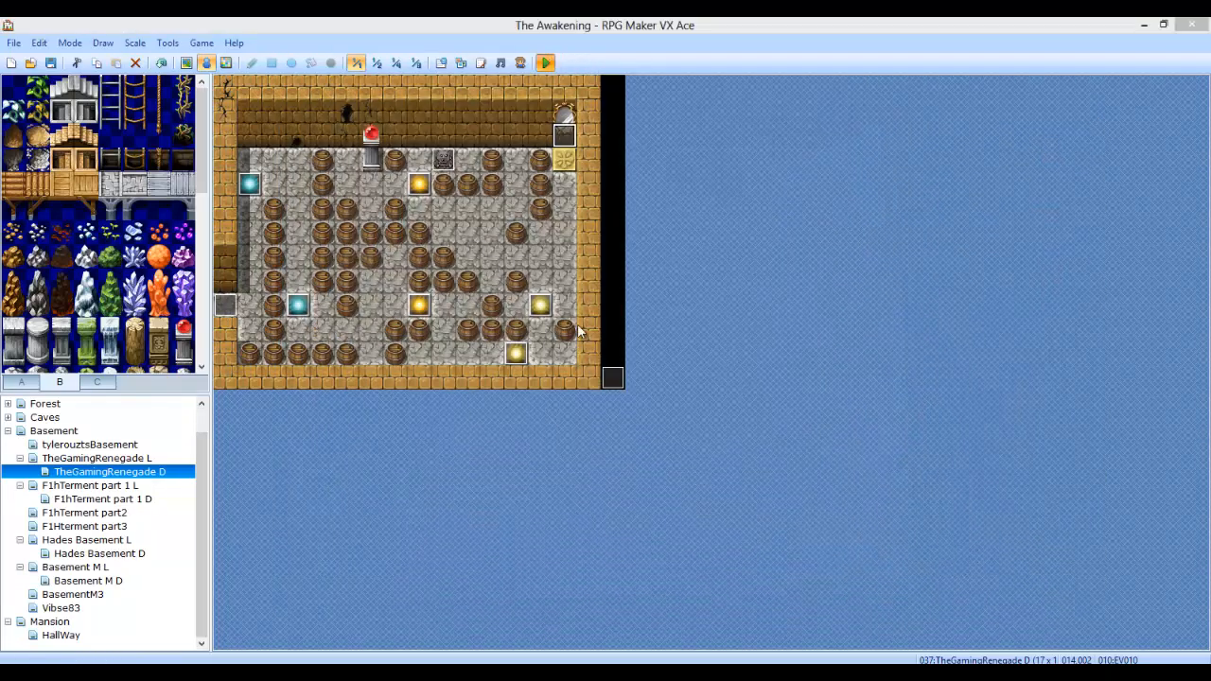
Step: Launch a playtest and load the first saved game to reach the mansion hall
{"action": "left_click", "coordinate": [545, 63]}
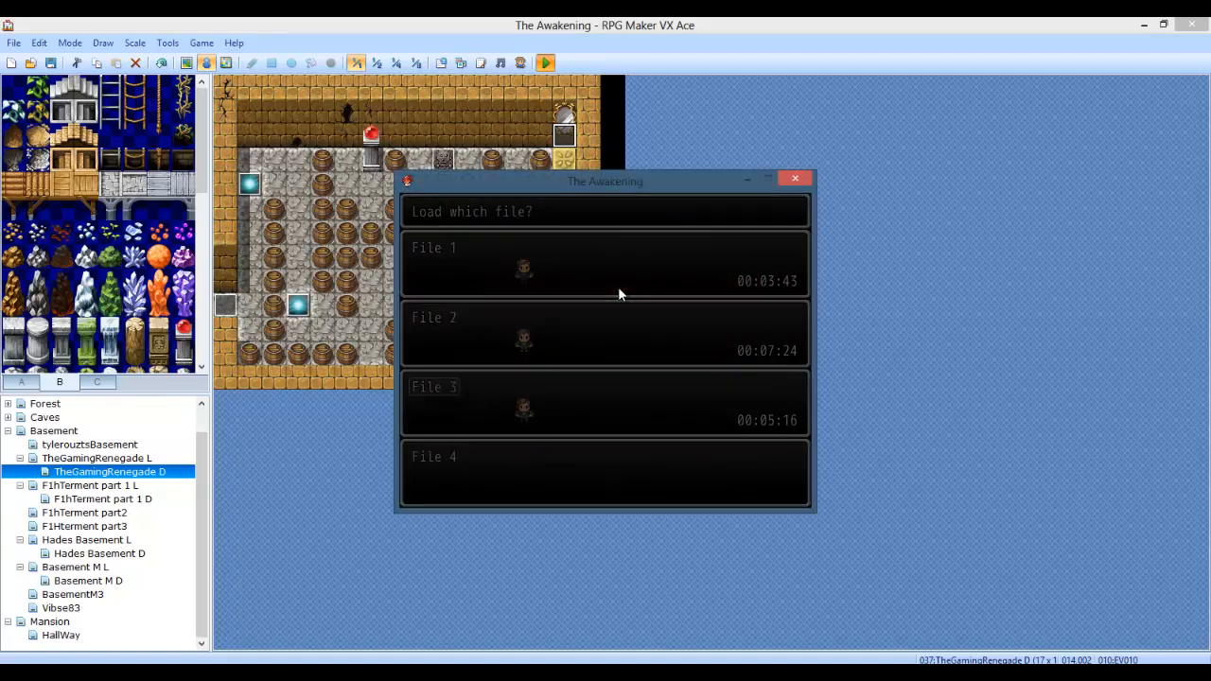
{"action": "left_click", "coordinate": [606, 270]}
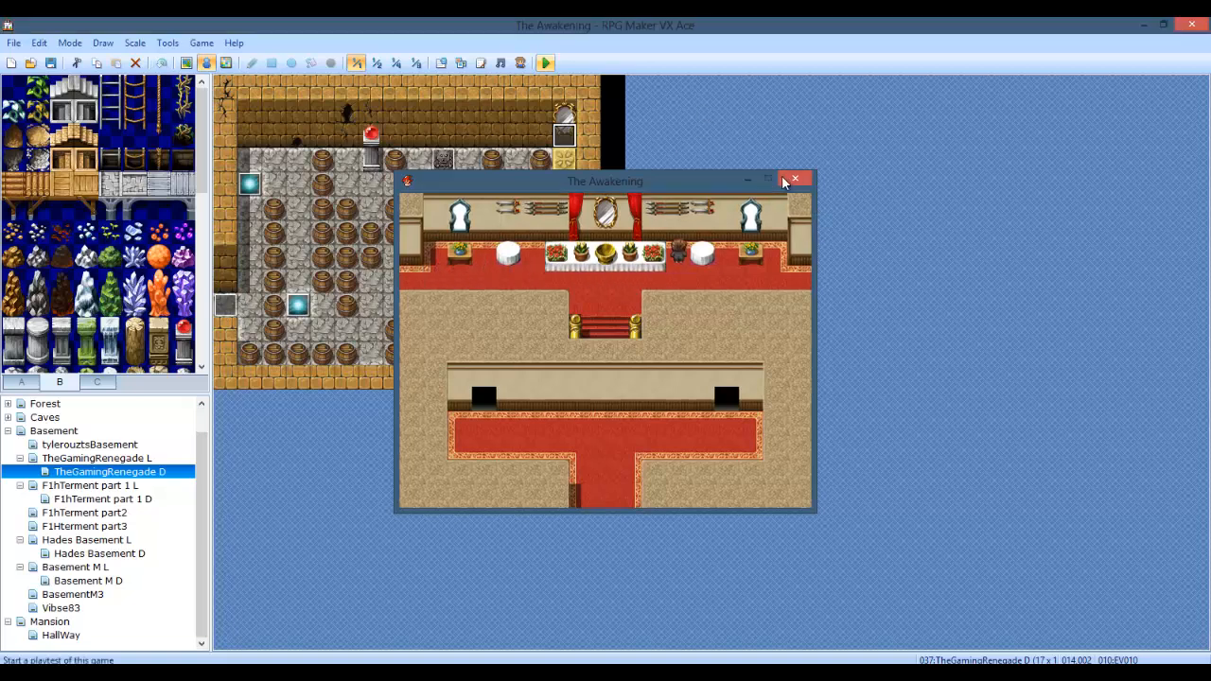
Step: Close the playtest window and return to the TheGamingRenegade D basement map editor
{"action": "left_click", "coordinate": [795, 179]}
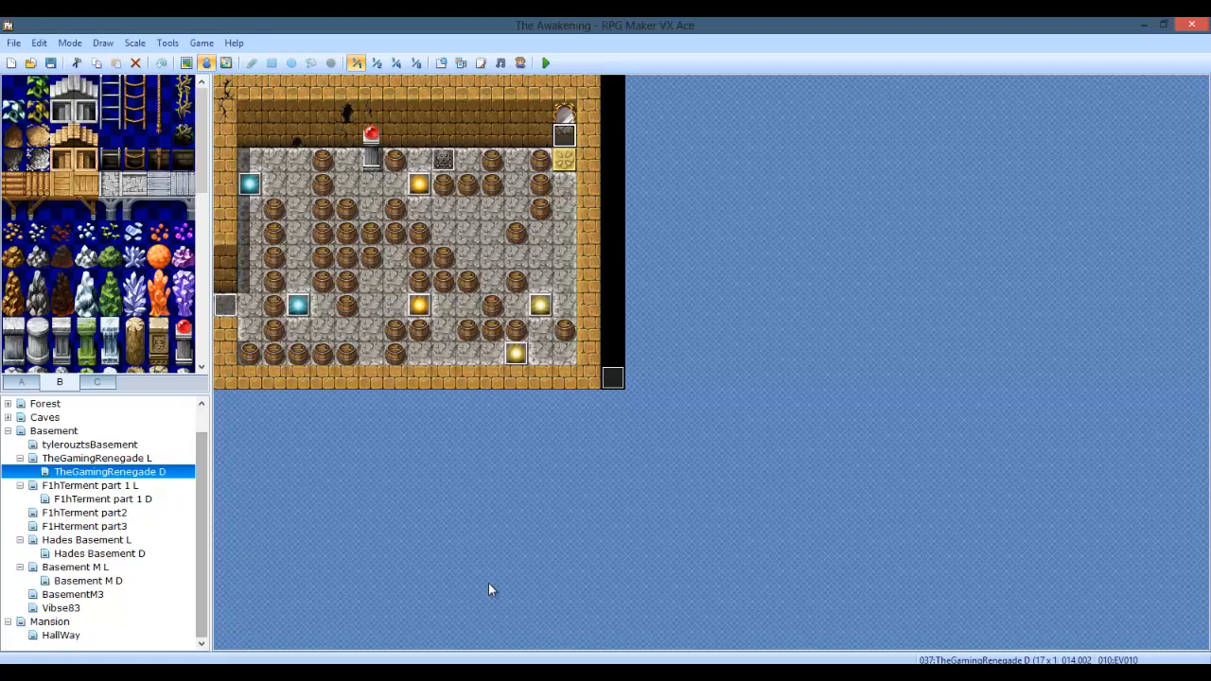
{"action": "mouse_move", "coordinate": [718, 259]}
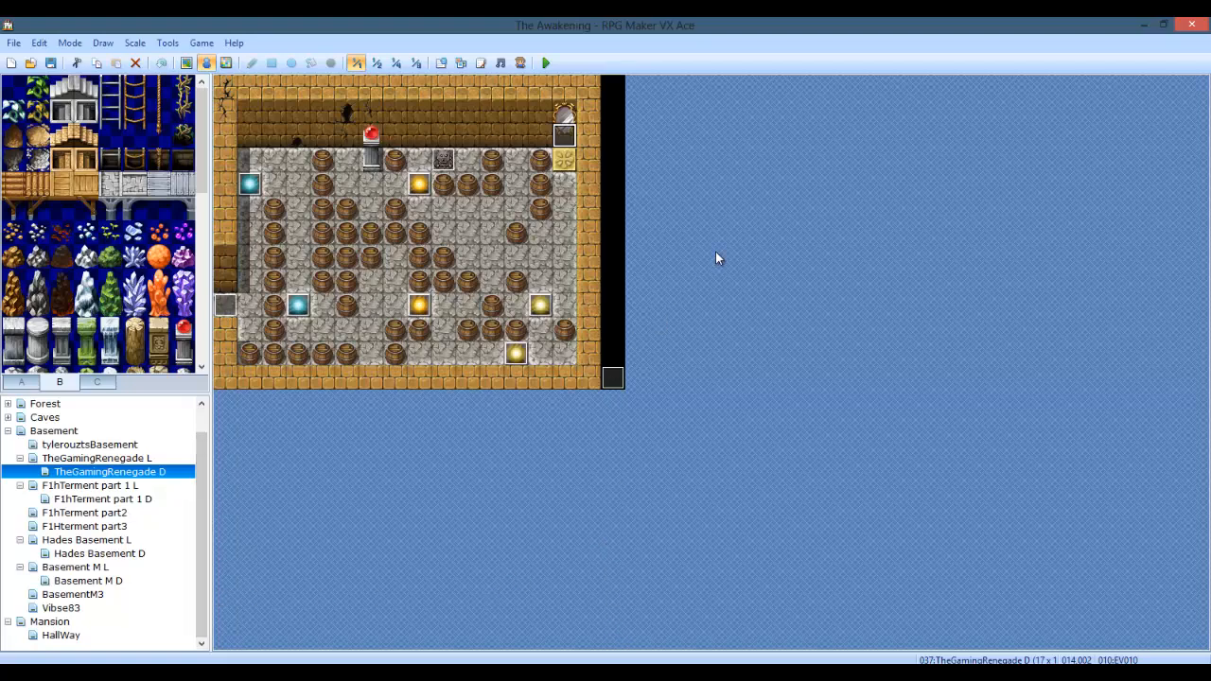
{"action": "mouse_move", "coordinate": [724, 277]}
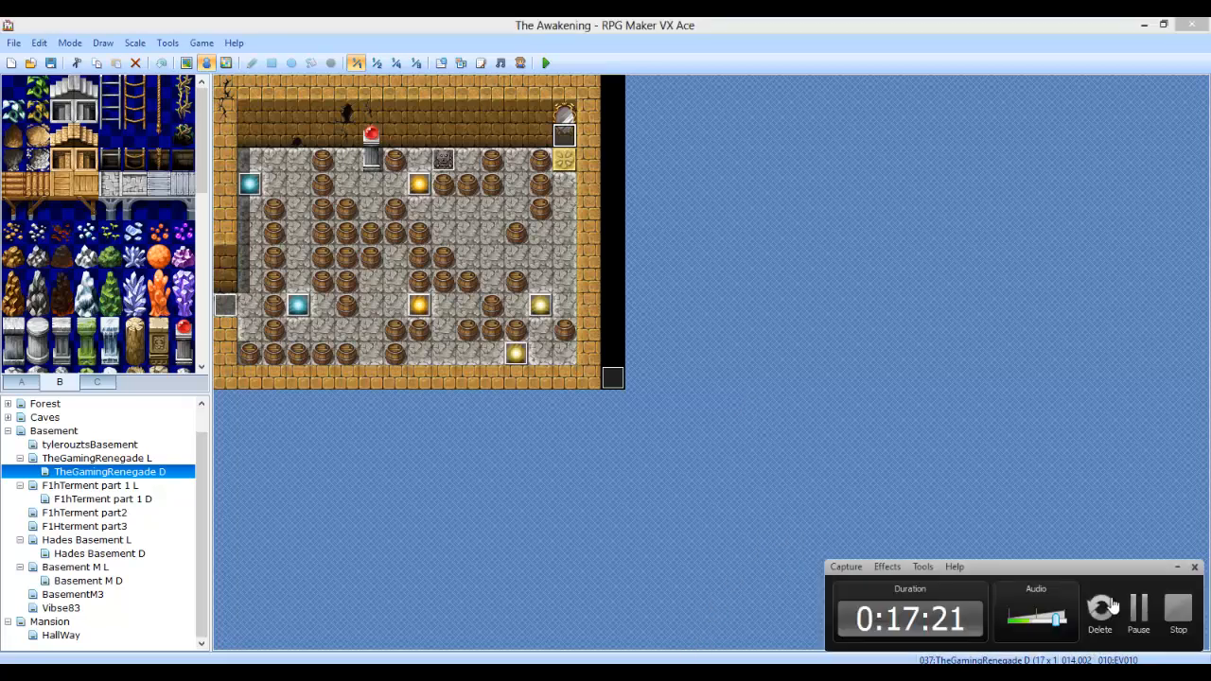
{"action": "left_click_drag", "start_coordinate": [1008, 566], "coordinate": [909, 108]}
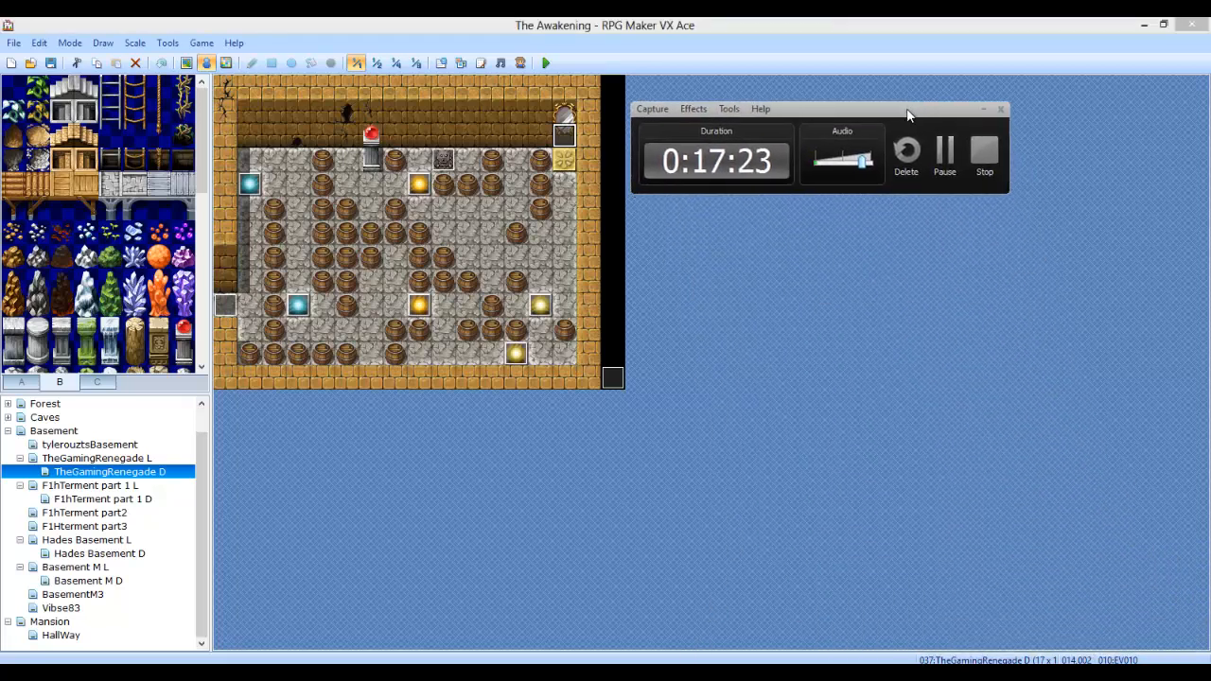